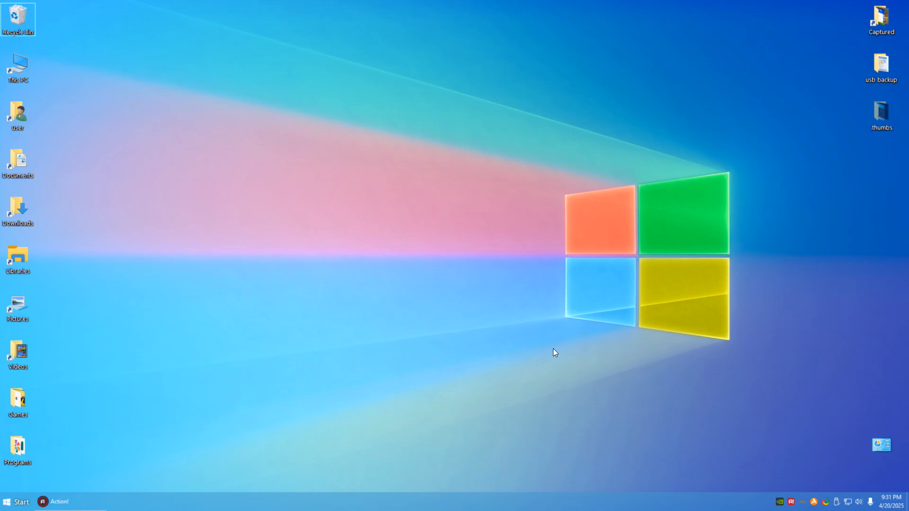
pyautogui.moveTo(365, 259)
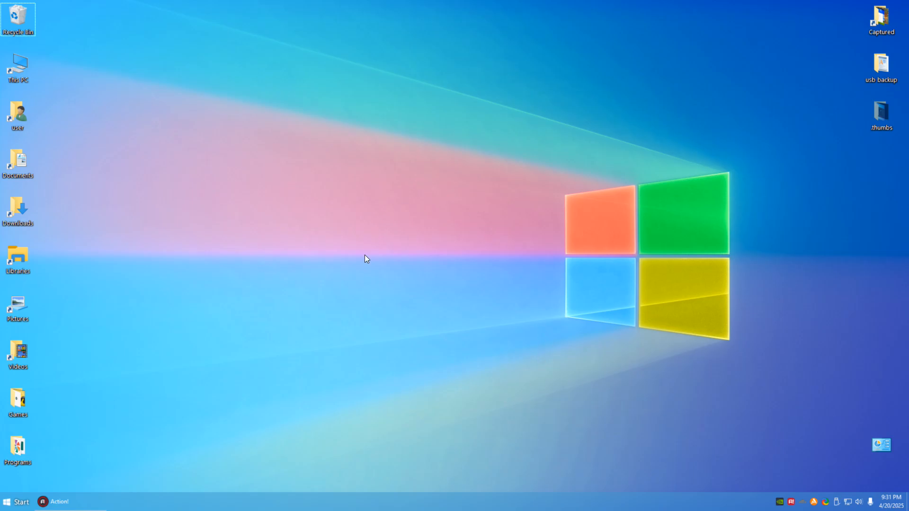
pyautogui.moveTo(707, 257)
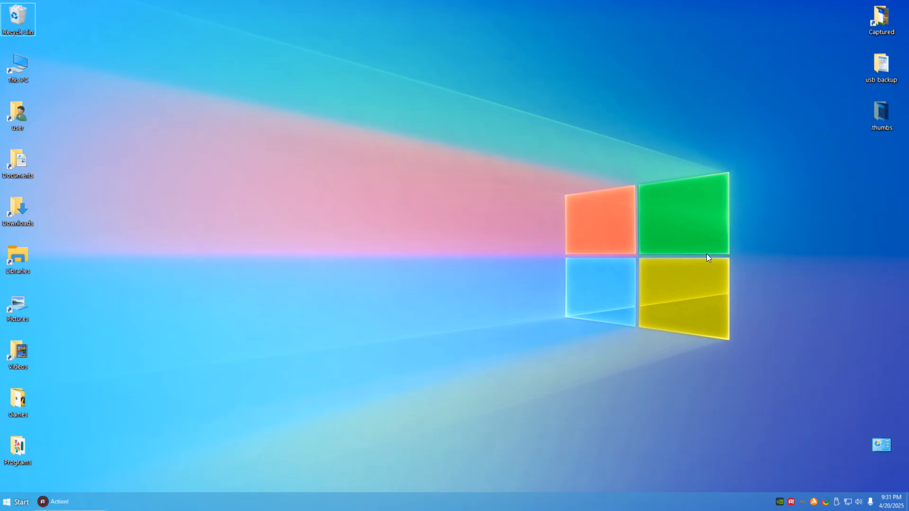
pyautogui.moveTo(463, 263)
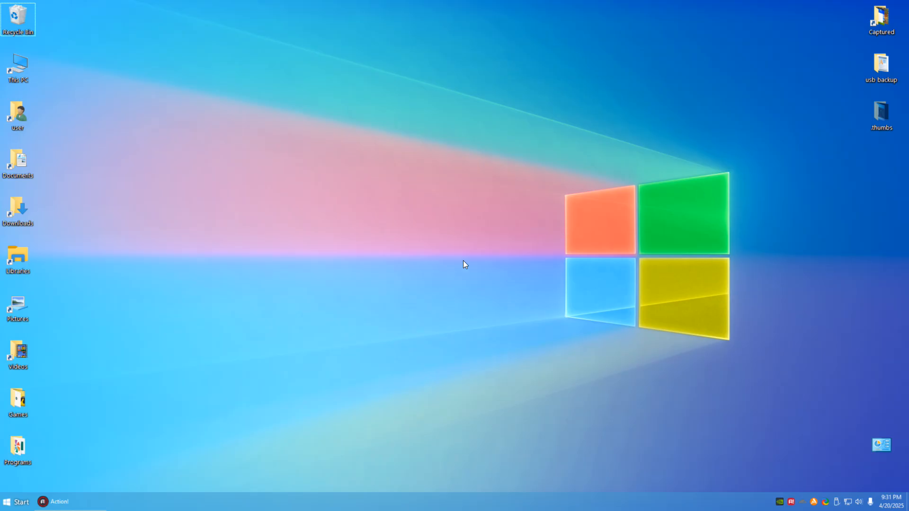
pyautogui.moveTo(366, 197)
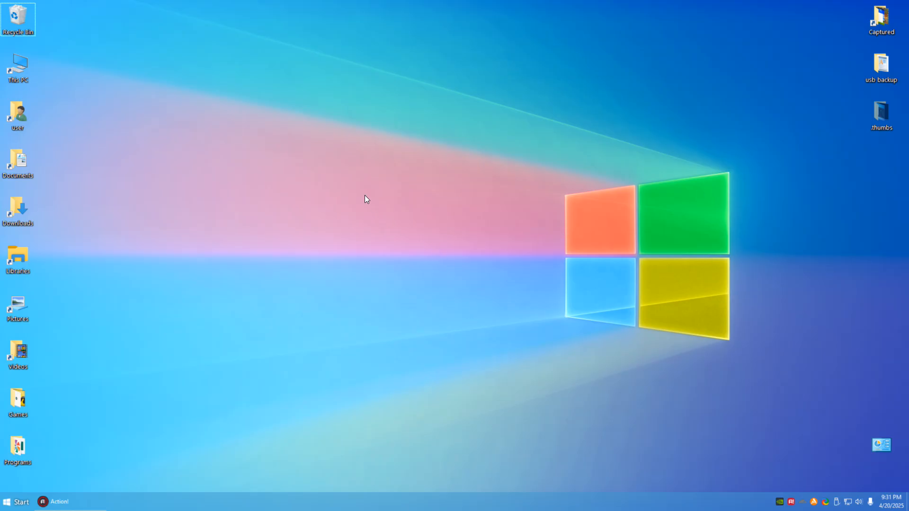
pyautogui.moveTo(467, 114)
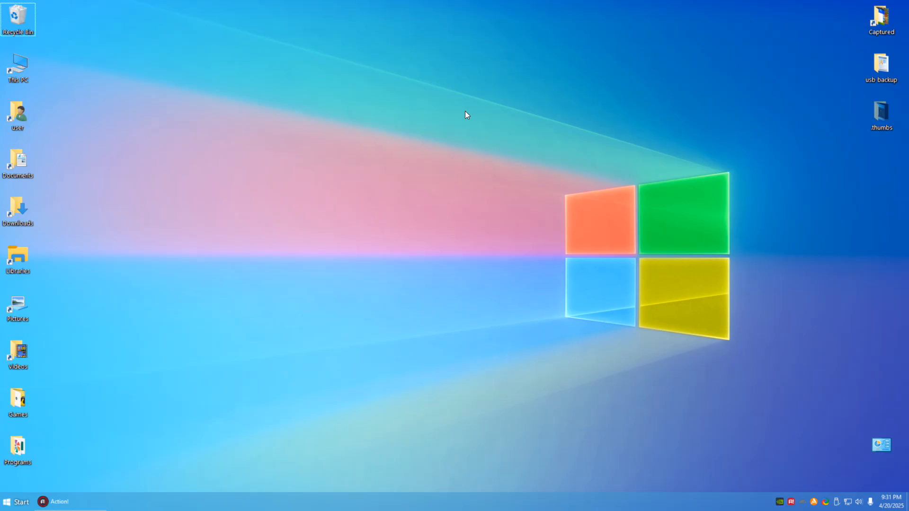
pyautogui.moveTo(412, 234)
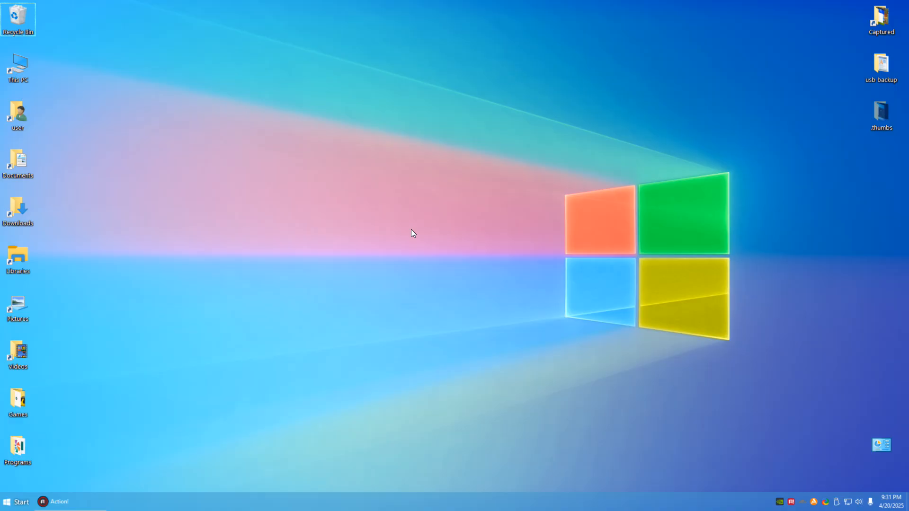
pyautogui.moveTo(360, 187)
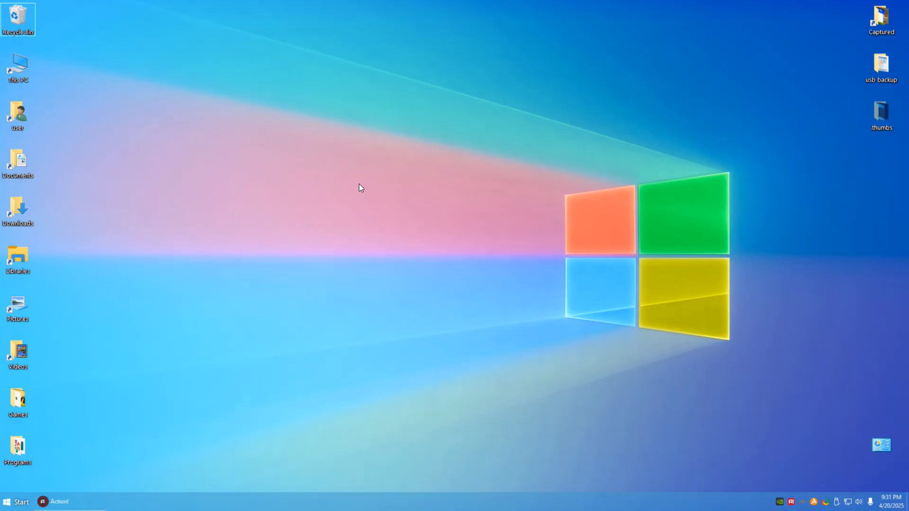
pyautogui.moveTo(304, 285)
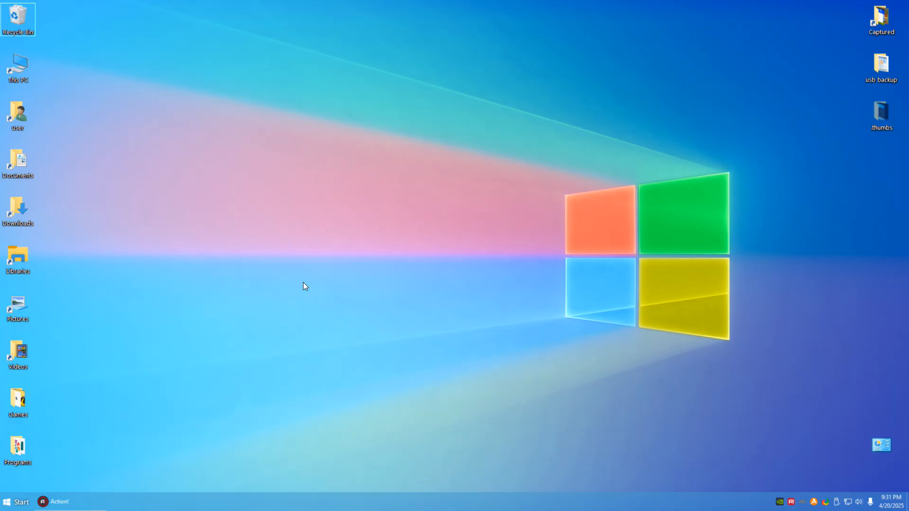
pyautogui.moveTo(604, 293)
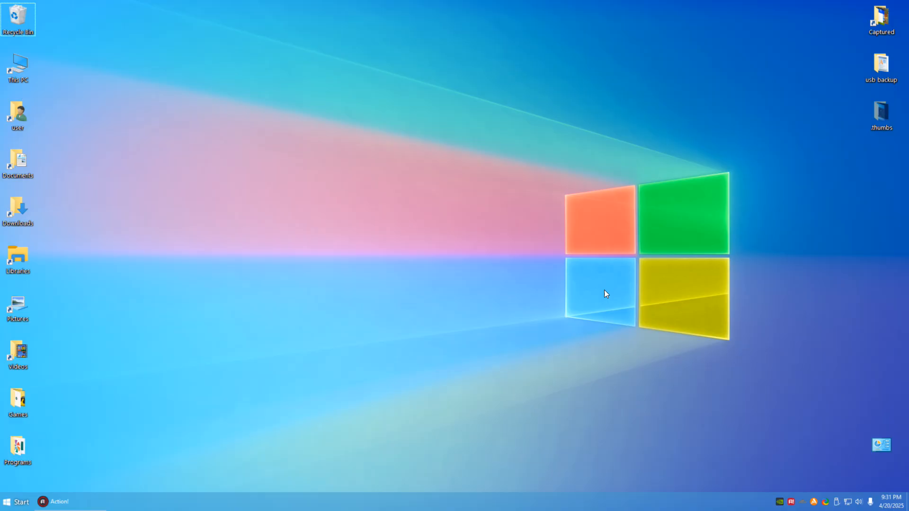
pyautogui.moveTo(548, 295)
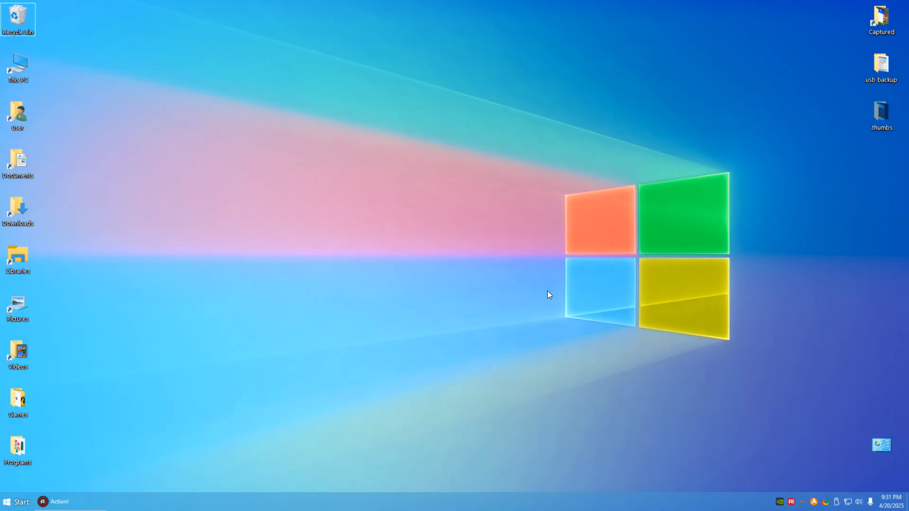
pyautogui.moveTo(541, 296)
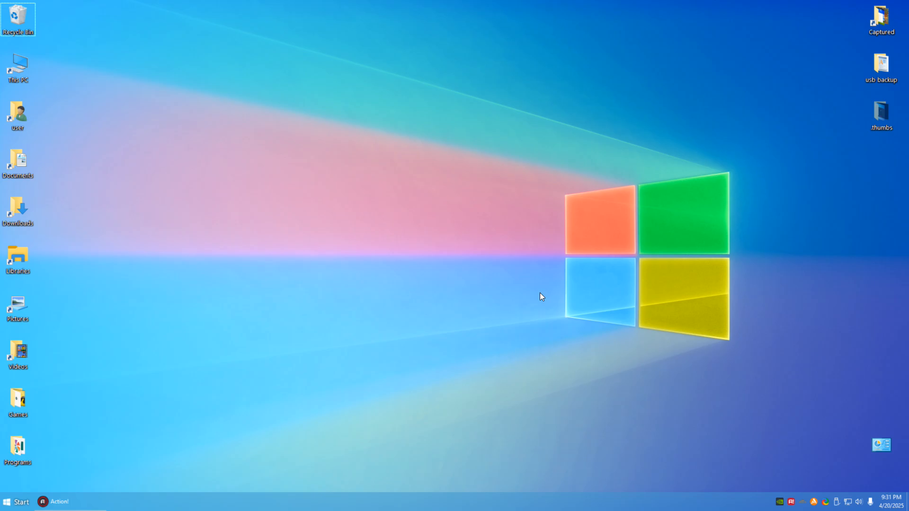
pyautogui.moveTo(505, 350)
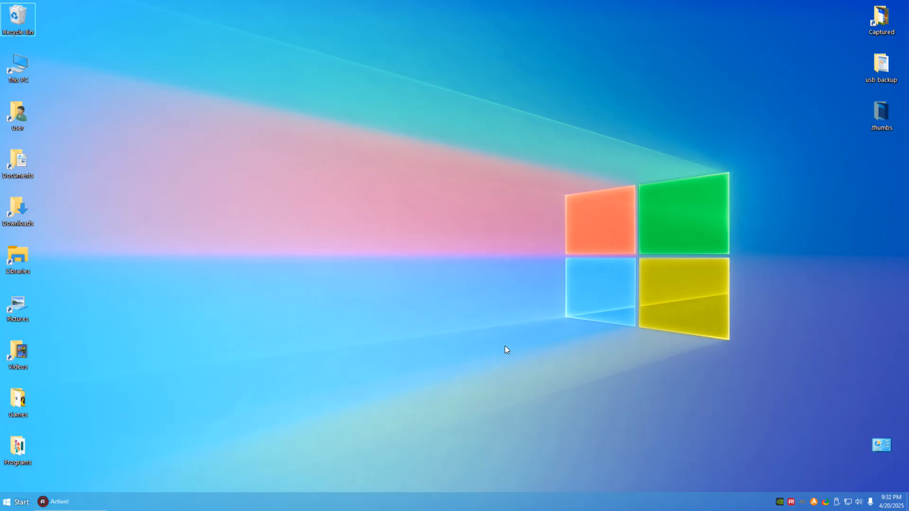
pyautogui.moveTo(399, 139)
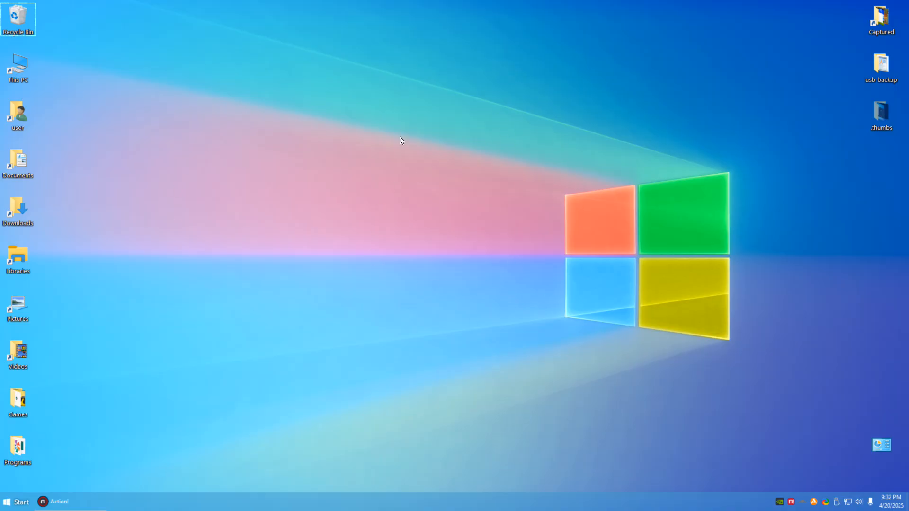
pyautogui.moveTo(741, 232)
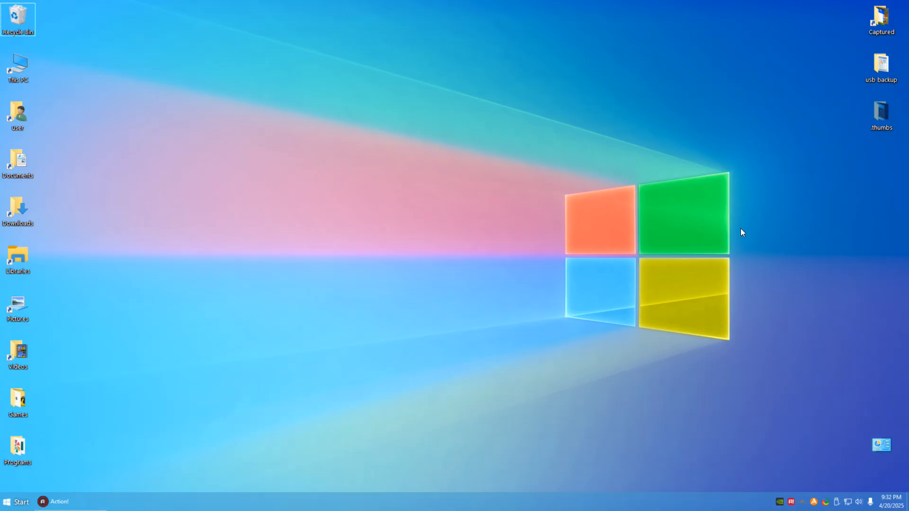
pyautogui.moveTo(672, 253)
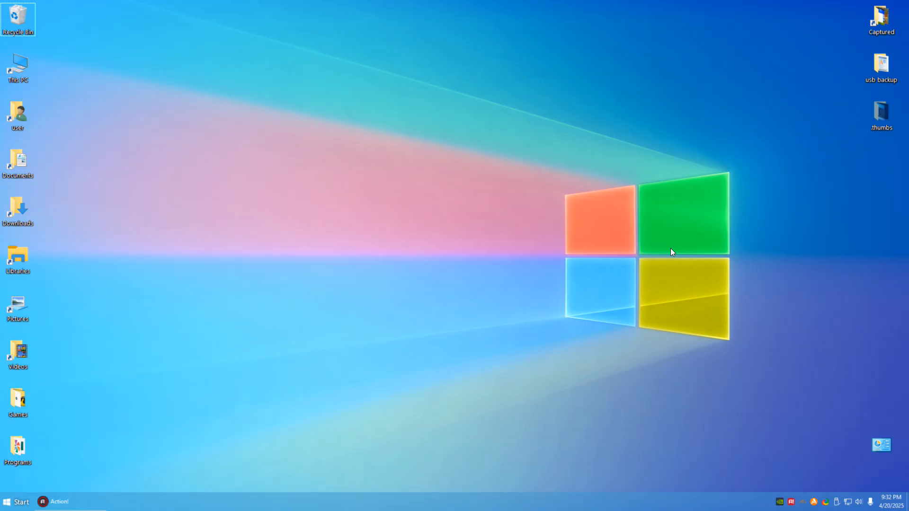
pyautogui.moveTo(379, 82)
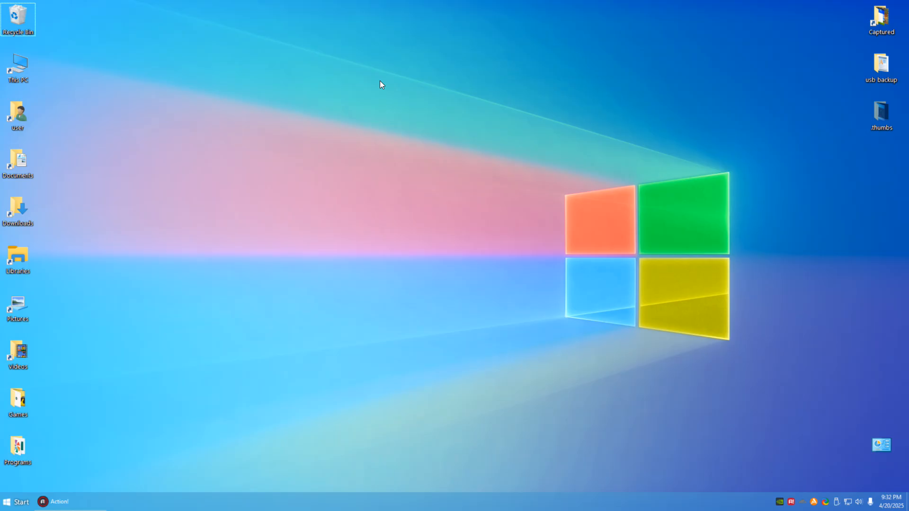
pyautogui.moveTo(480, 352)
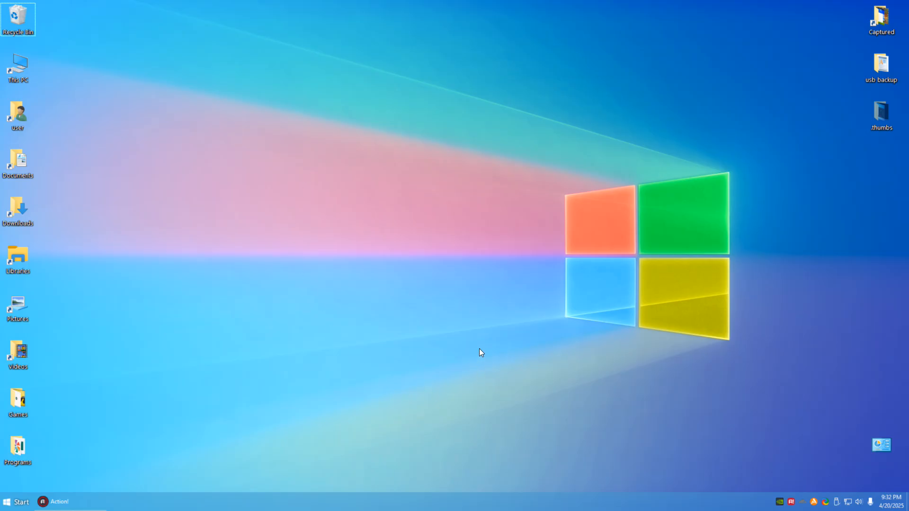
pyautogui.moveTo(244, 226)
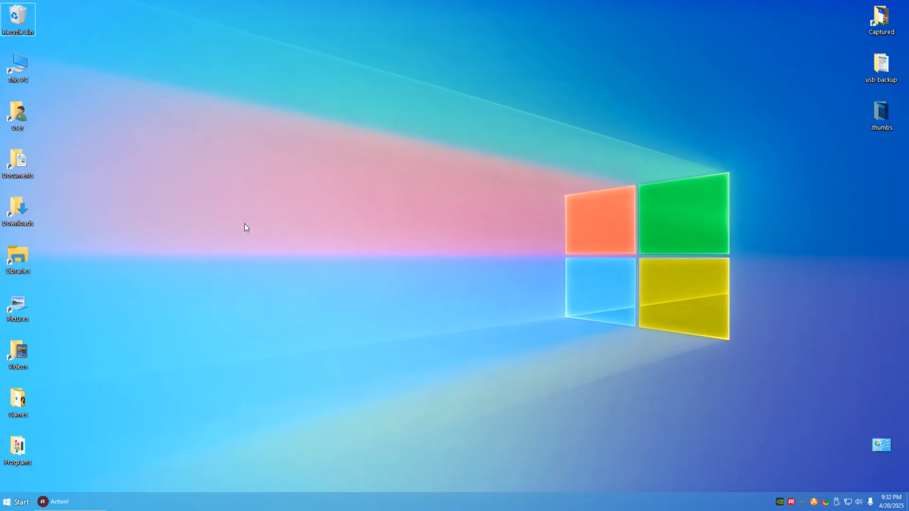
pyautogui.moveTo(495, 137)
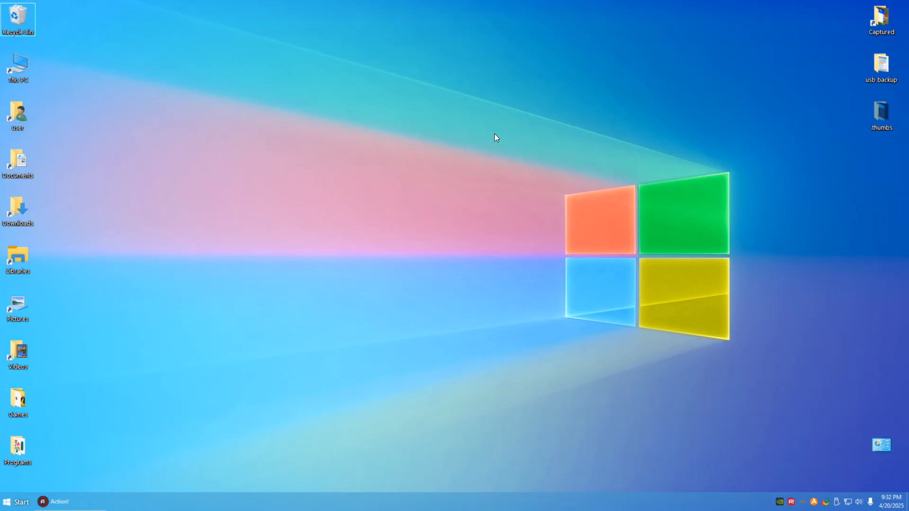
pyautogui.moveTo(526, 150)
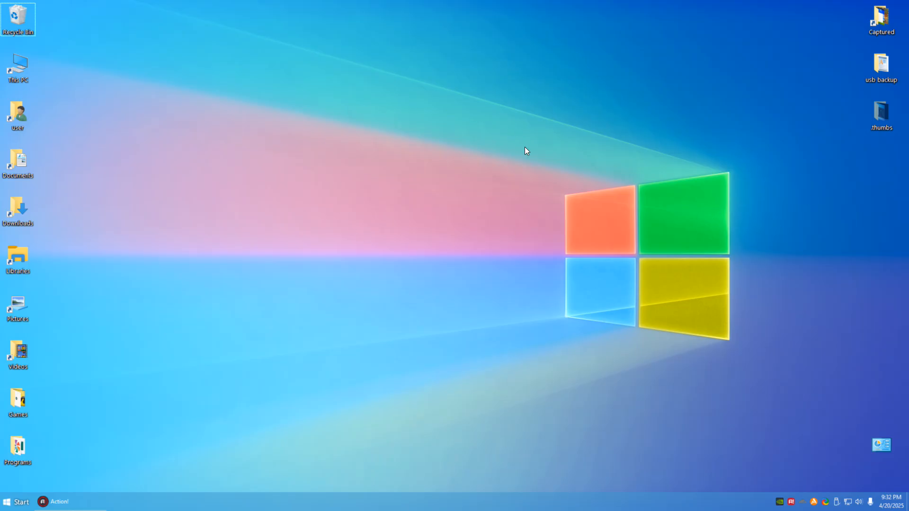
pyautogui.moveTo(411, 330)
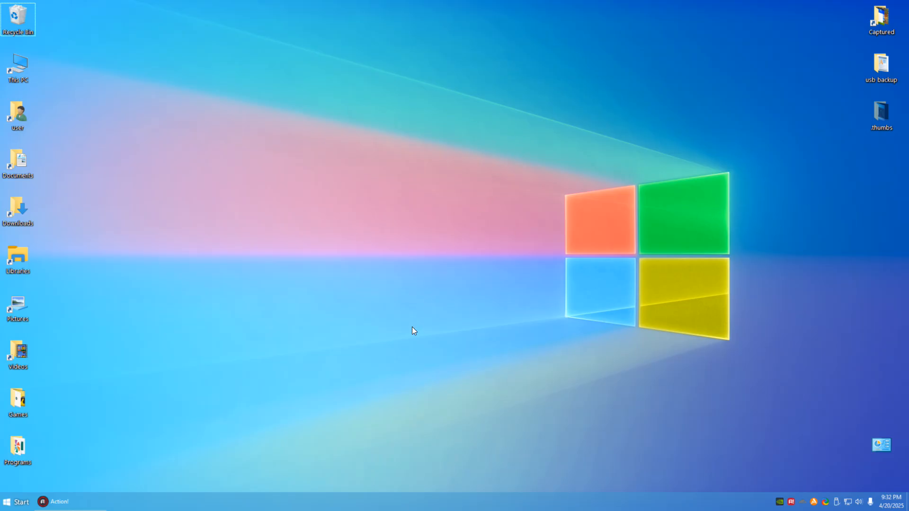
pyautogui.moveTo(623, 171)
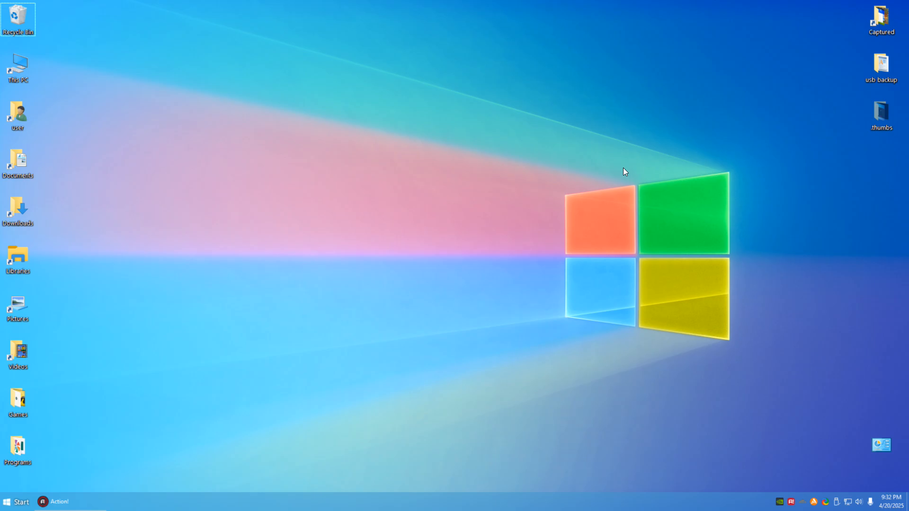
pyautogui.moveTo(533, 102)
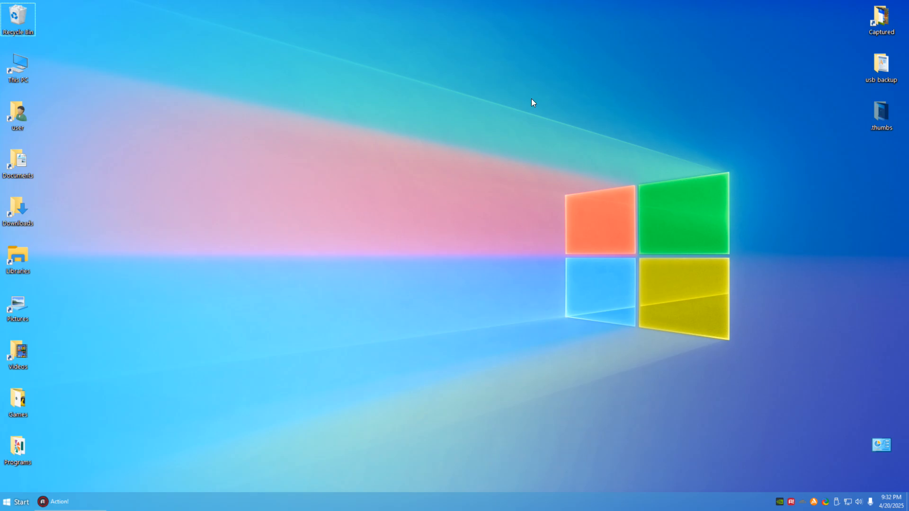
pyautogui.moveTo(506, 296)
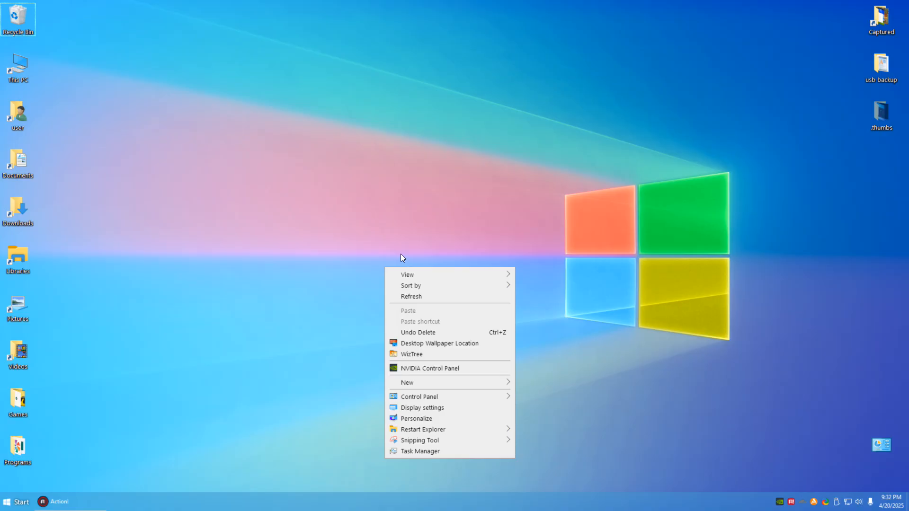
# - Turn off 'Show desktop icons' from the desktop's View context menu
pyautogui.click(407, 275)
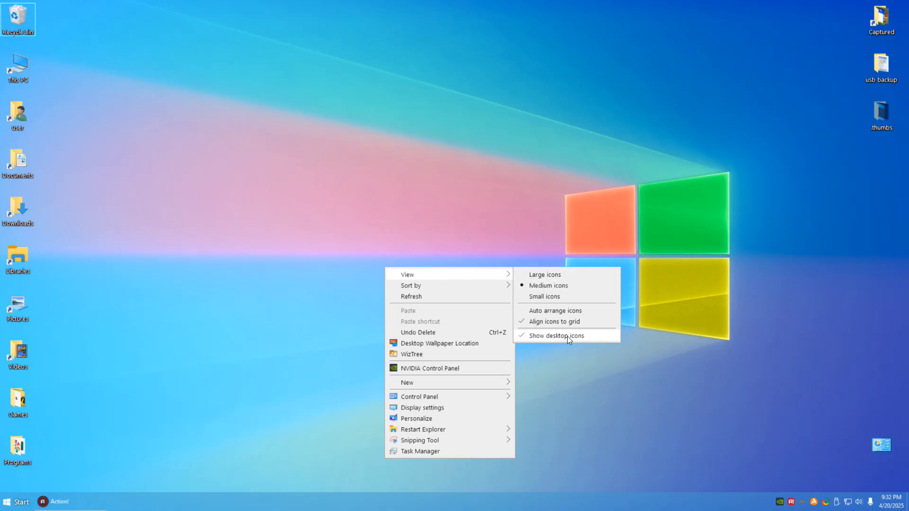
pyautogui.click(556, 335)
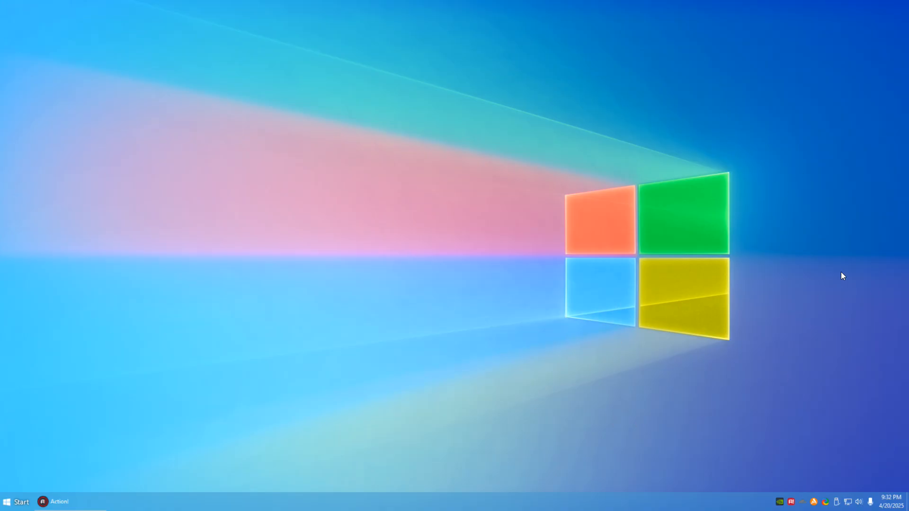
pyautogui.moveTo(218, 439)
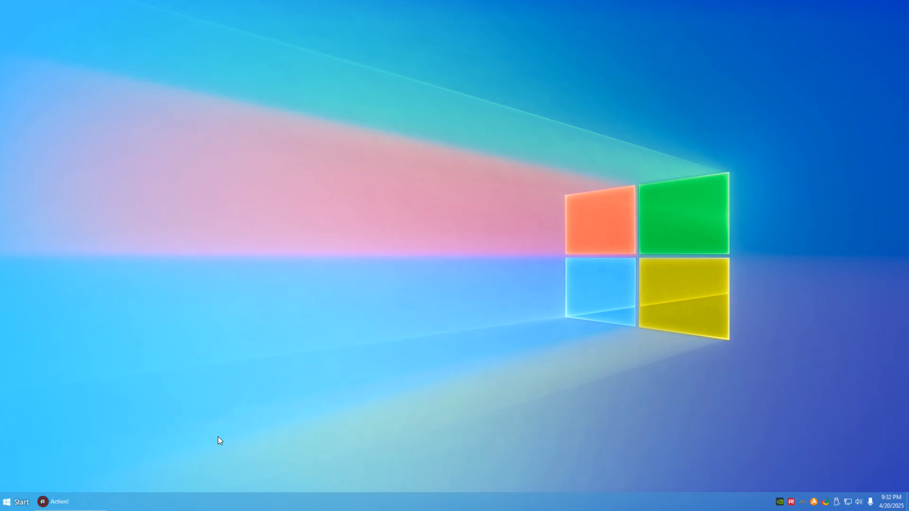
pyautogui.moveTo(525, 163)
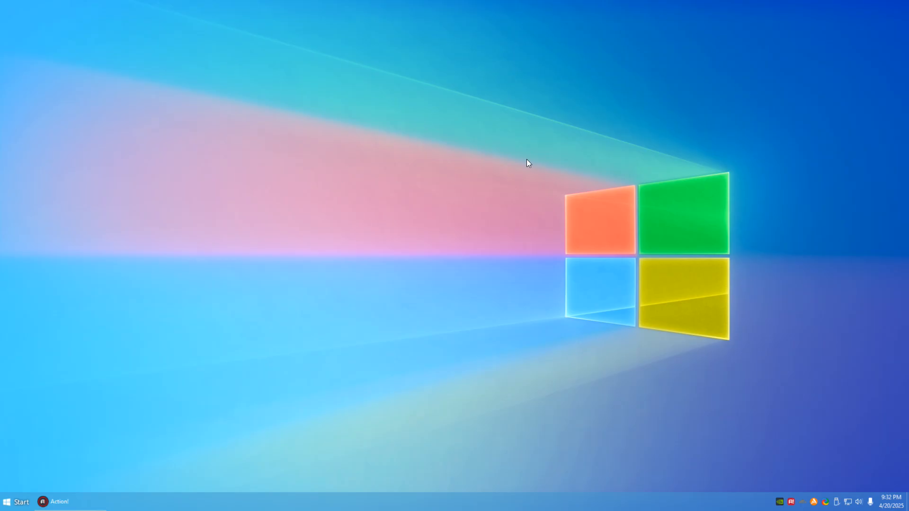
pyautogui.moveTo(718, 184)
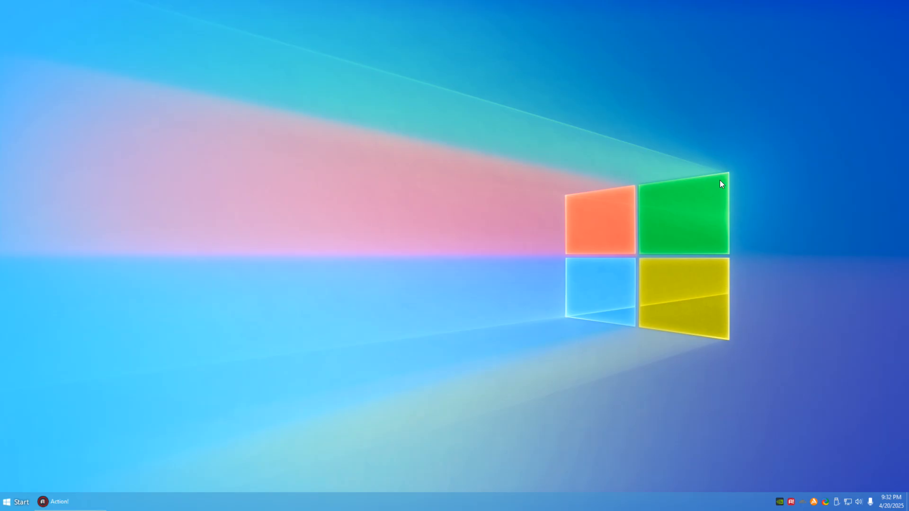
pyautogui.moveTo(627, 333)
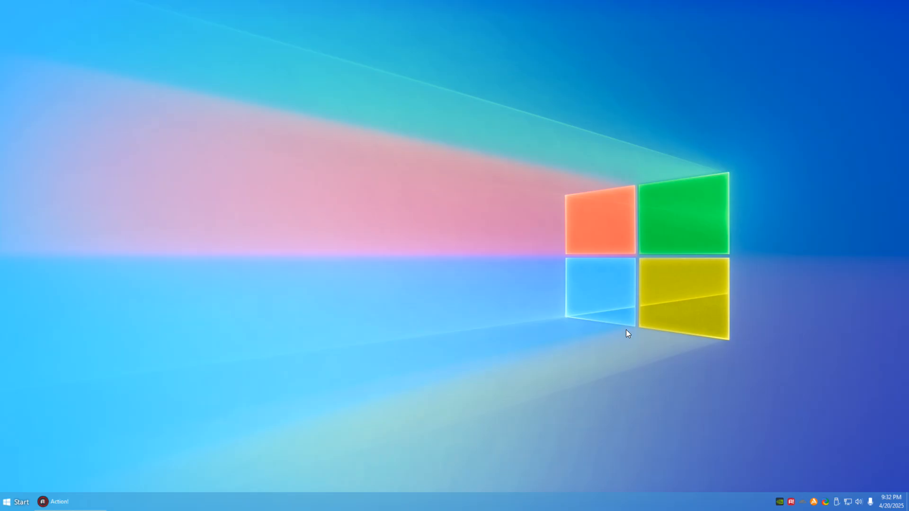
pyautogui.moveTo(477, 443)
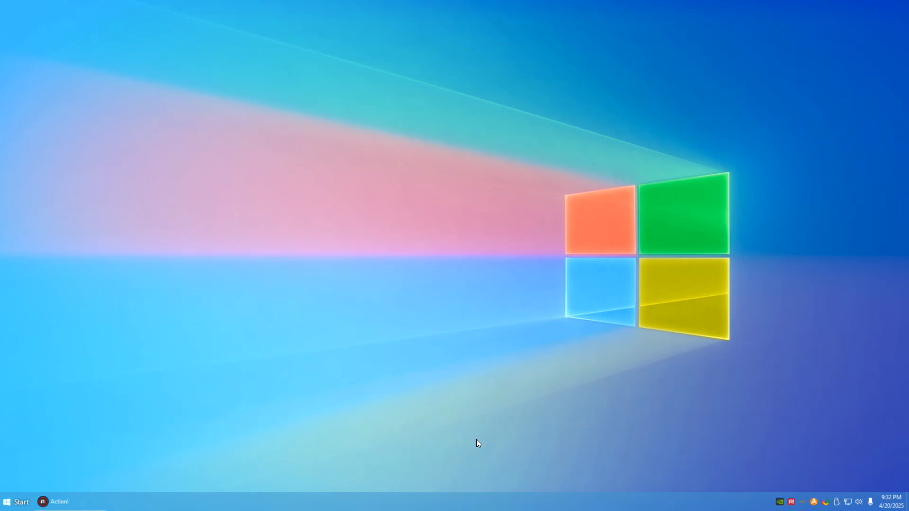
pyautogui.moveTo(779, 299)
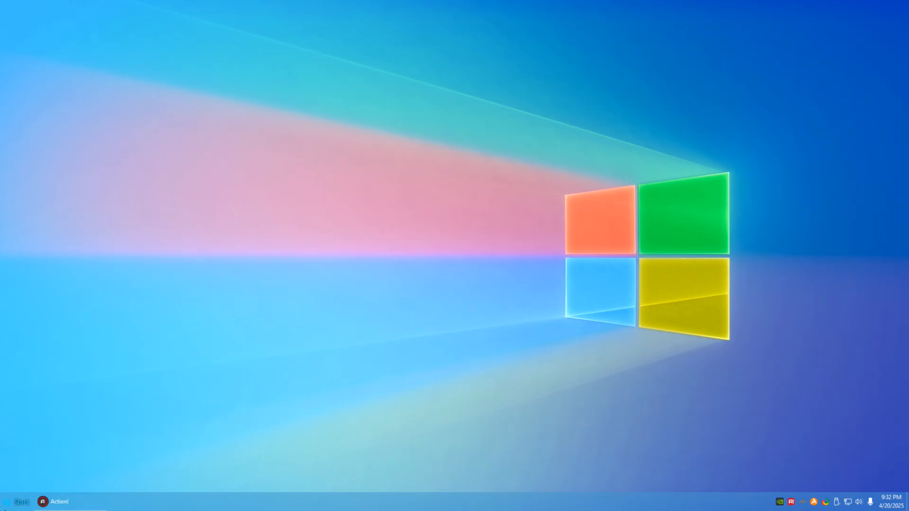
pyautogui.moveTo(15, 501)
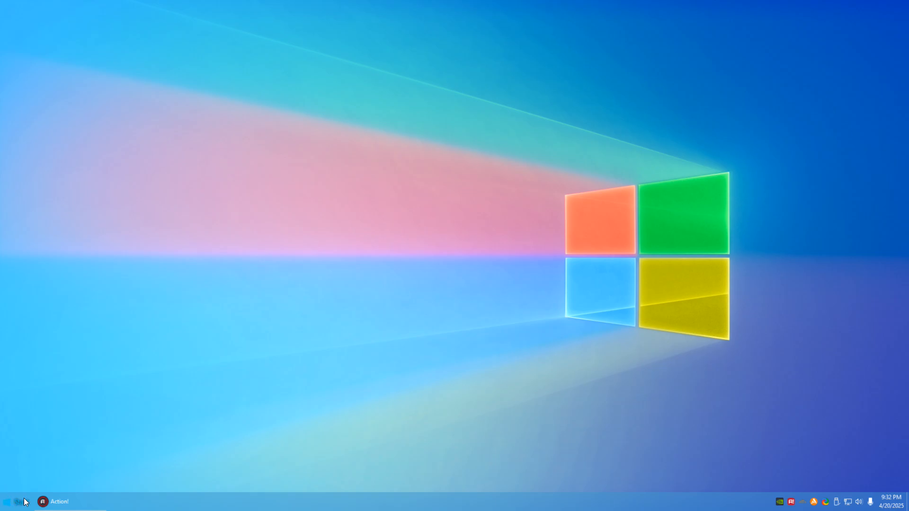
pyautogui.moveTo(17, 501)
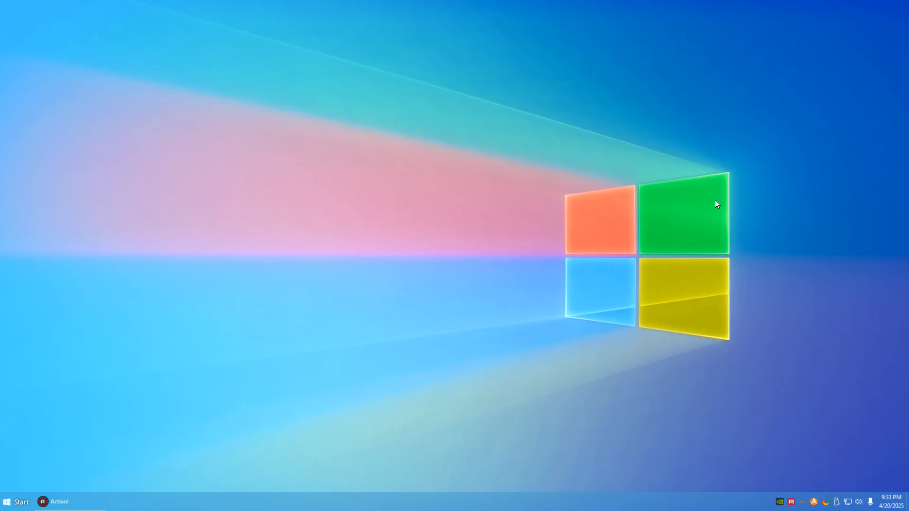
pyautogui.moveTo(499, 259)
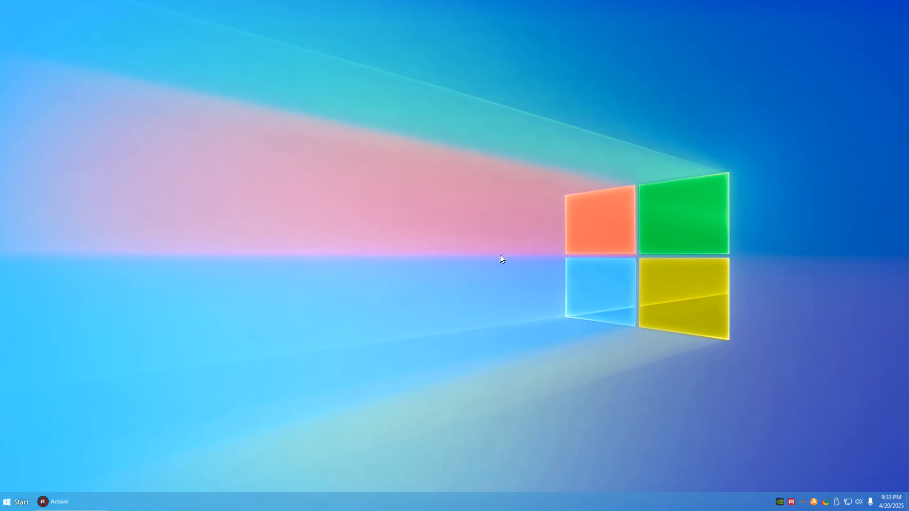
pyautogui.moveTo(388, 343)
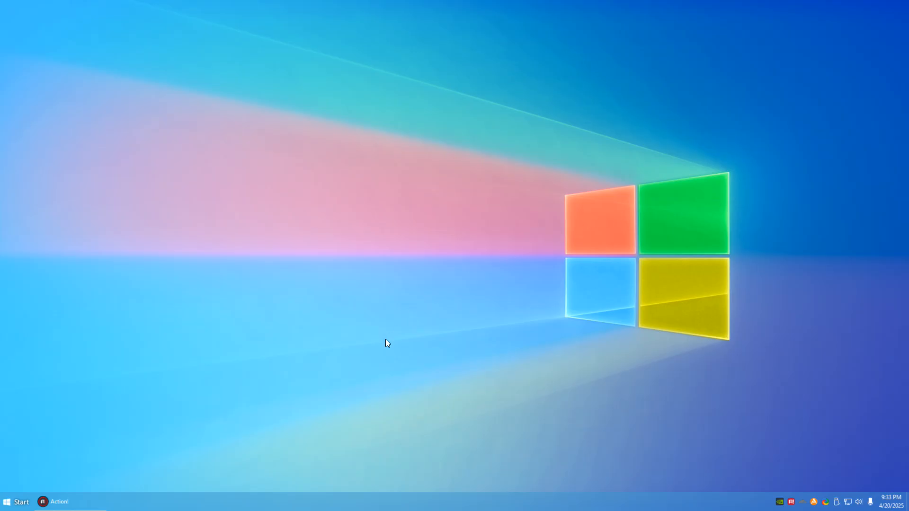
pyautogui.moveTo(21, 504)
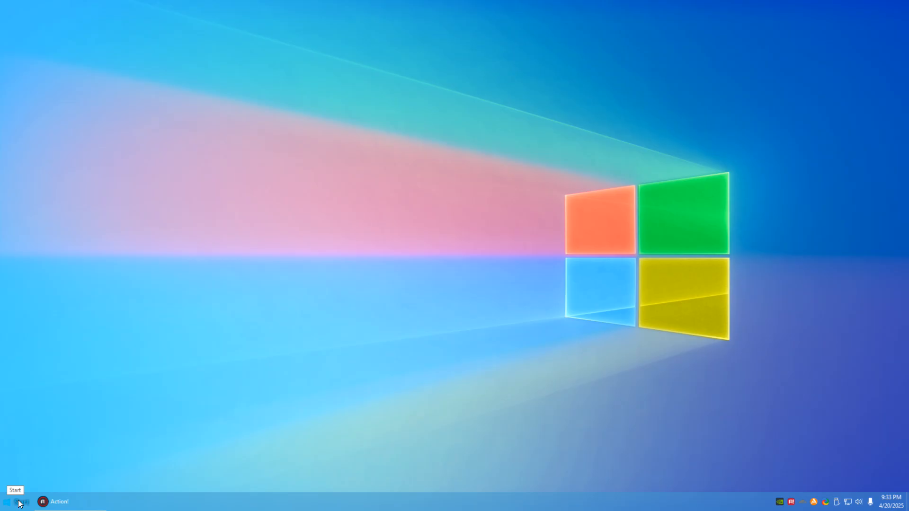
pyautogui.moveTo(684, 370)
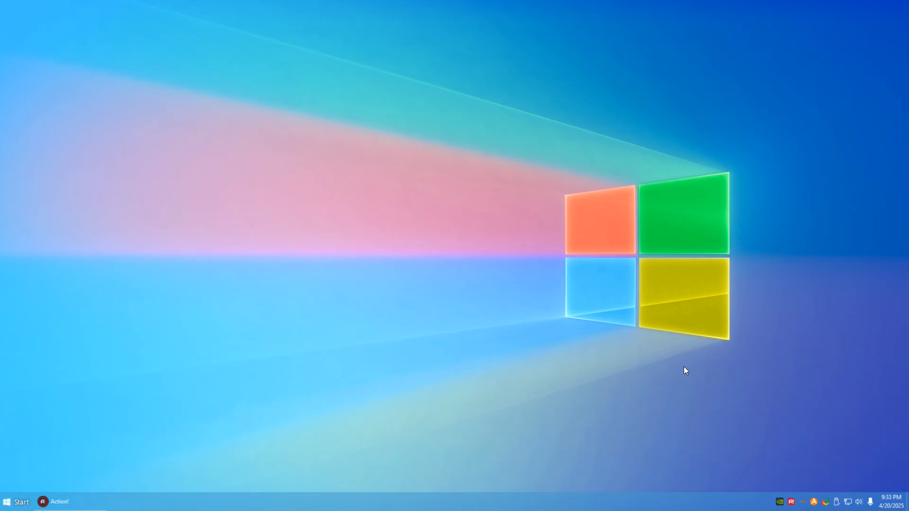
pyautogui.moveTo(750, 160)
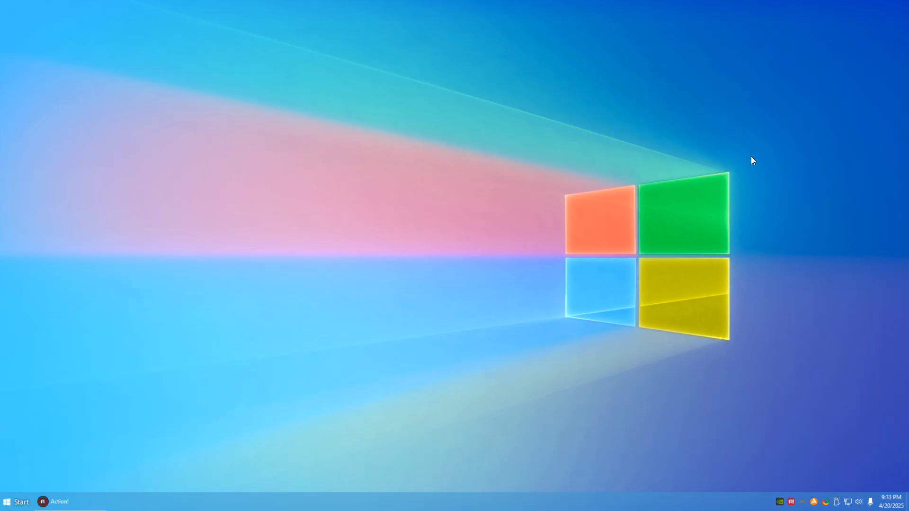
pyautogui.moveTo(564, 130)
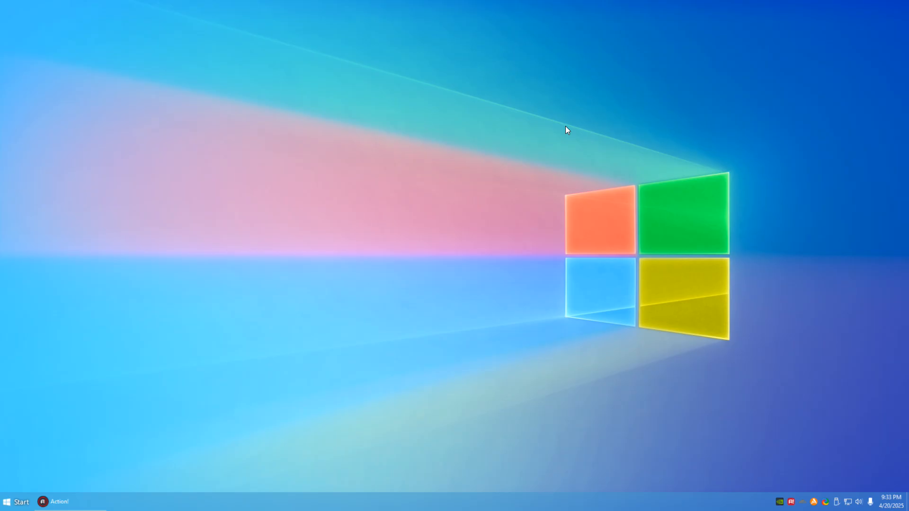
pyautogui.moveTo(18, 487)
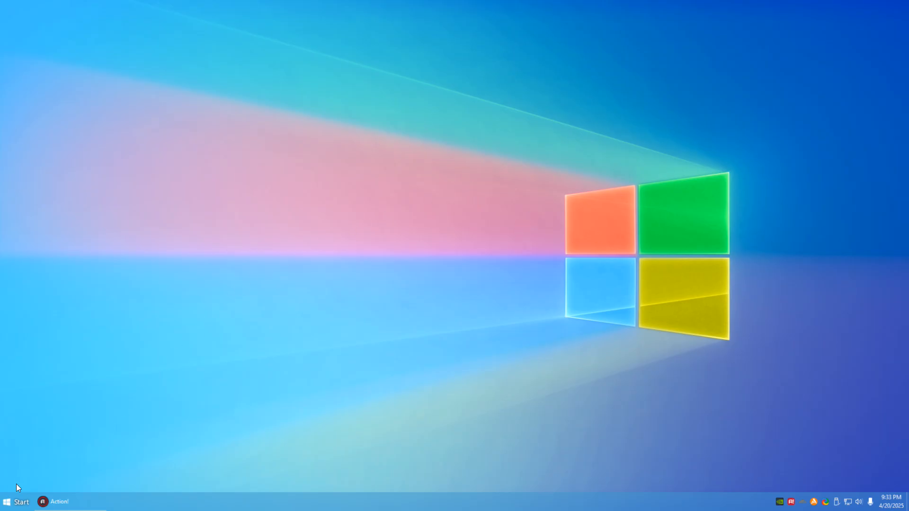
pyautogui.moveTo(464, 223)
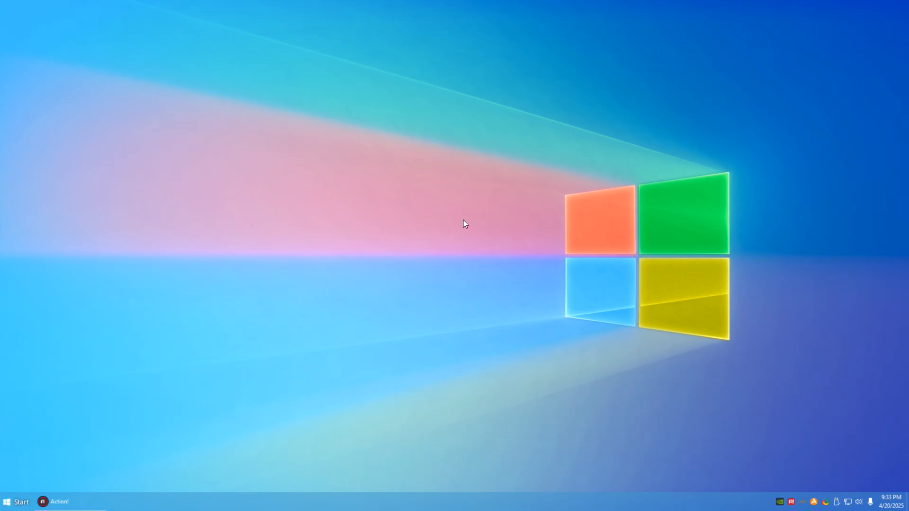
pyautogui.moveTo(421, 321)
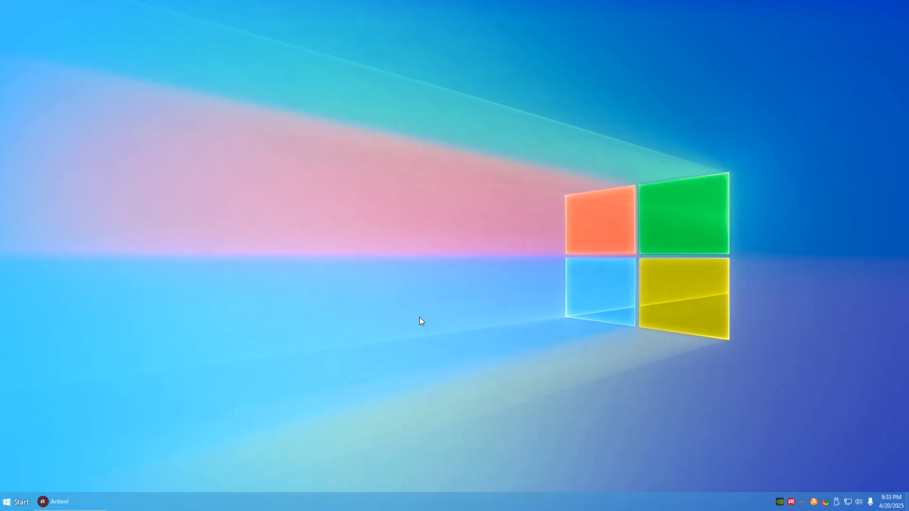
pyautogui.moveTo(424, 298)
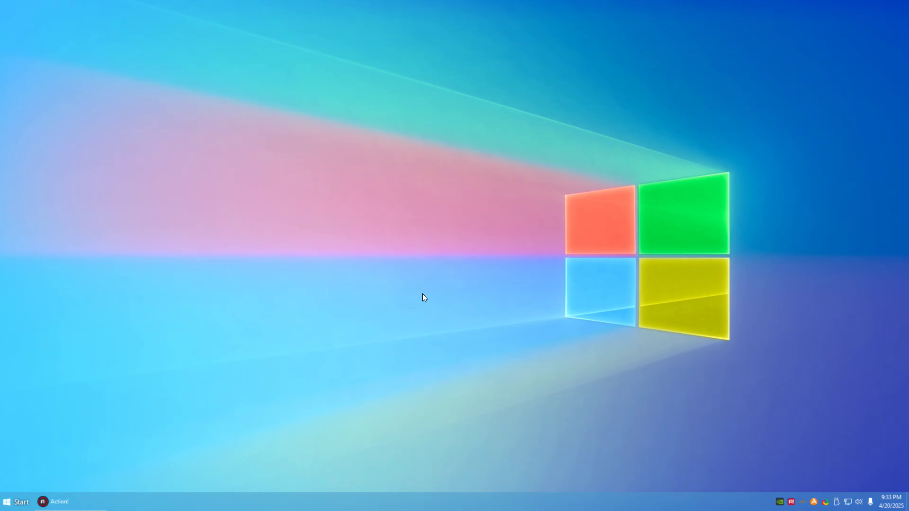
pyautogui.moveTo(360, 378)
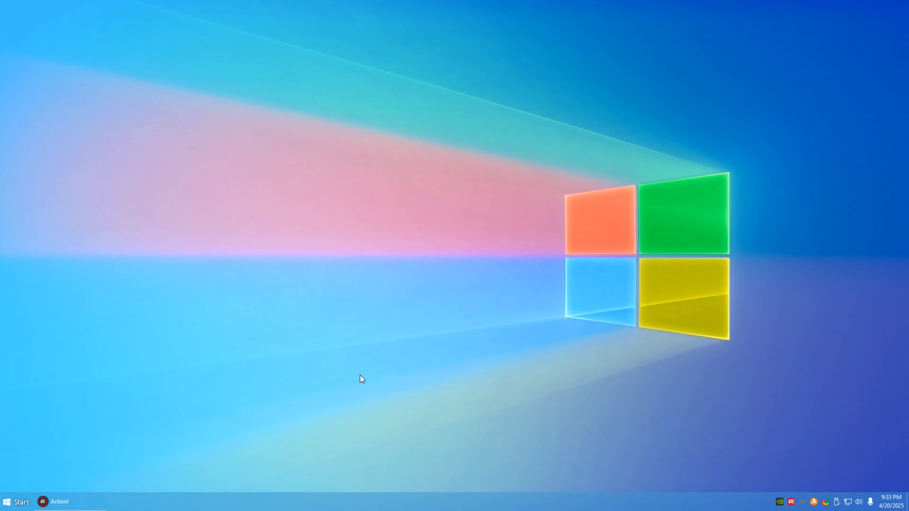
pyautogui.moveTo(391, 361)
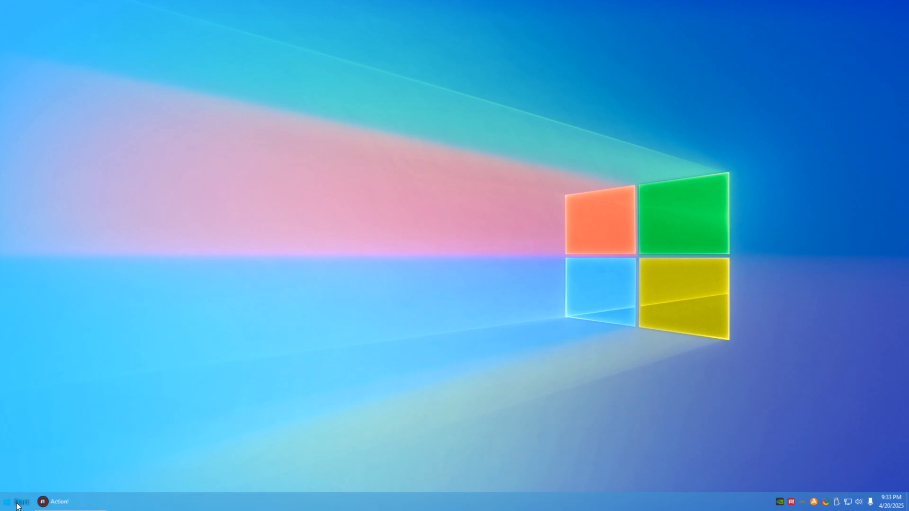
pyautogui.click(8, 499)
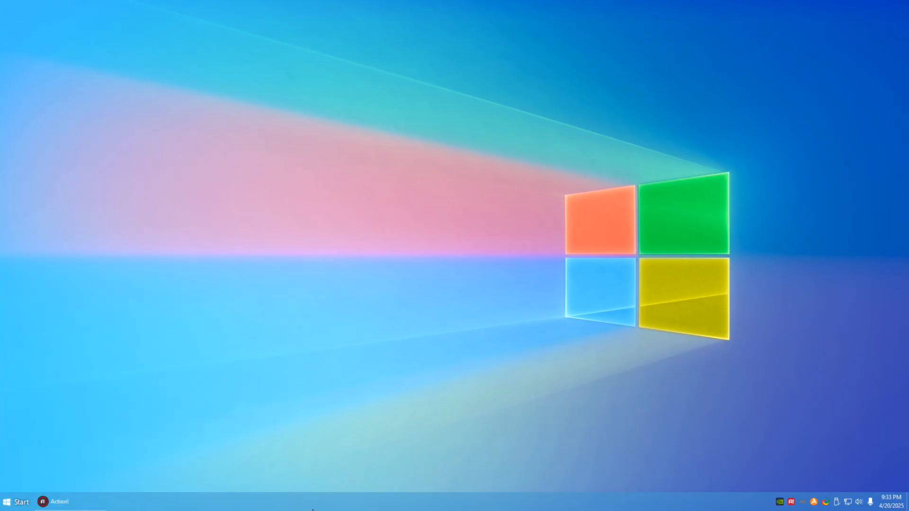
pyautogui.moveTo(19, 508)
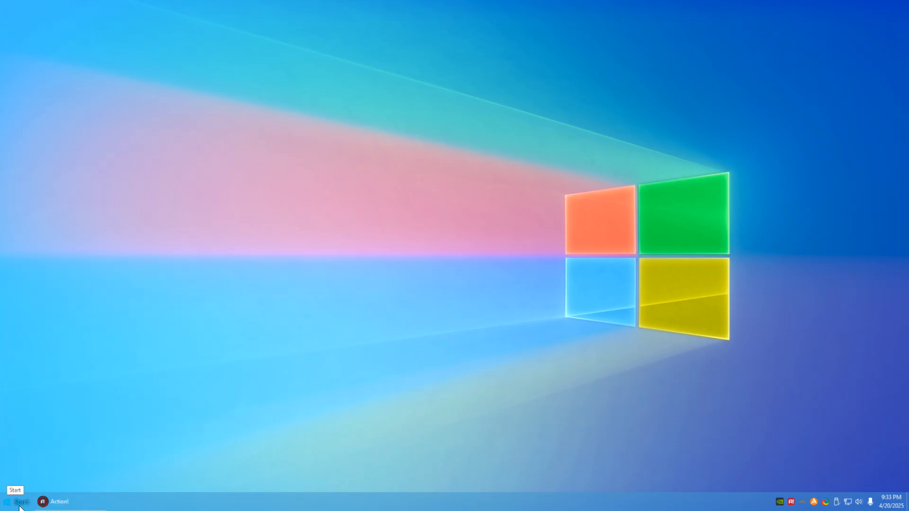
pyautogui.click(16, 501)
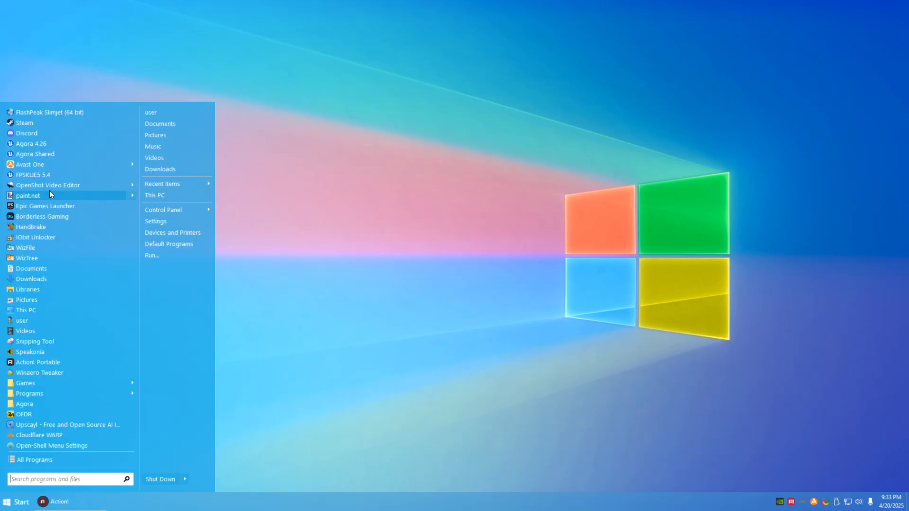
pyautogui.click(282, 326)
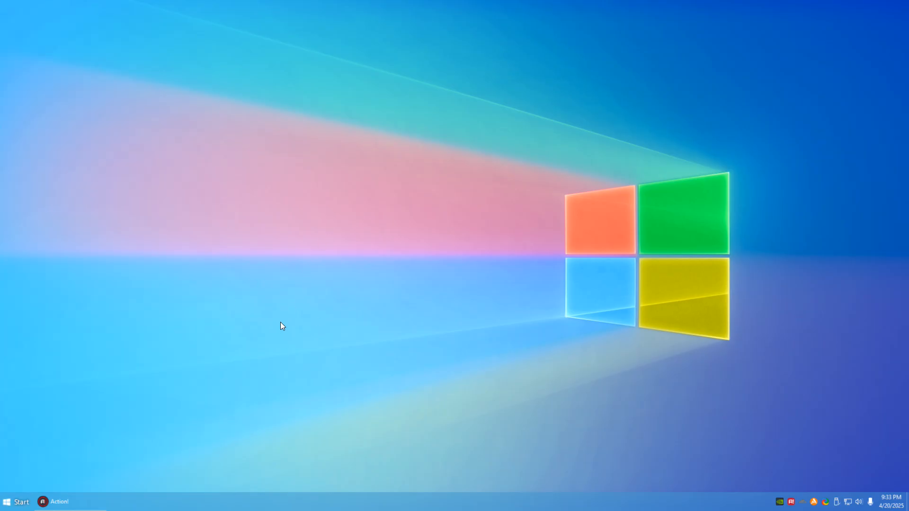
pyautogui.moveTo(436, 175)
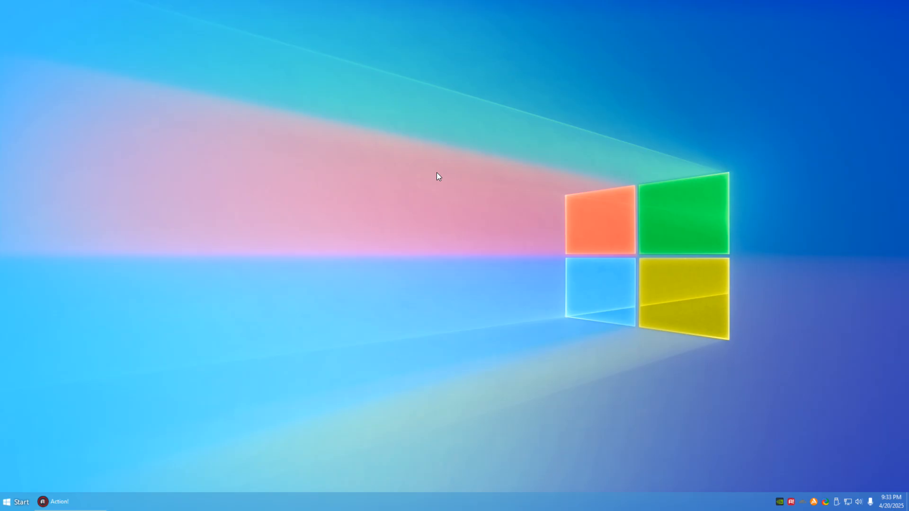
pyautogui.rightClick(438, 177)
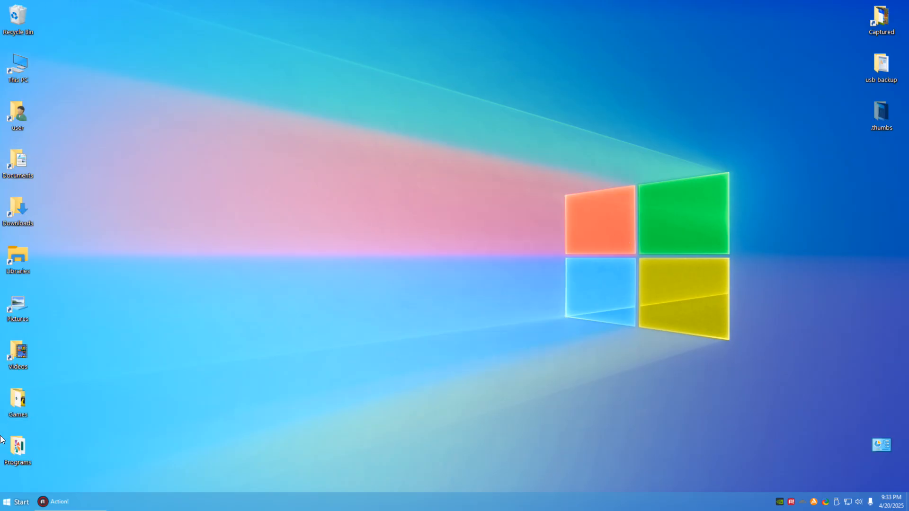
pyautogui.click(17, 17)
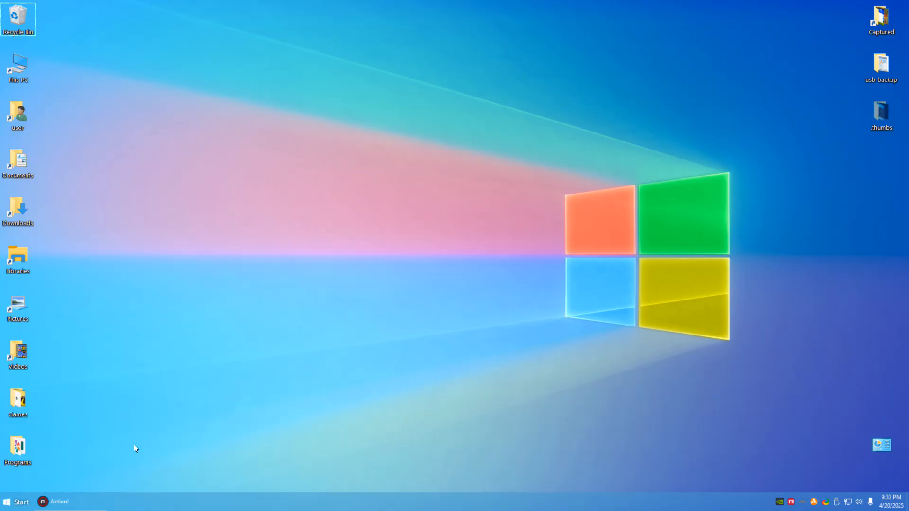
pyautogui.click(18, 503)
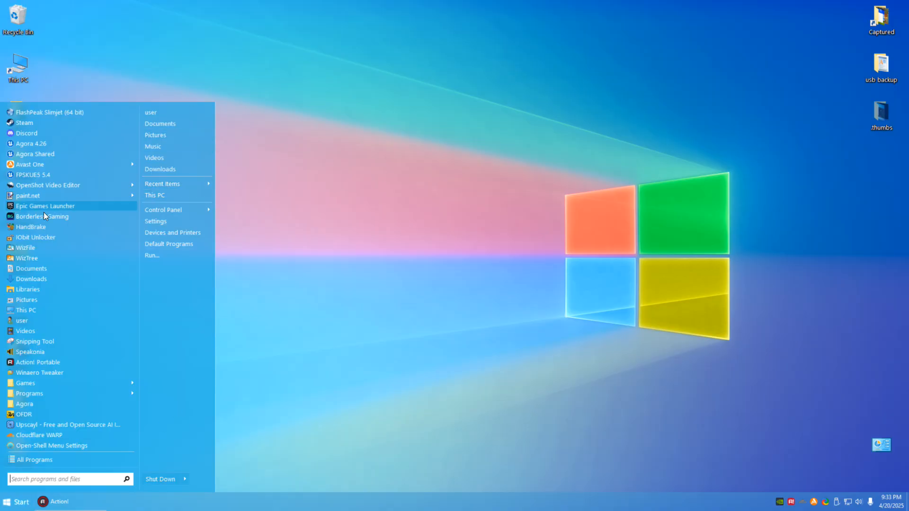
pyautogui.moveTo(435, 295)
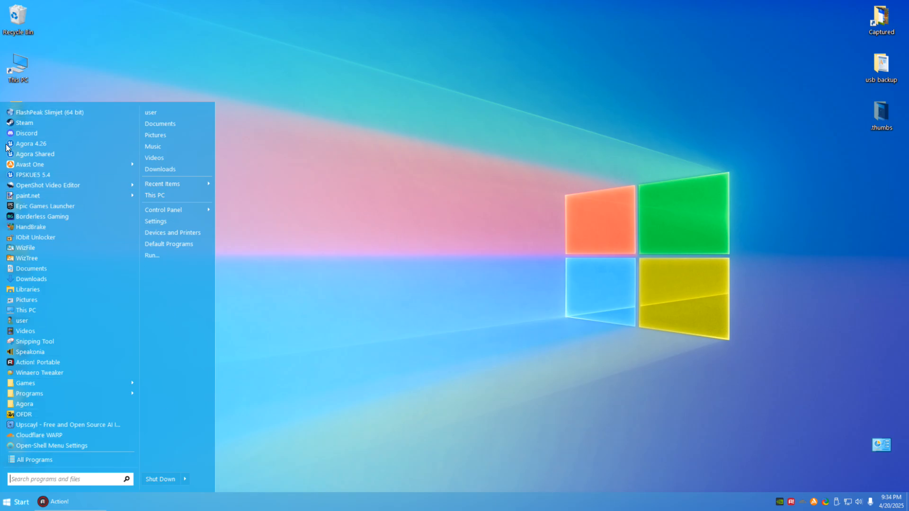
pyautogui.moveTo(182, 289)
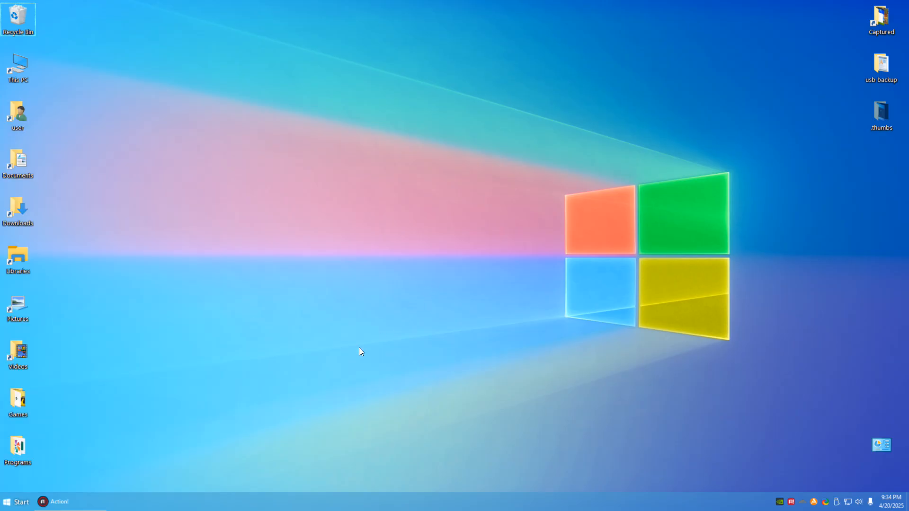
pyautogui.moveTo(464, 304)
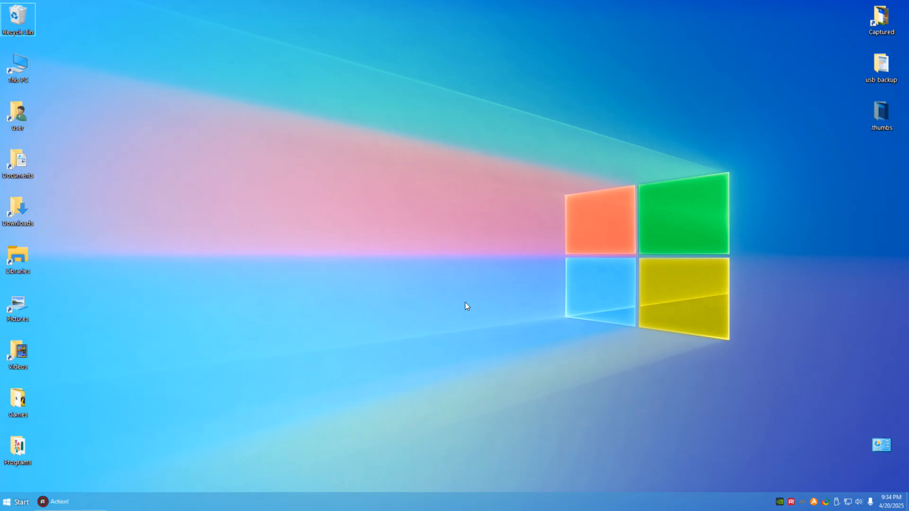
pyautogui.moveTo(538, 147)
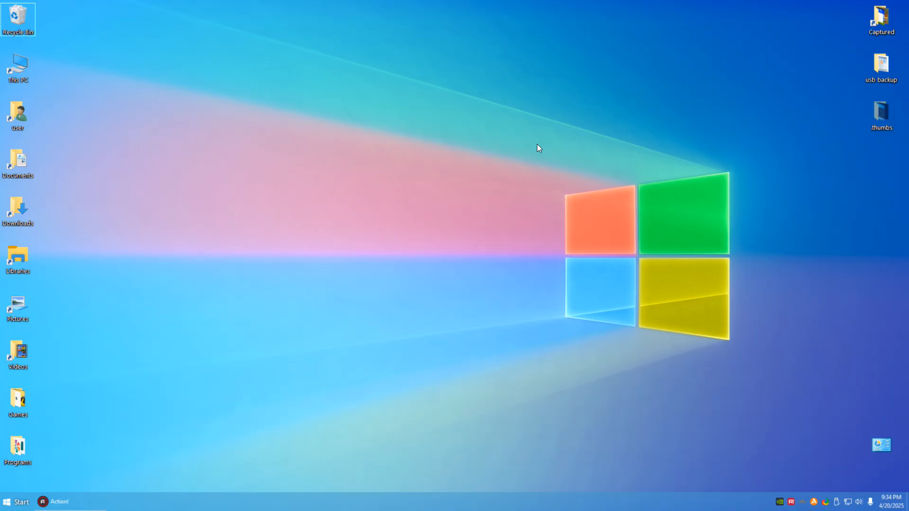
pyautogui.moveTo(160, 306)
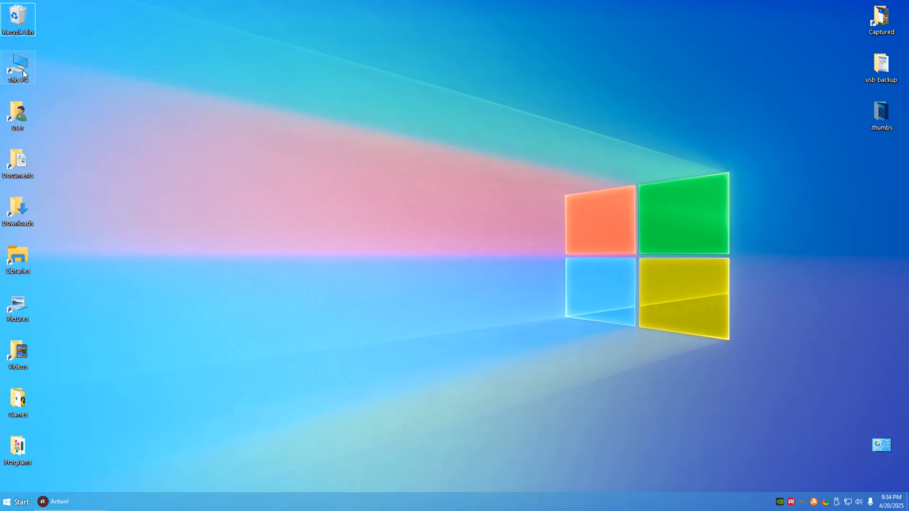
# - Open This PC from its desktop icon to view the drives, then minimize it
pyautogui.doubleClick(18, 64)
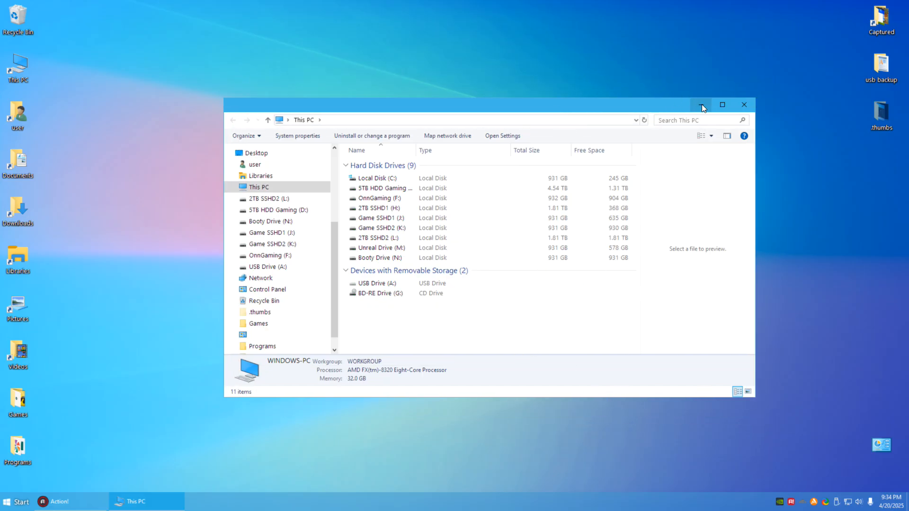
pyautogui.click(701, 105)
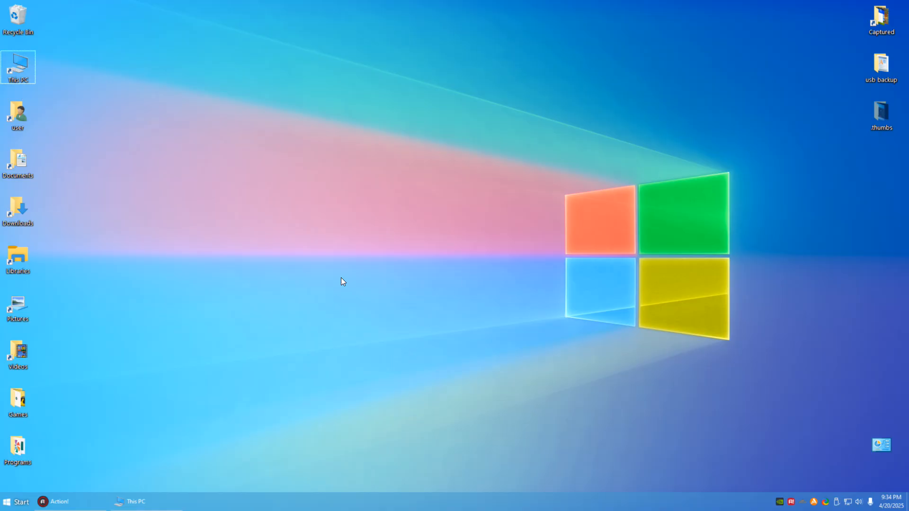
pyautogui.moveTo(388, 228)
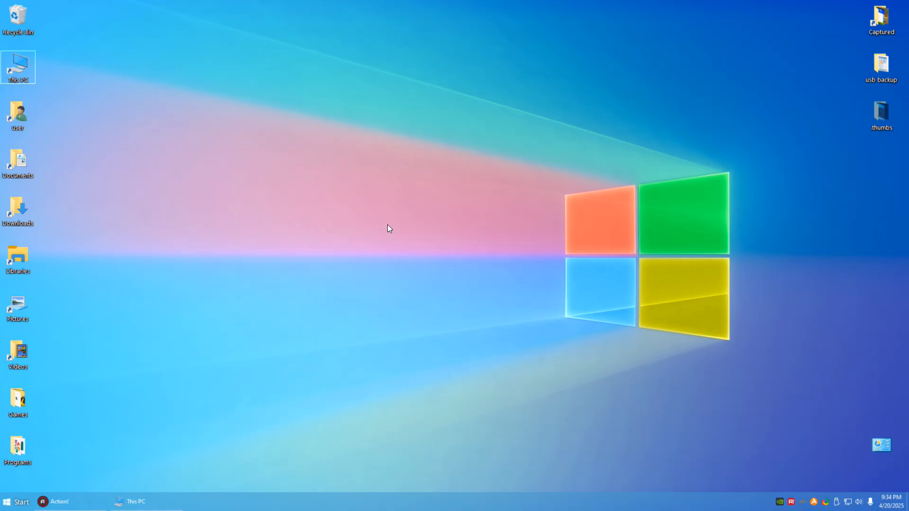
pyautogui.moveTo(428, 63)
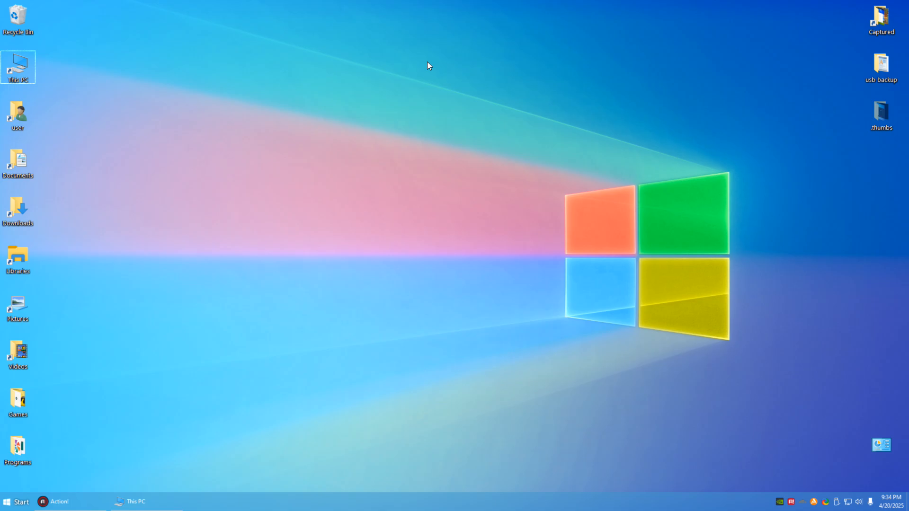
pyautogui.moveTo(412, 70)
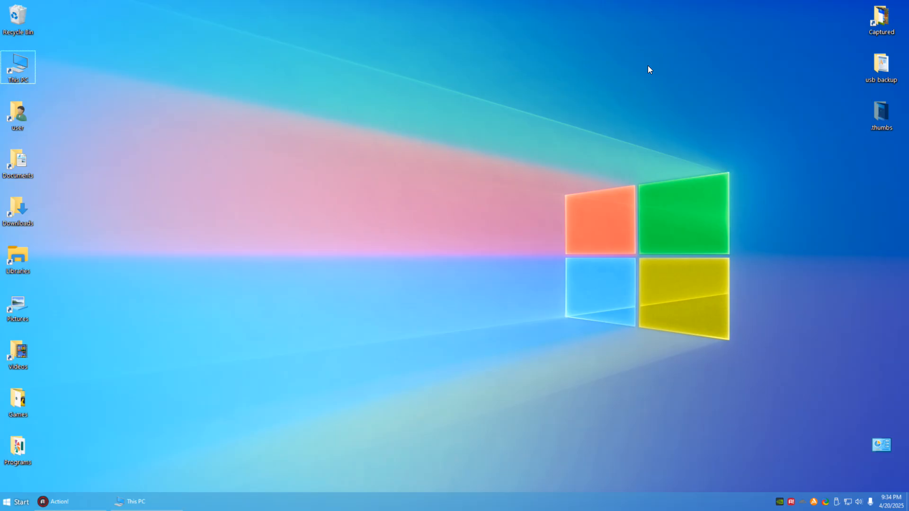
pyautogui.moveTo(431, 0); pyautogui.dragTo(310, 440)
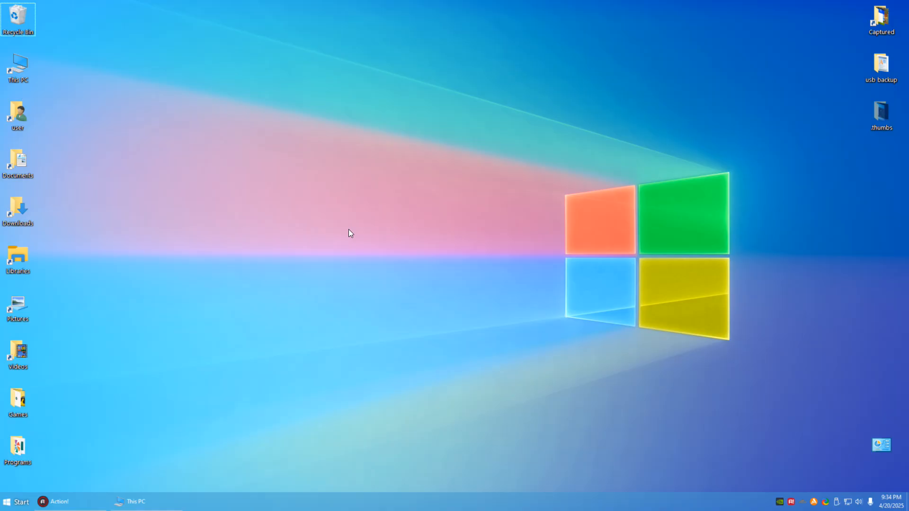
pyautogui.moveTo(25, 237)
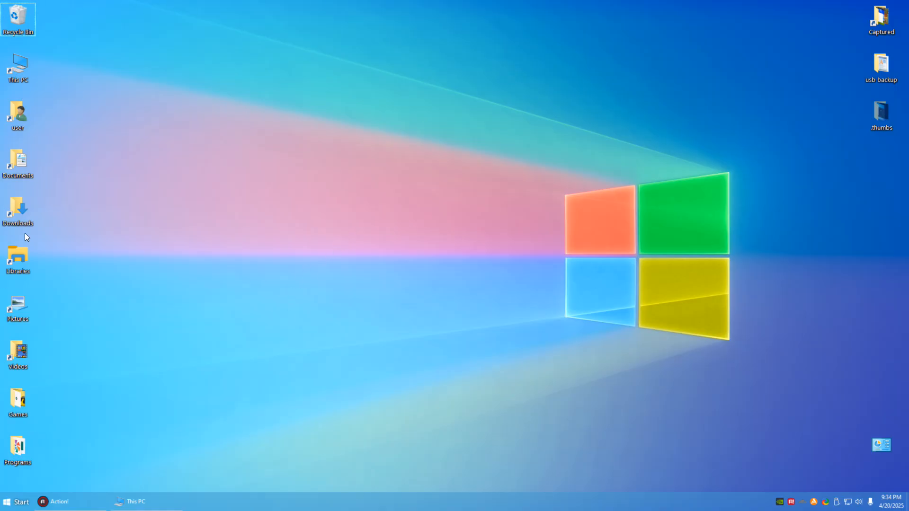
pyautogui.moveTo(296, 216)
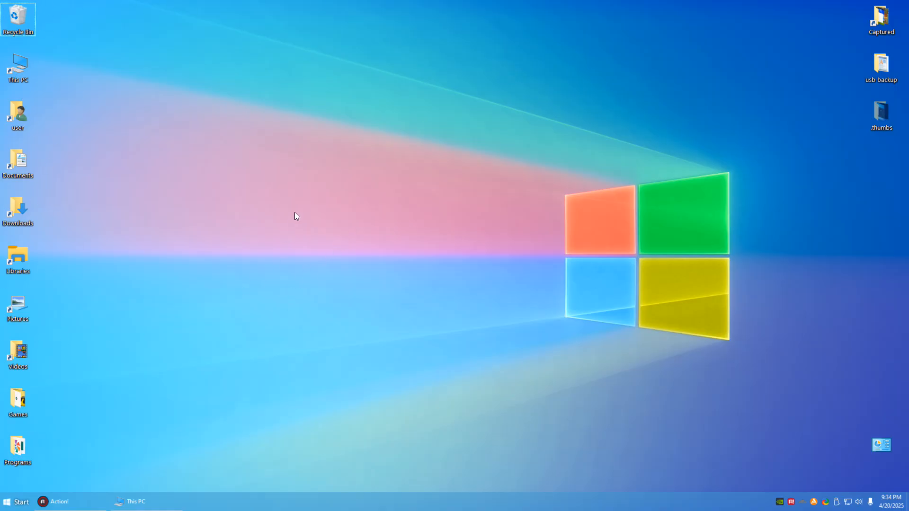
pyautogui.moveTo(359, 217)
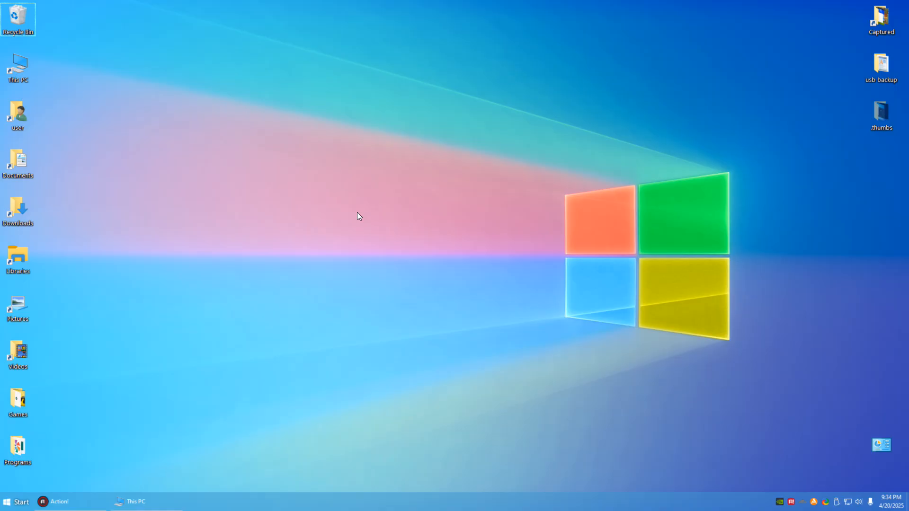
pyautogui.moveTo(451, 141)
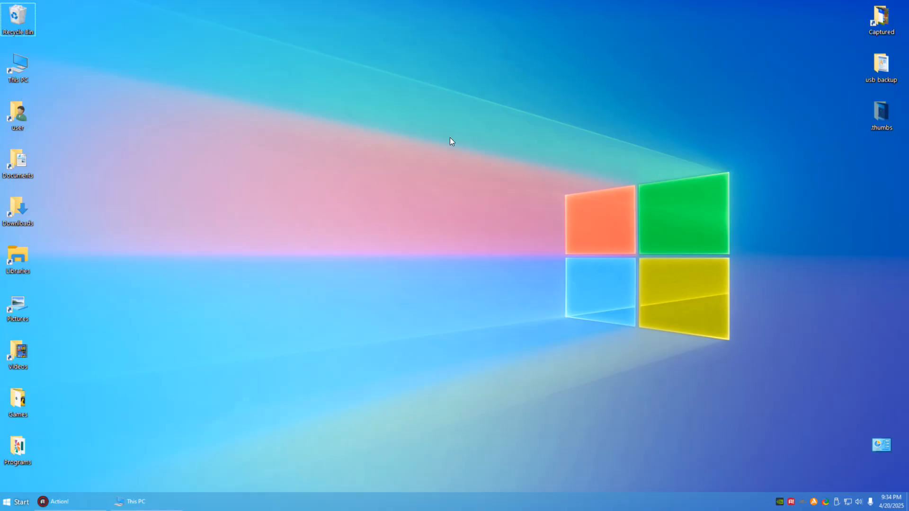
pyautogui.moveTo(543, 282)
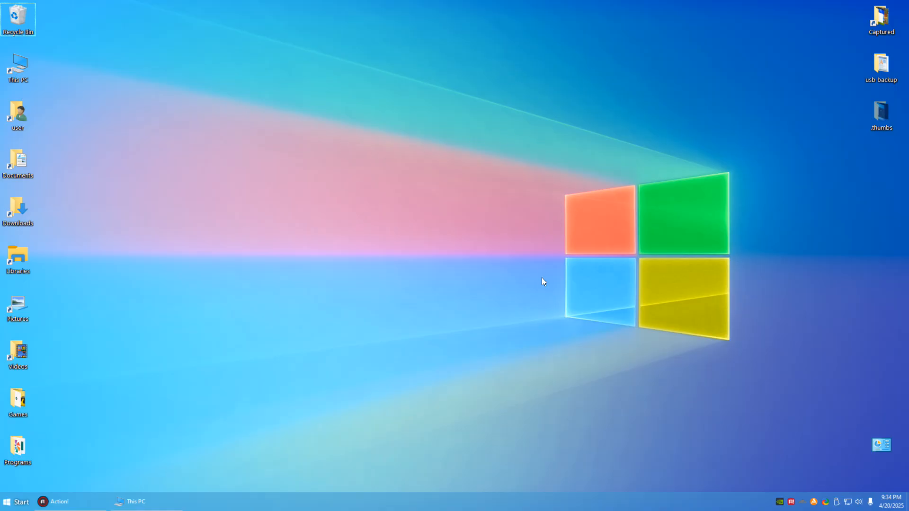
pyautogui.moveTo(278, 68)
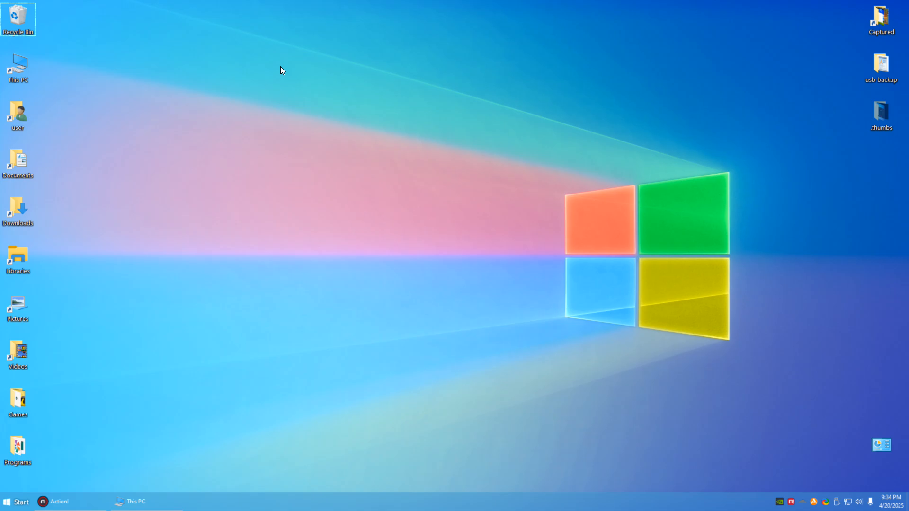
pyautogui.moveTo(329, 411)
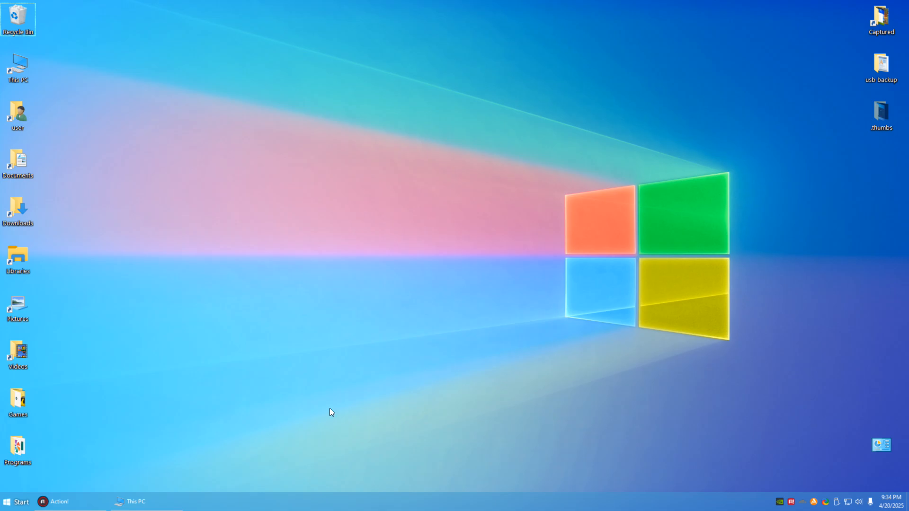
pyautogui.moveTo(531, 274)
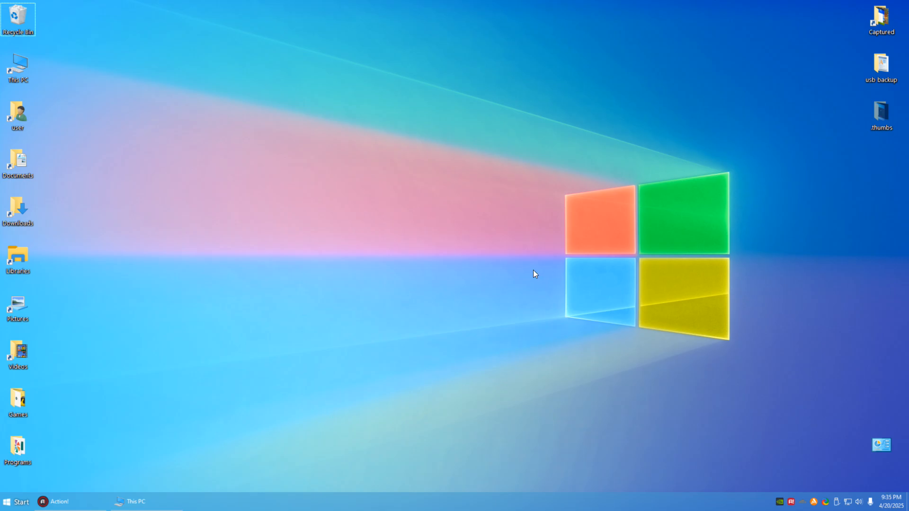
pyautogui.moveTo(28, 8)
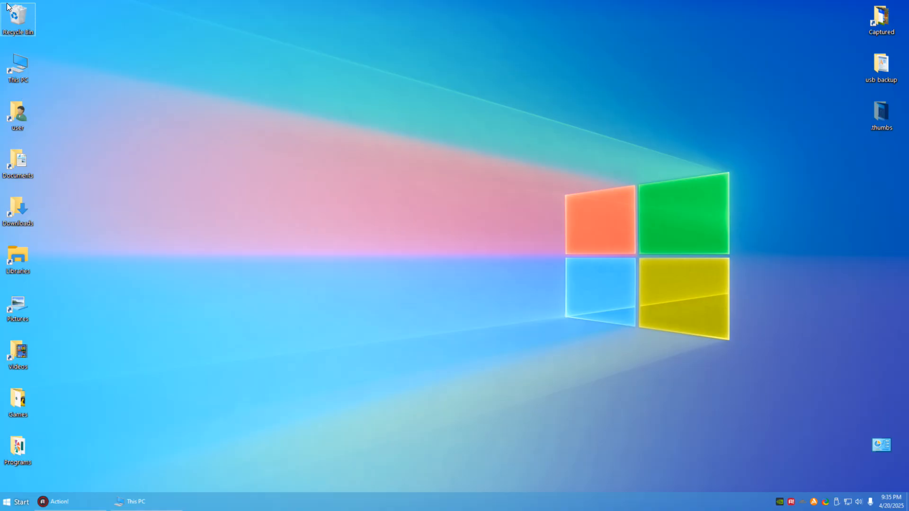
pyautogui.moveTo(3, 195)
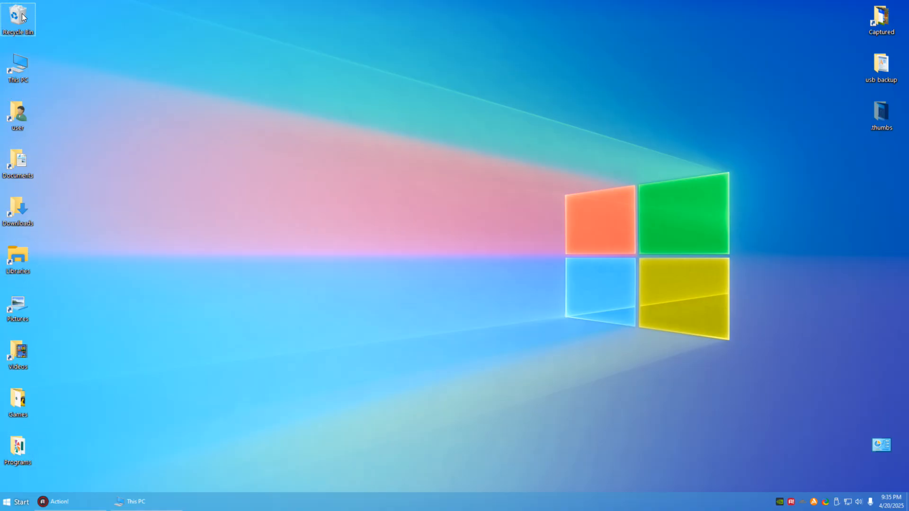
pyautogui.moveTo(511, 88)
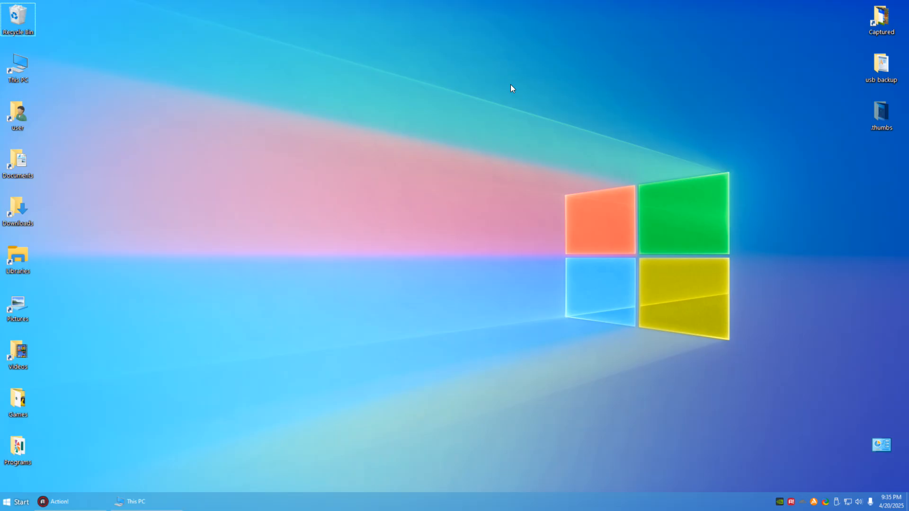
pyautogui.moveTo(456, 339)
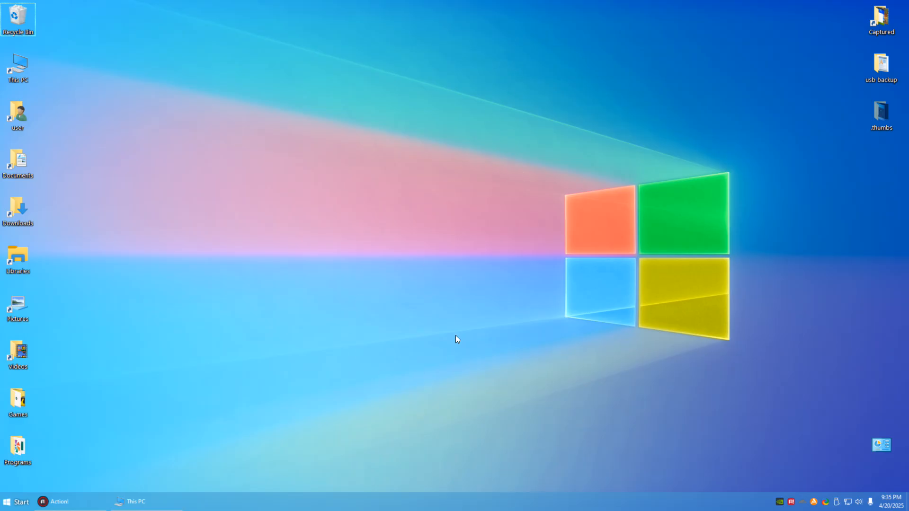
pyautogui.click(9, 499)
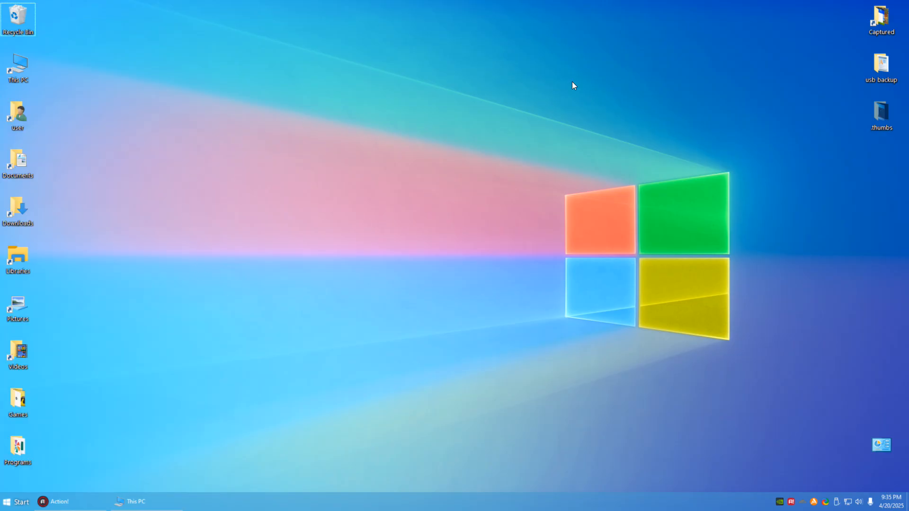
pyautogui.moveTo(547, 204)
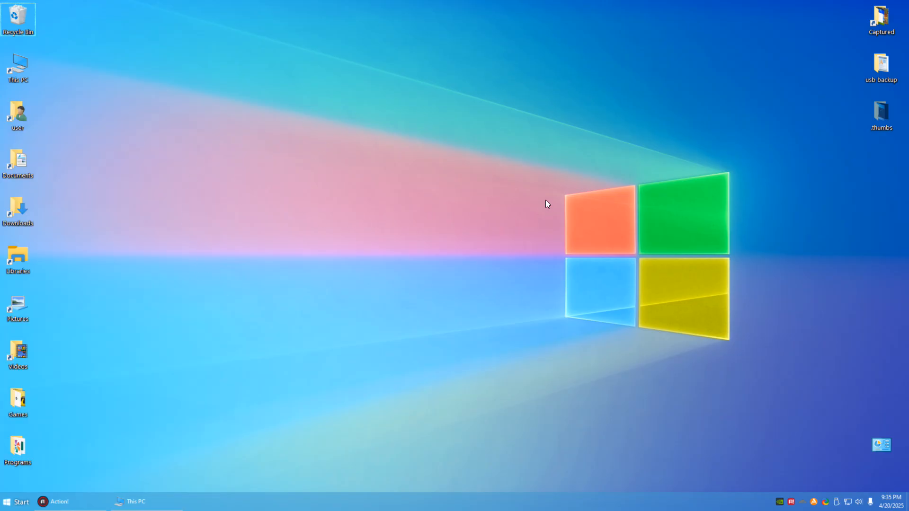
pyautogui.moveTo(459, 215)
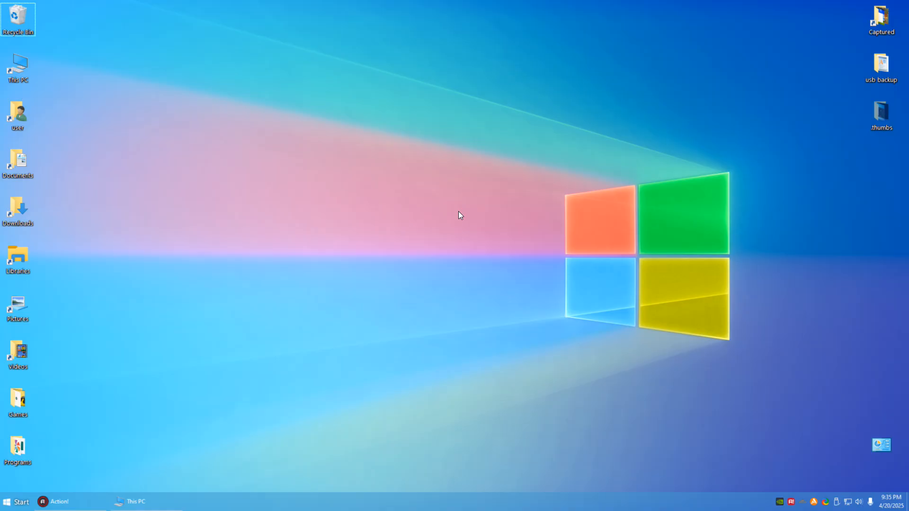
pyautogui.moveTo(534, 250)
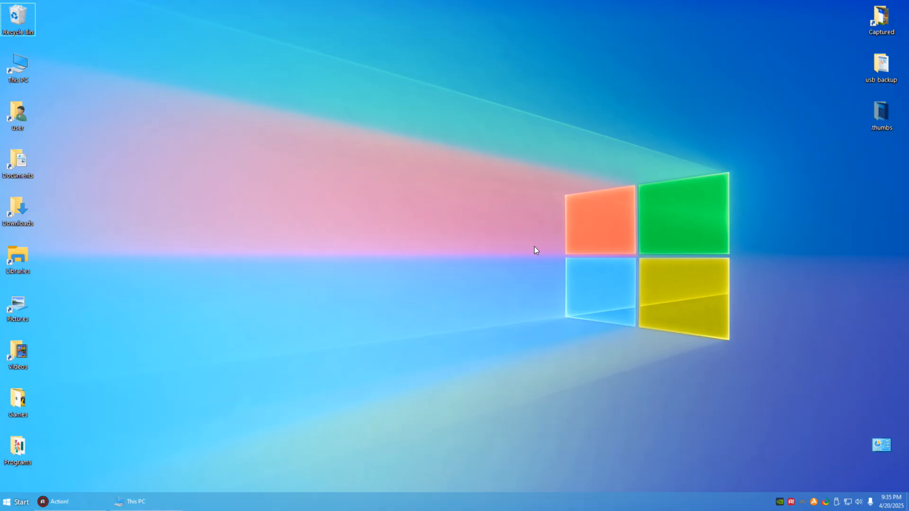
pyautogui.moveTo(443, 234)
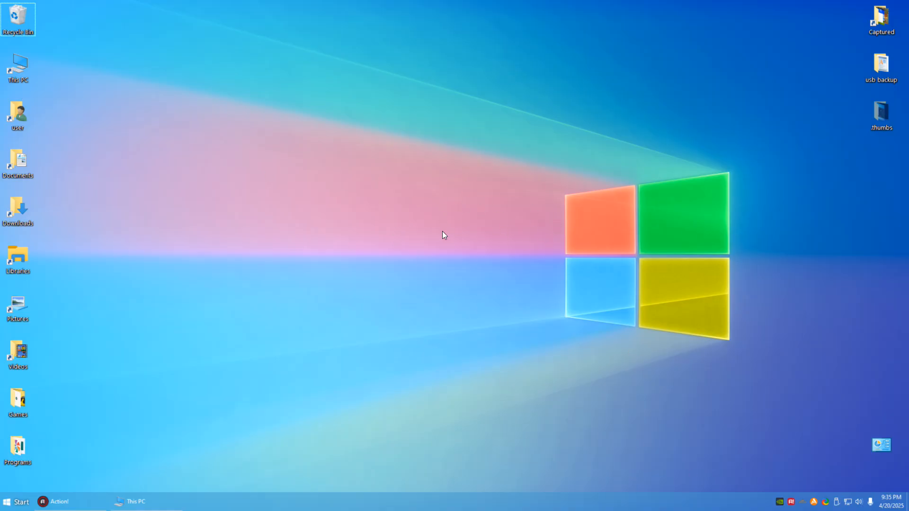
pyautogui.moveTo(558, 233)
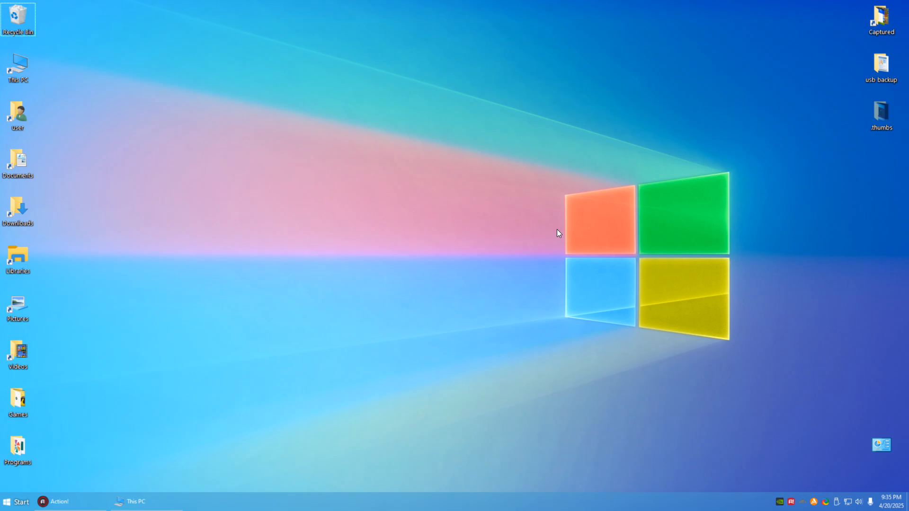
pyautogui.moveTo(193, 386)
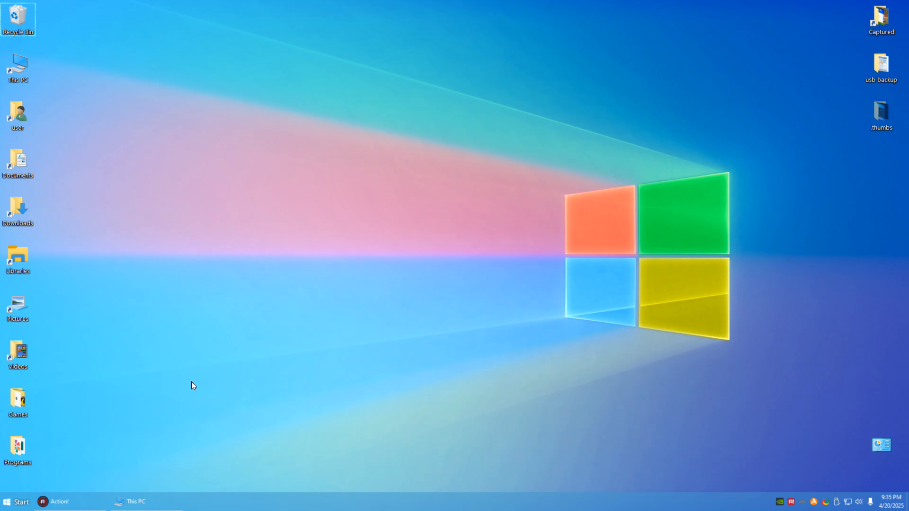
pyautogui.moveTo(141, 448)
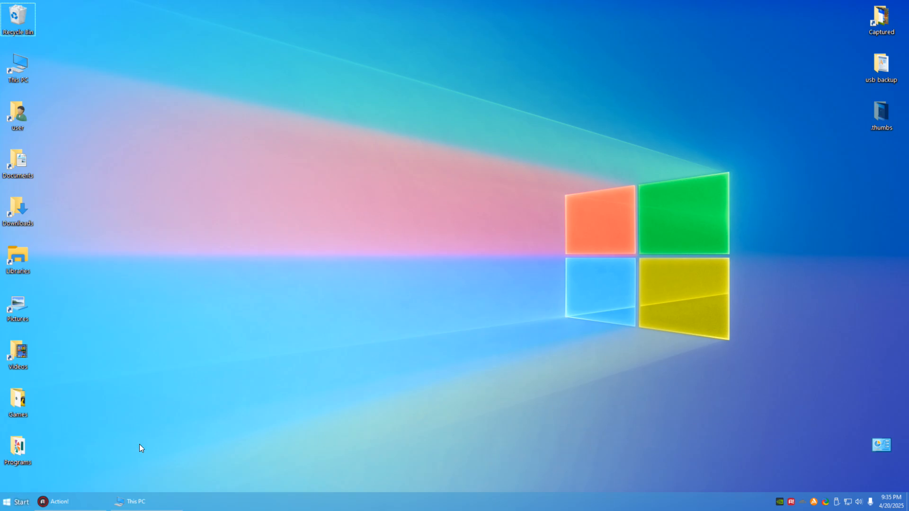
pyautogui.moveTo(834, 496)
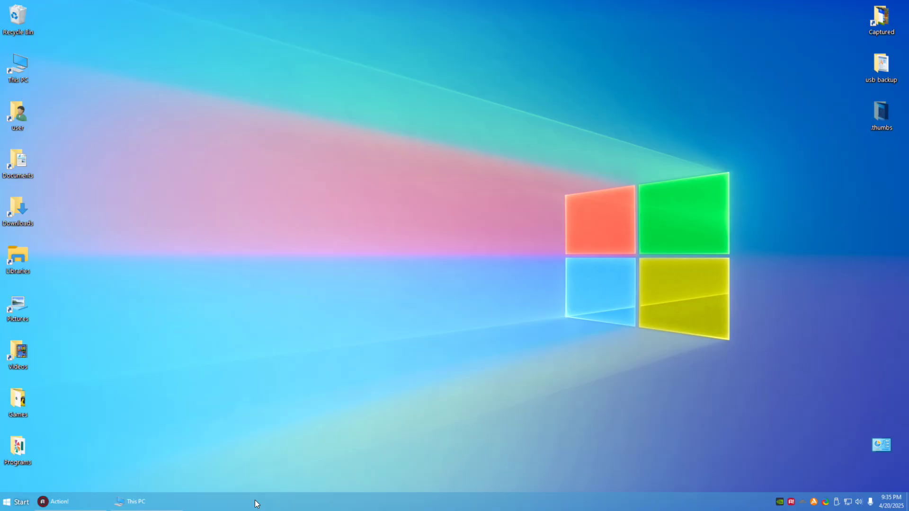
# - Check the taskbar context menu, then briefly open and close the Start app list
pyautogui.rightClick(256, 503)
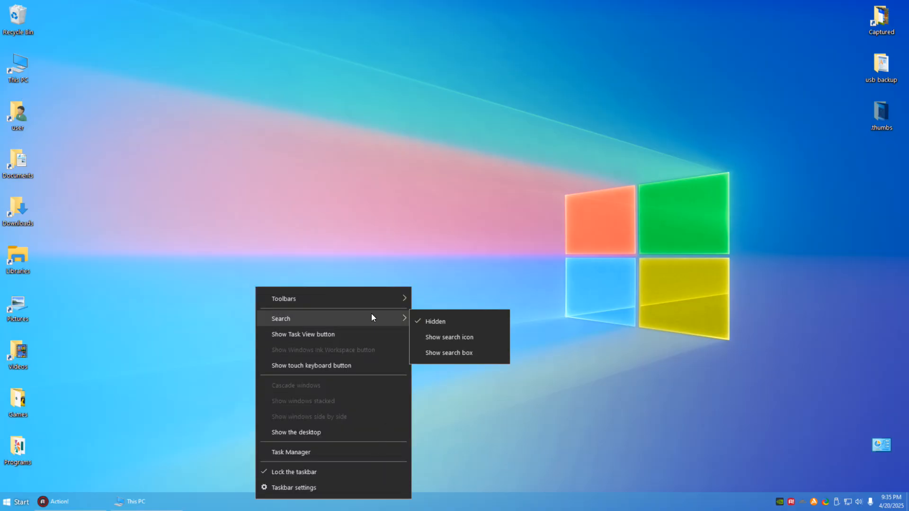
pyautogui.click(263, 318)
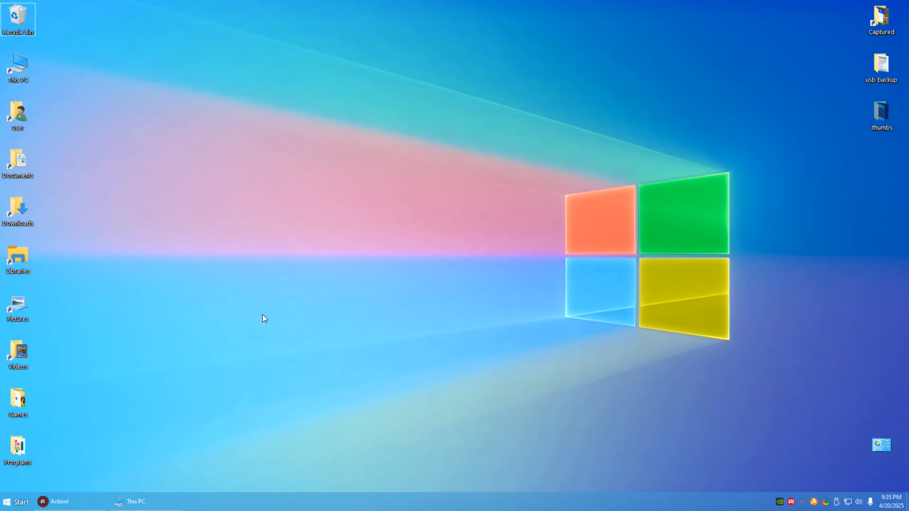
pyautogui.moveTo(611, 457)
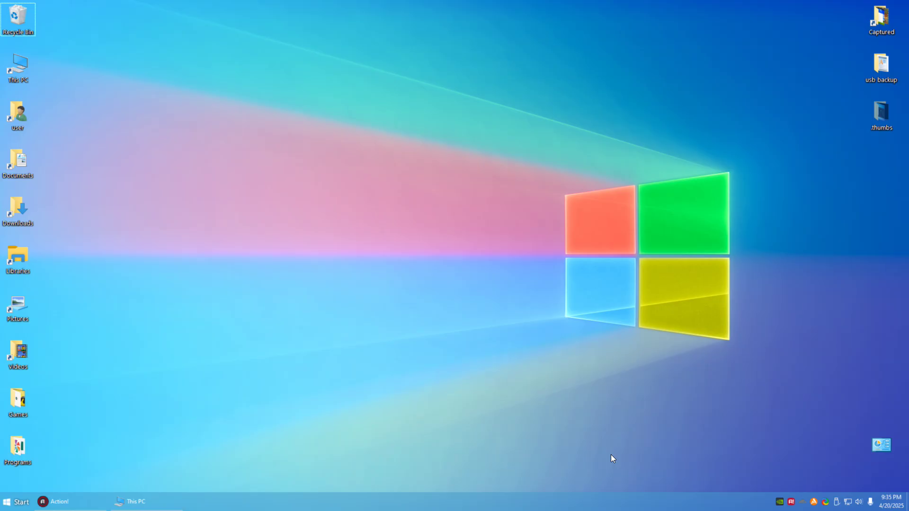
pyautogui.click(18, 500)
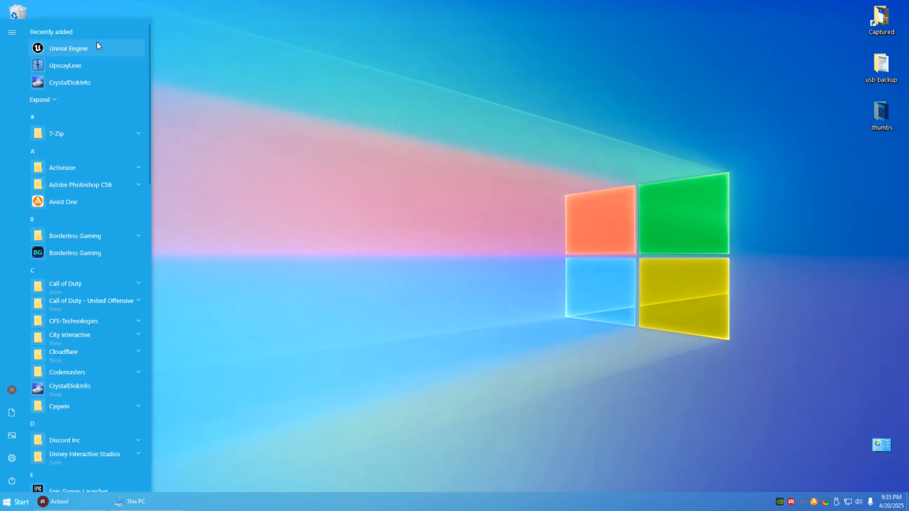
pyautogui.moveTo(109, 303)
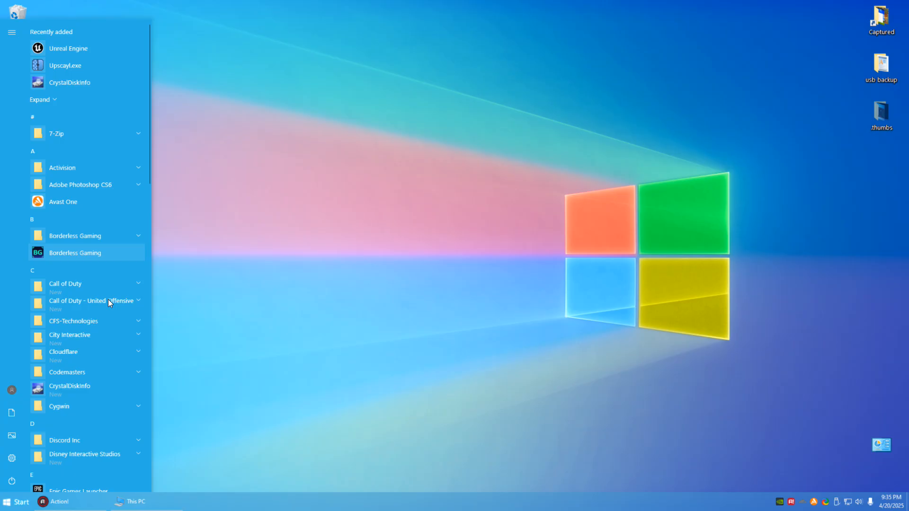
pyautogui.click(18, 501)
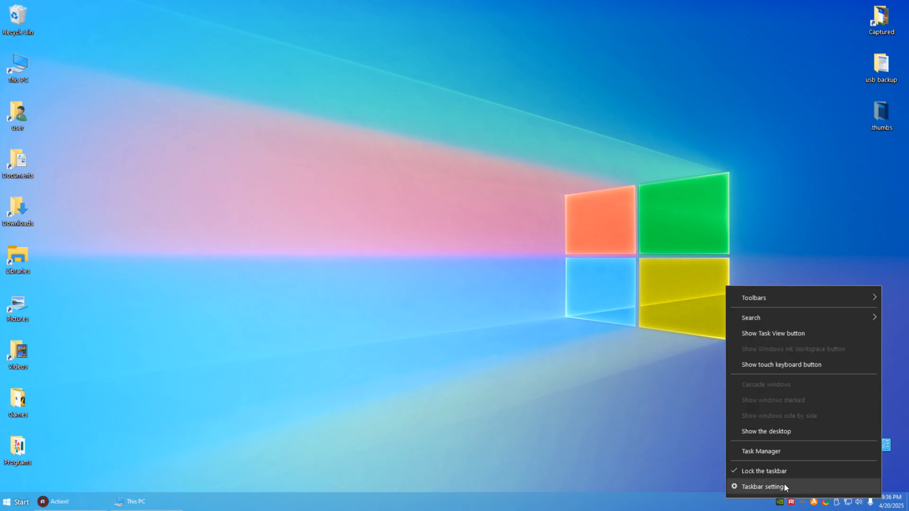
# - Open Taskbar settings from the taskbar context menu
pyautogui.click(768, 487)
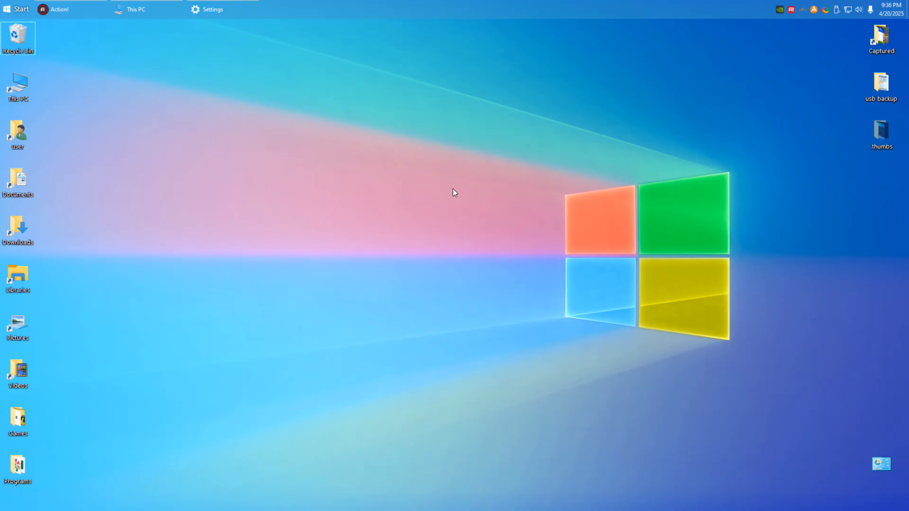
pyautogui.moveTo(418, 182)
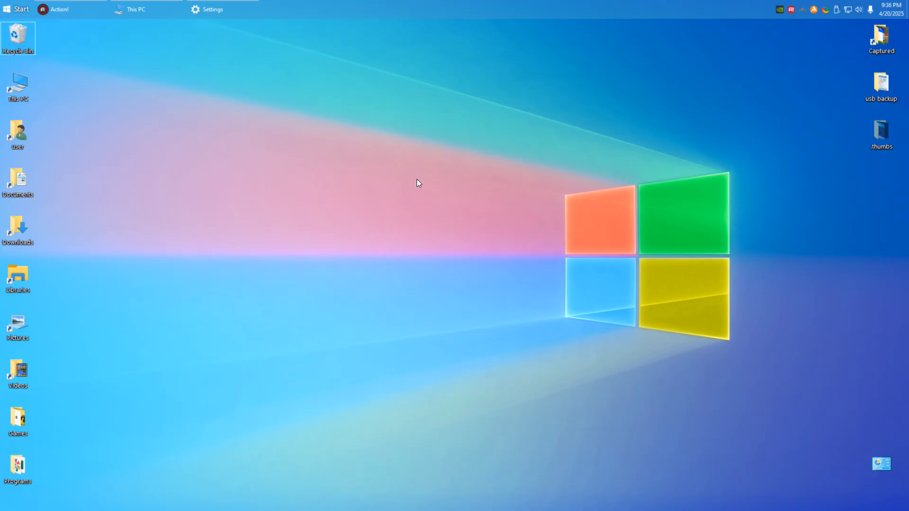
pyautogui.moveTo(314, 318)
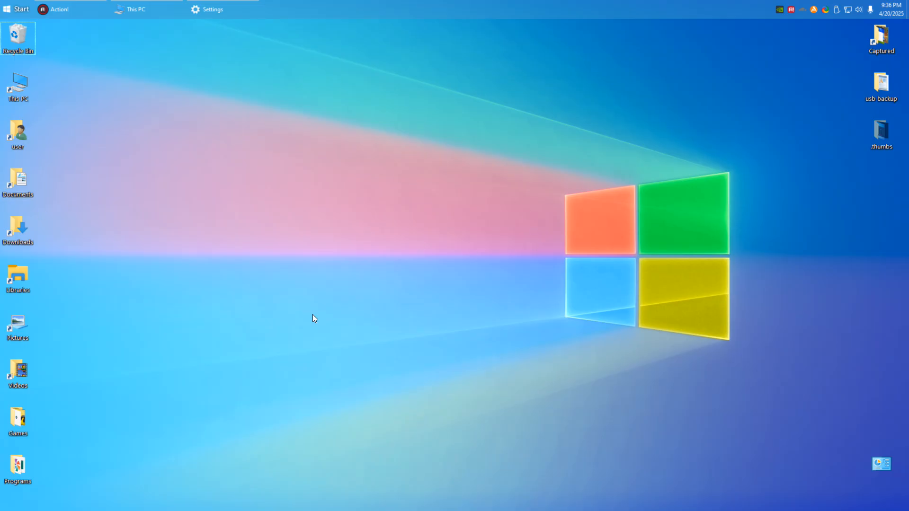
pyautogui.moveTo(717, 129)
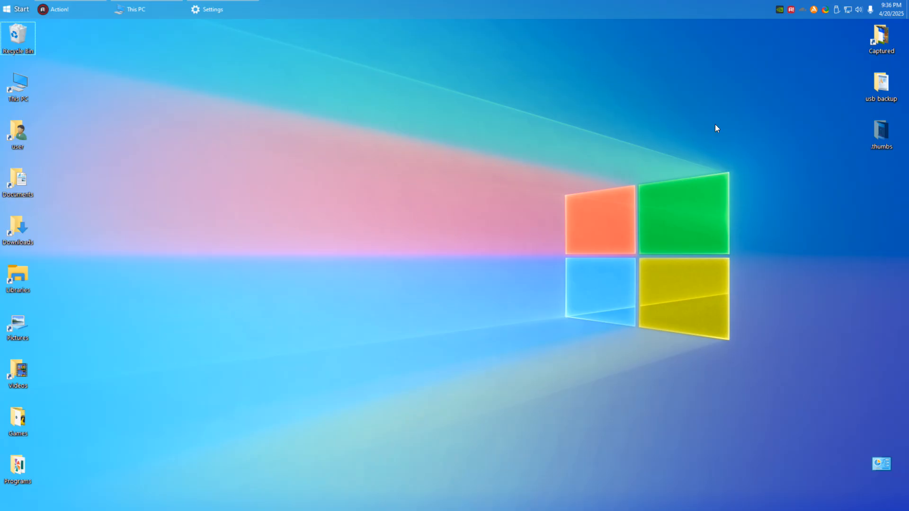
pyautogui.moveTo(625, 297)
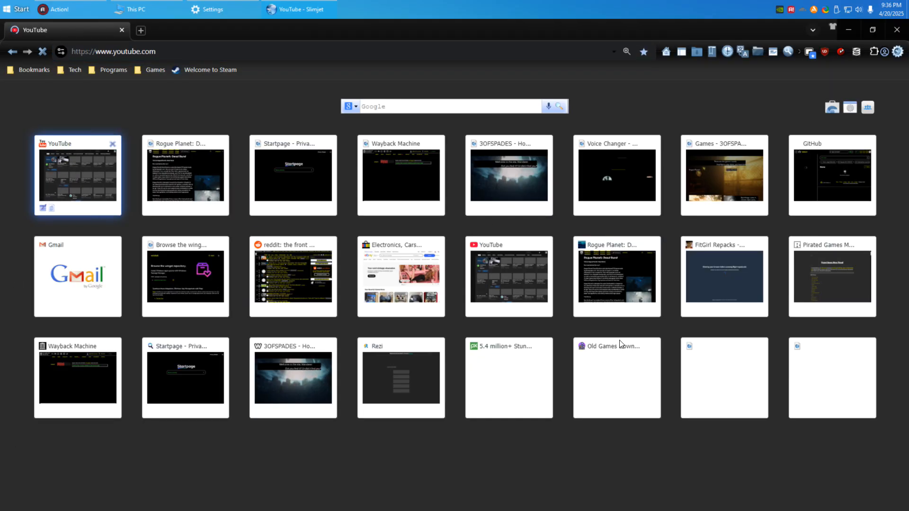
# - Load YouTube from the Slimjet speed-dial tile and scroll through its home feed
pyautogui.click(77, 174)
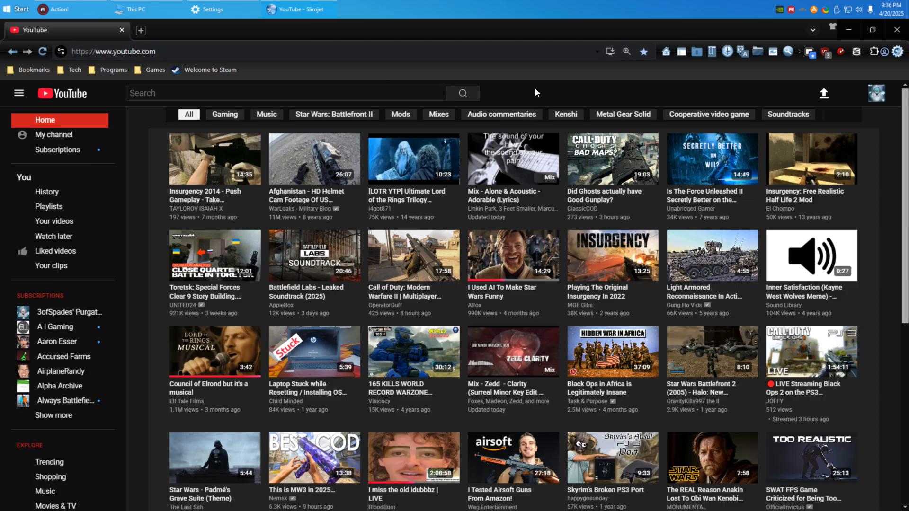
pyautogui.scroll(-3)
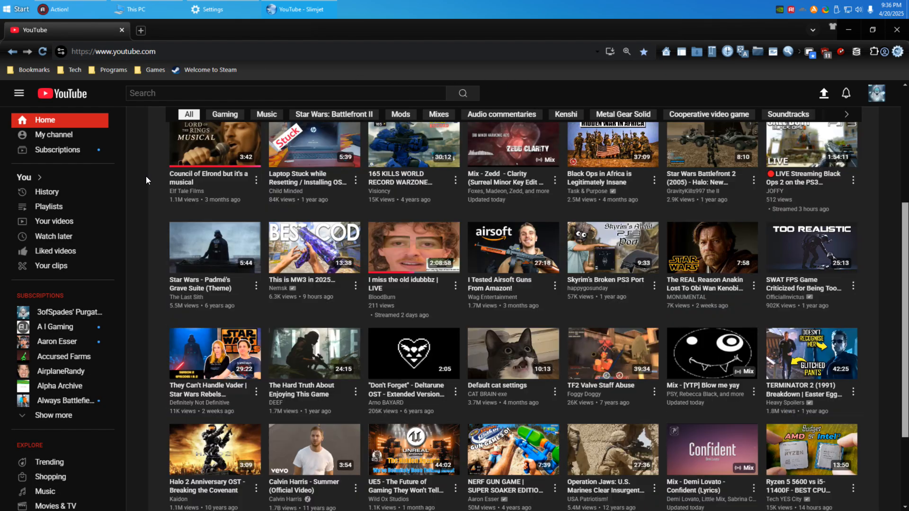
pyautogui.scroll(3)
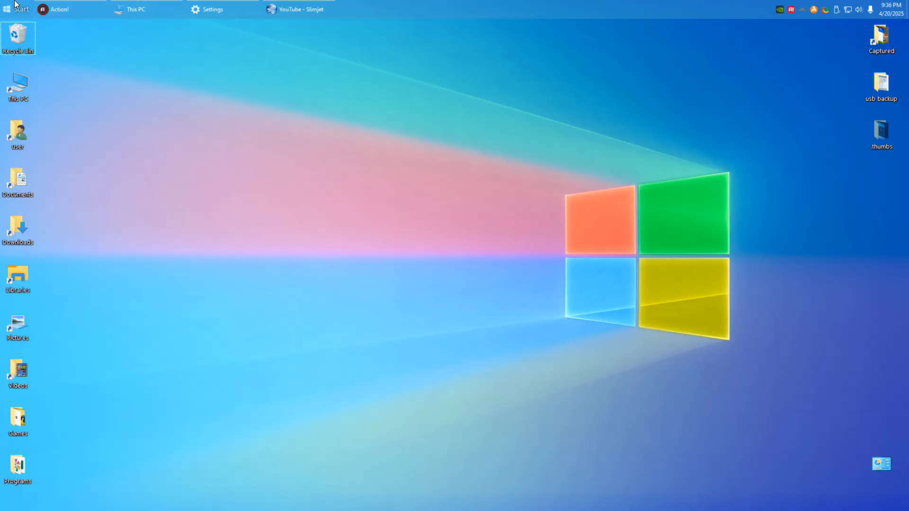
pyautogui.click(14, 9)
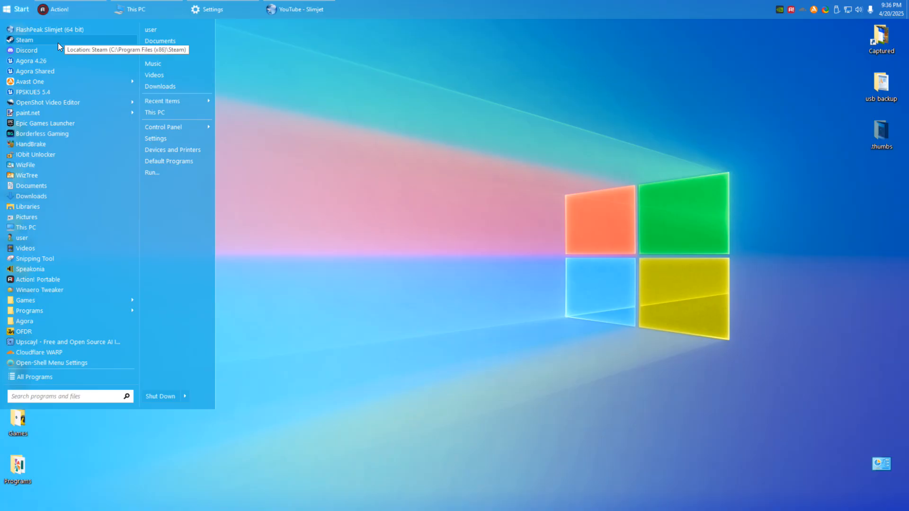
pyautogui.moveTo(33, 196)
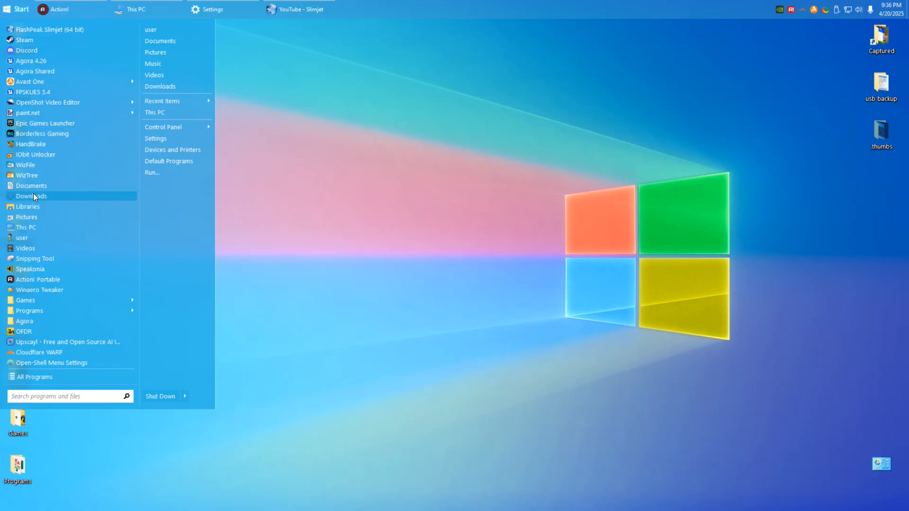
pyautogui.click(478, 279)
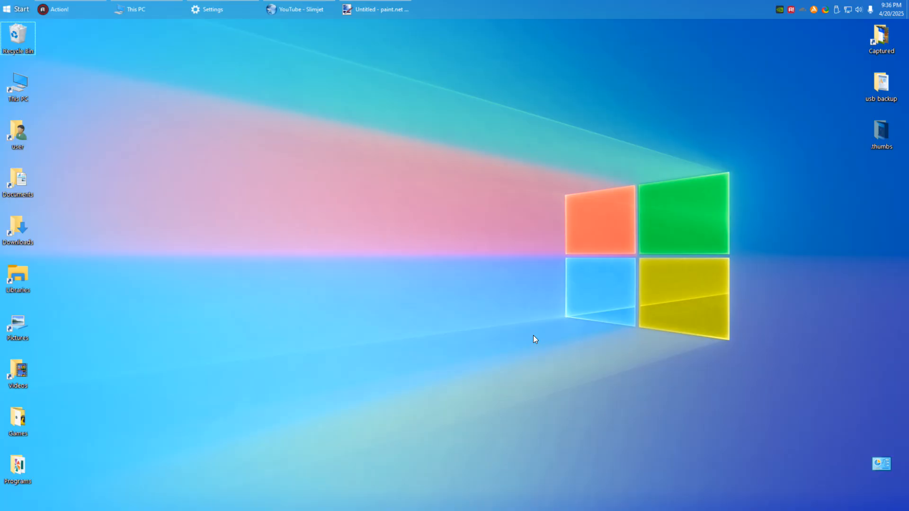
pyautogui.moveTo(535, 289)
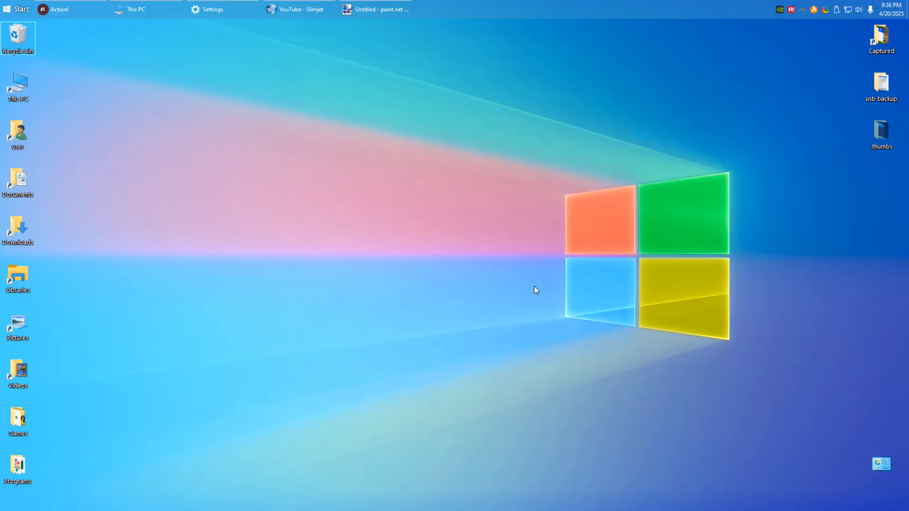
pyautogui.moveTo(762, 88)
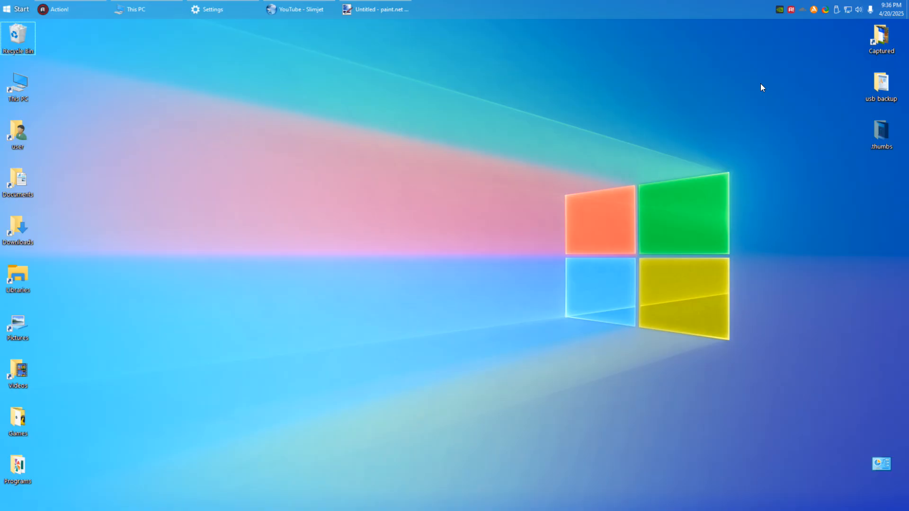
pyautogui.moveTo(431, 249)
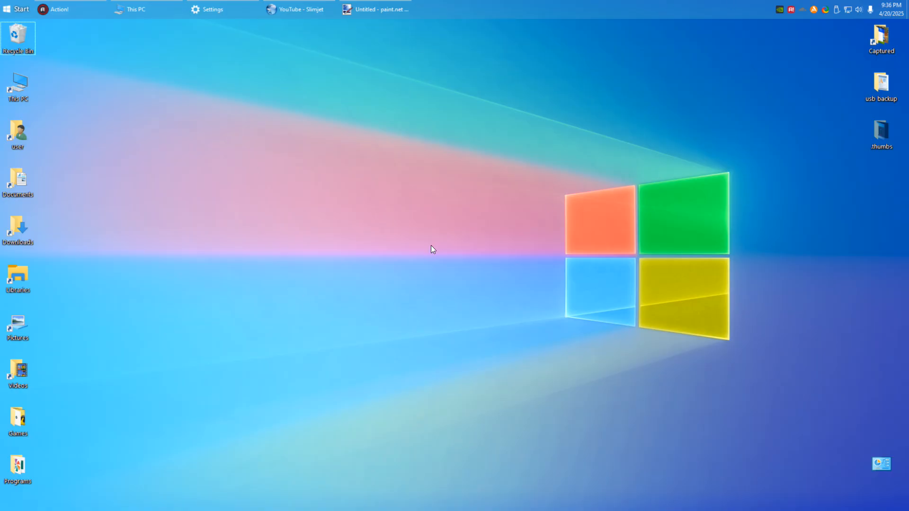
pyautogui.click(16, 9)
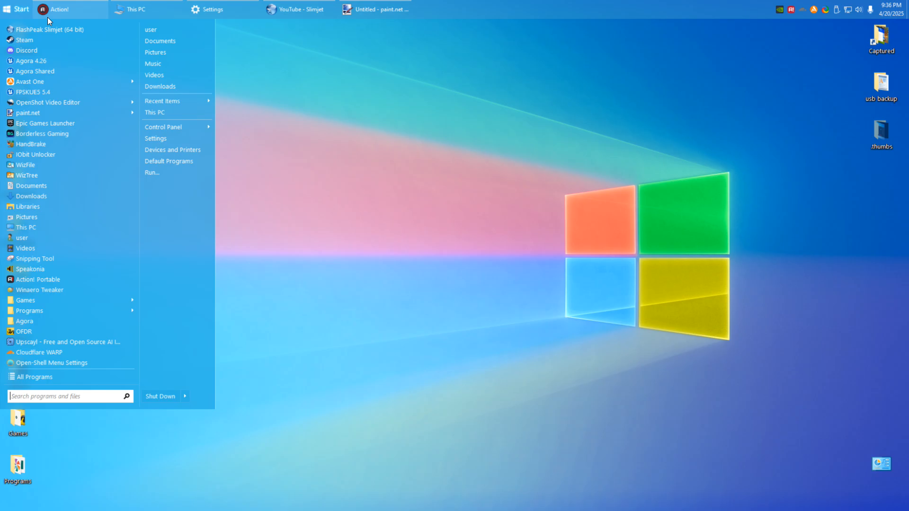
pyautogui.moveTo(73, 22)
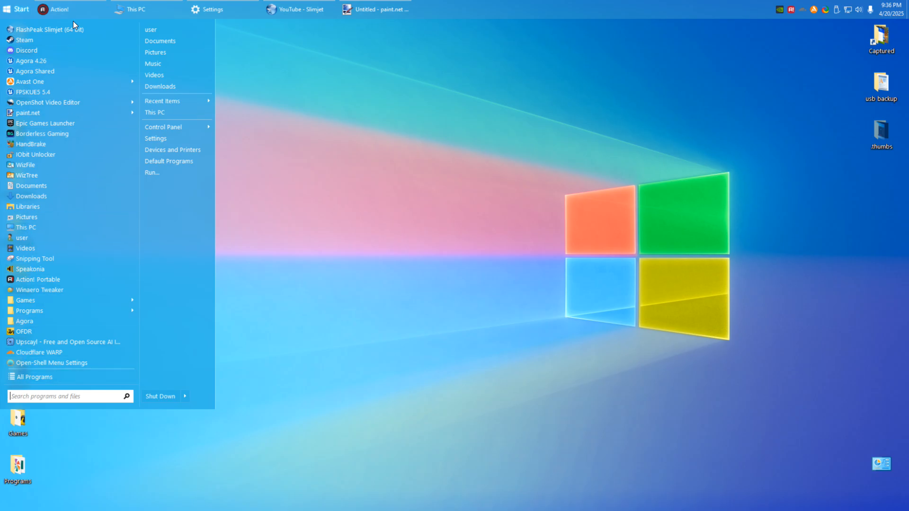
pyautogui.click(506, 101)
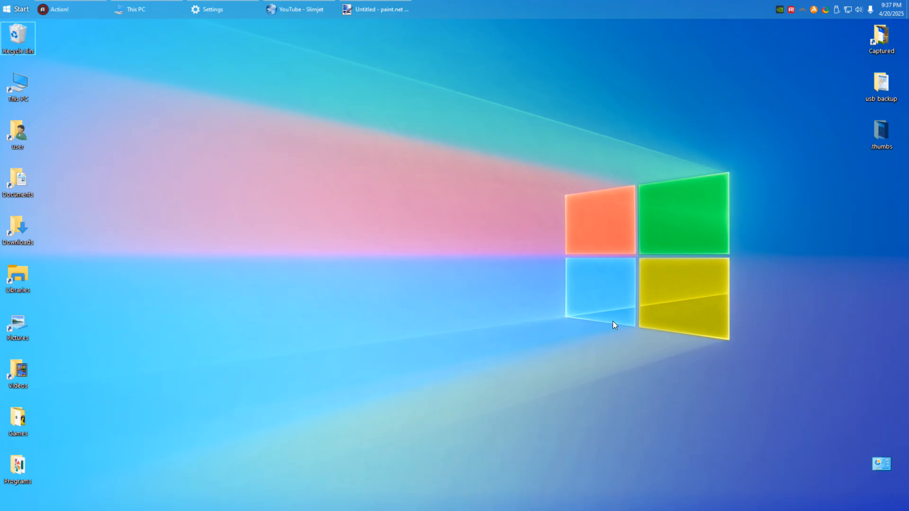
pyautogui.moveTo(667, 199)
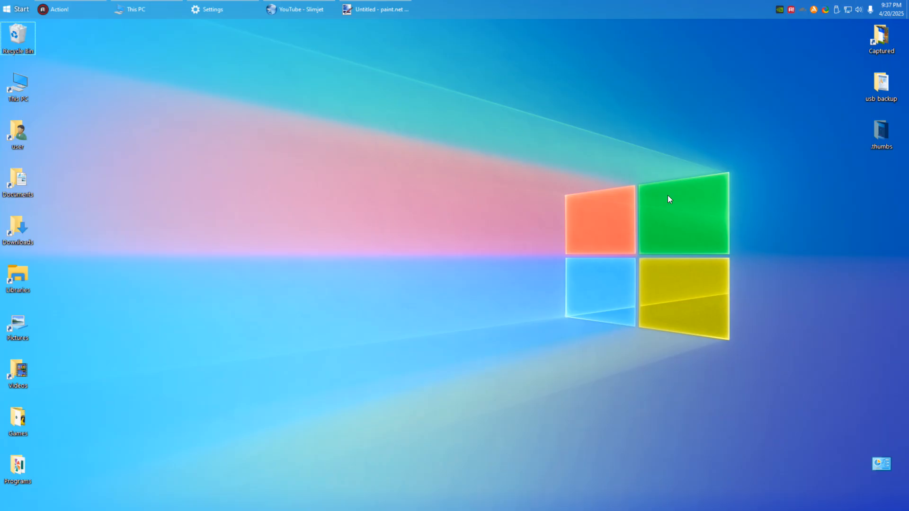
pyautogui.click(385, 9)
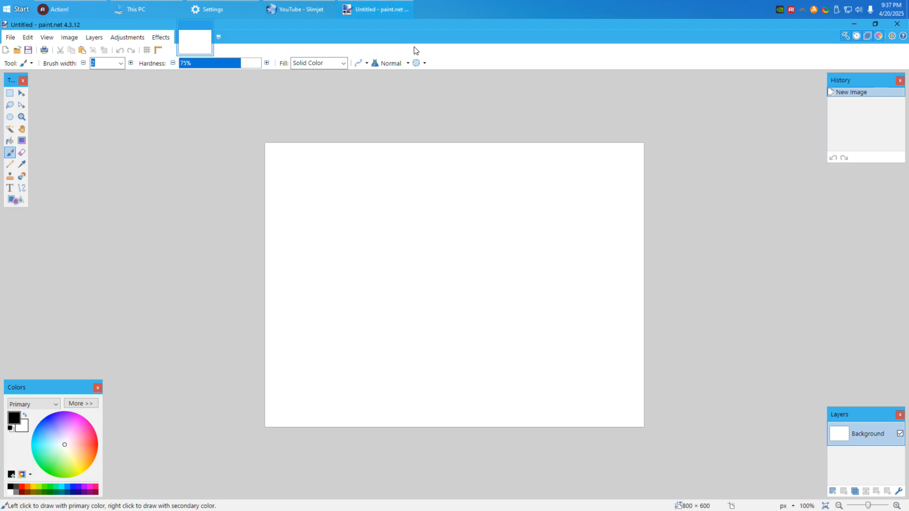
pyautogui.click(314, 225)
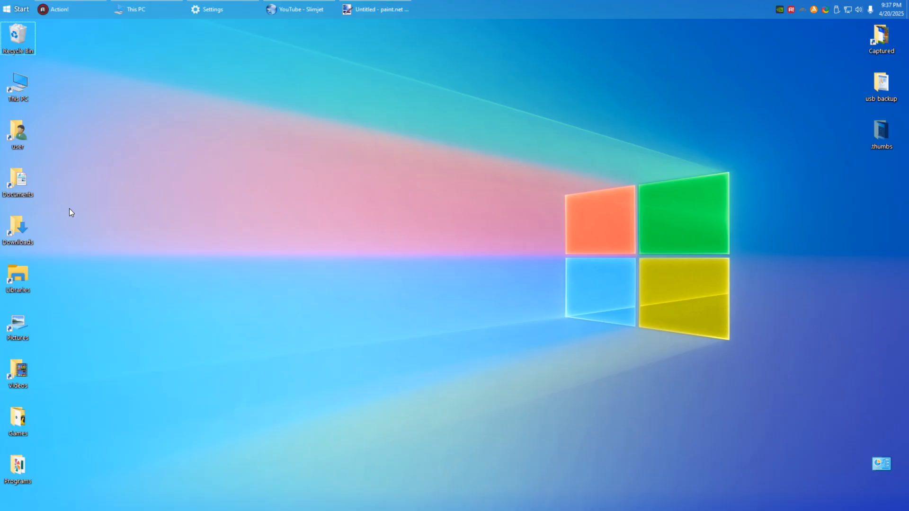
pyautogui.moveTo(497, 136)
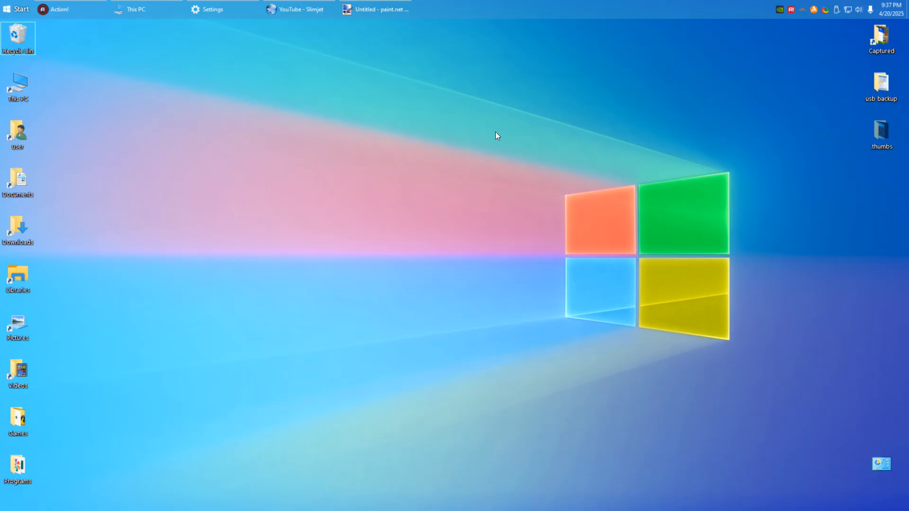
pyautogui.moveTo(435, 206)
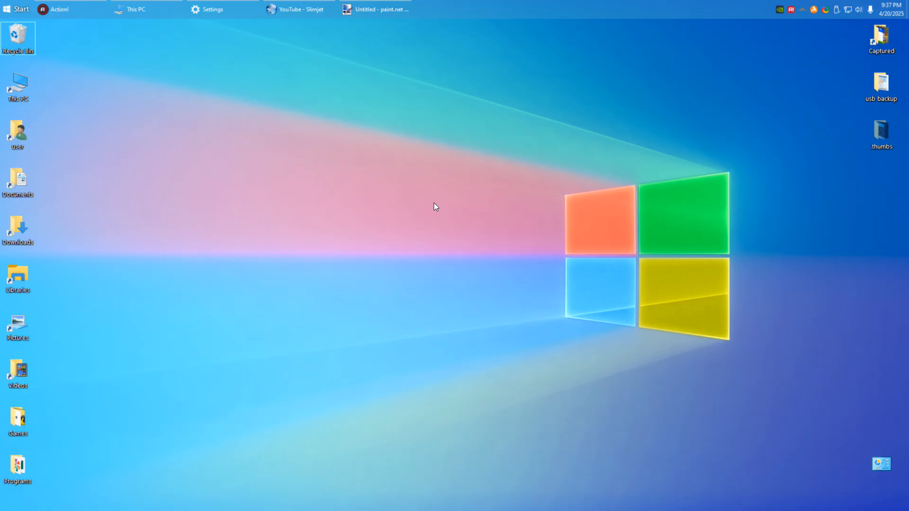
# - Browse and close the default Start app list, then close the untitled paint.net image
pyautogui.click(17, 9)
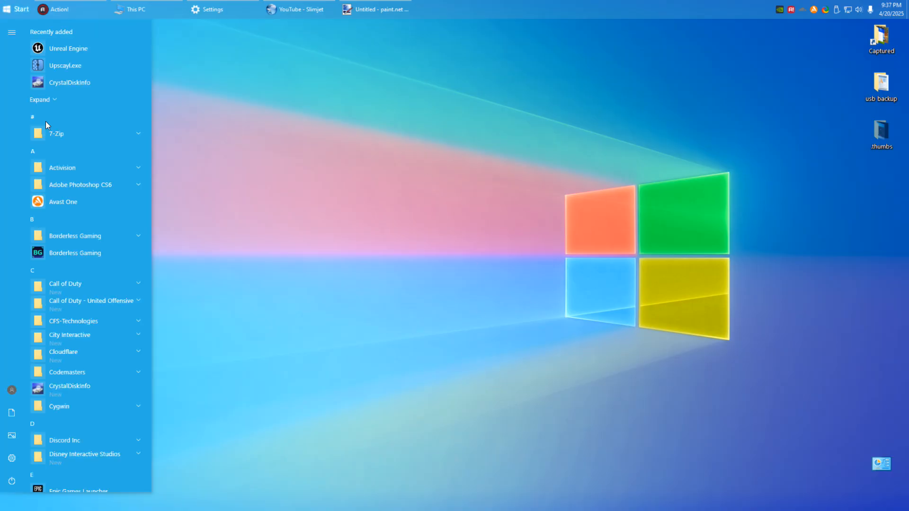
pyautogui.scroll(-3)
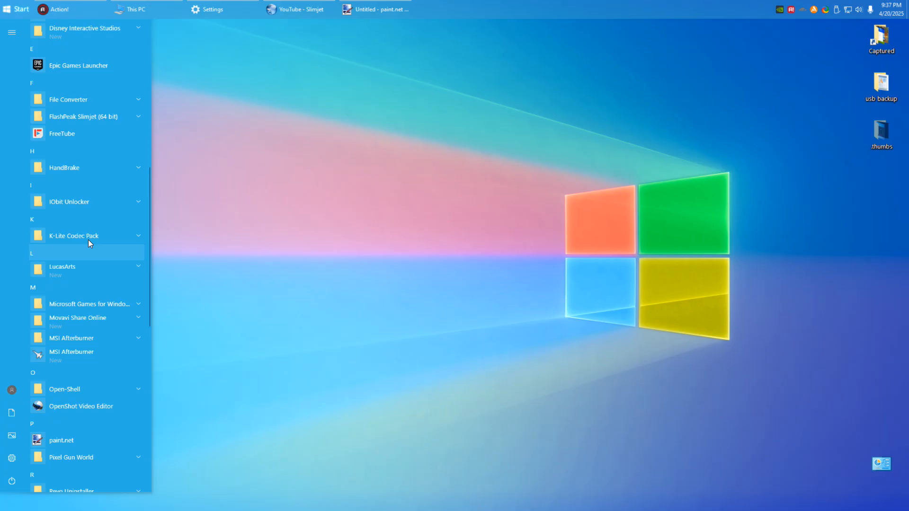
pyautogui.scroll(-3)
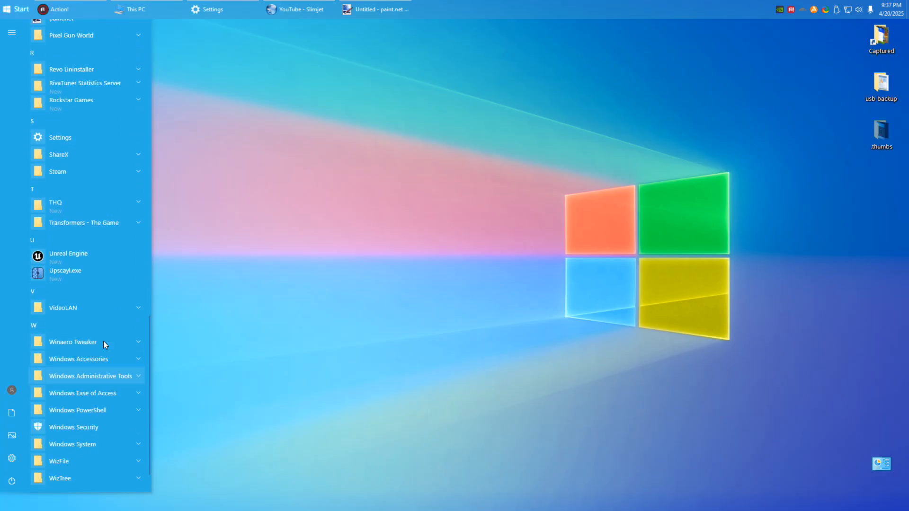
pyautogui.scroll(-3)
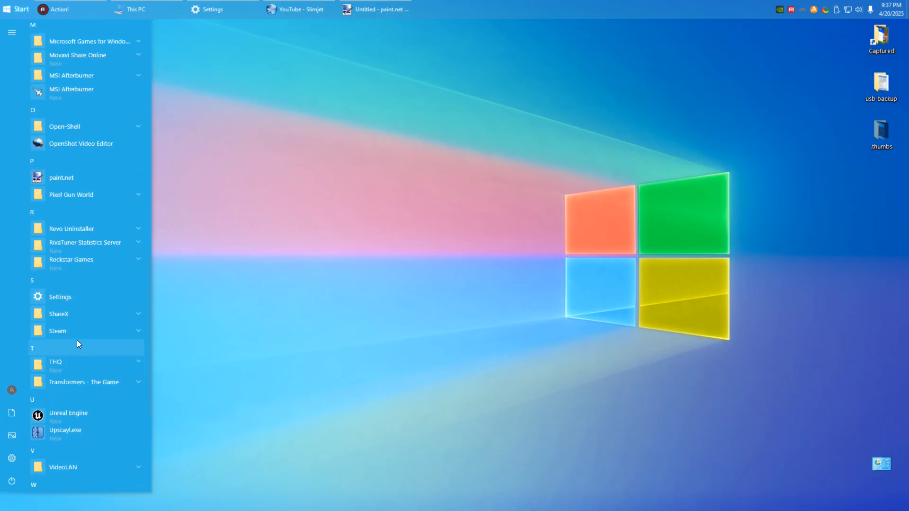
pyautogui.click(754, 223)
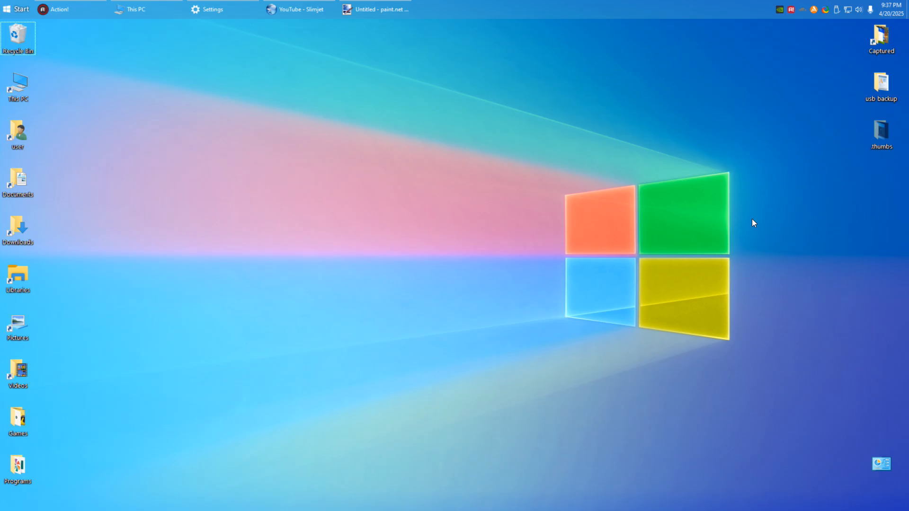
pyautogui.click(380, 9)
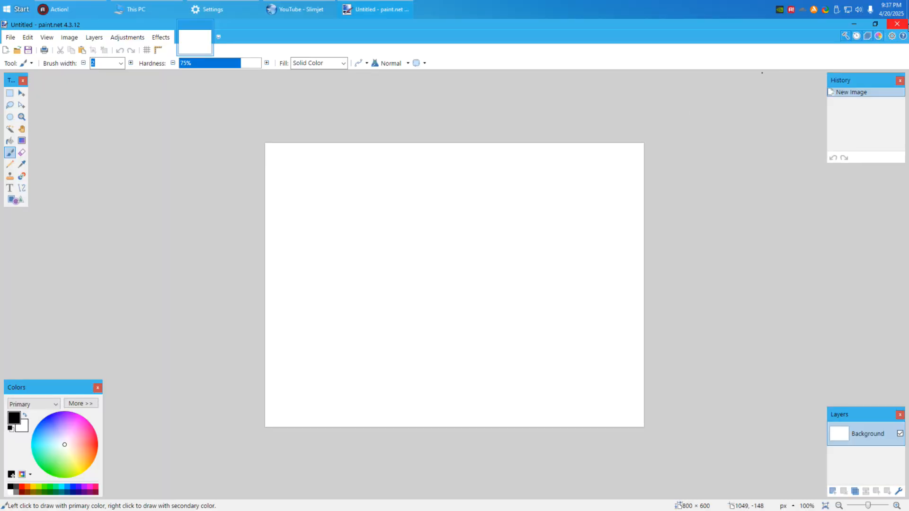
pyautogui.click(19, 9)
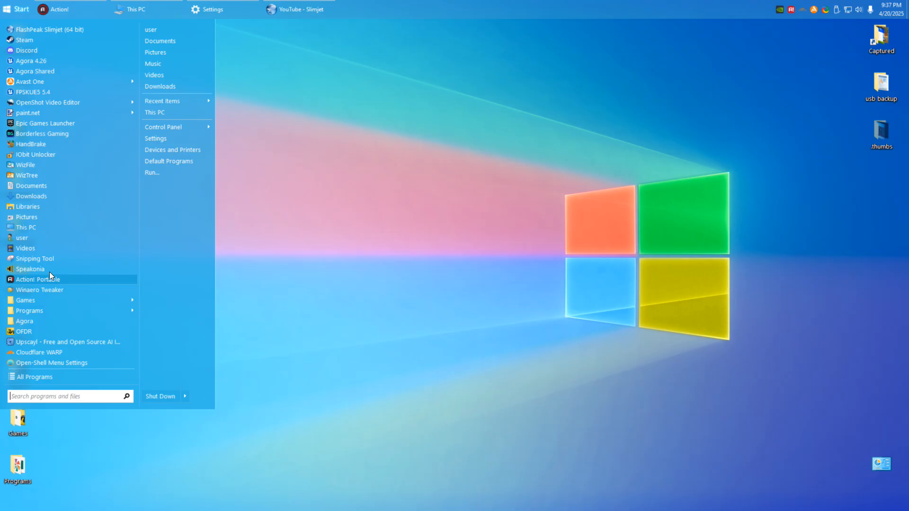
pyautogui.moveTo(50, 278)
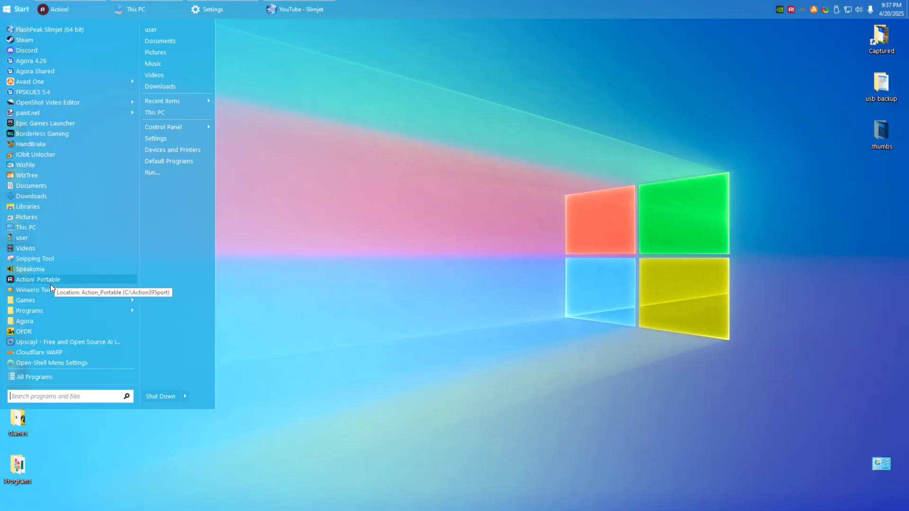
pyautogui.moveTo(52, 331)
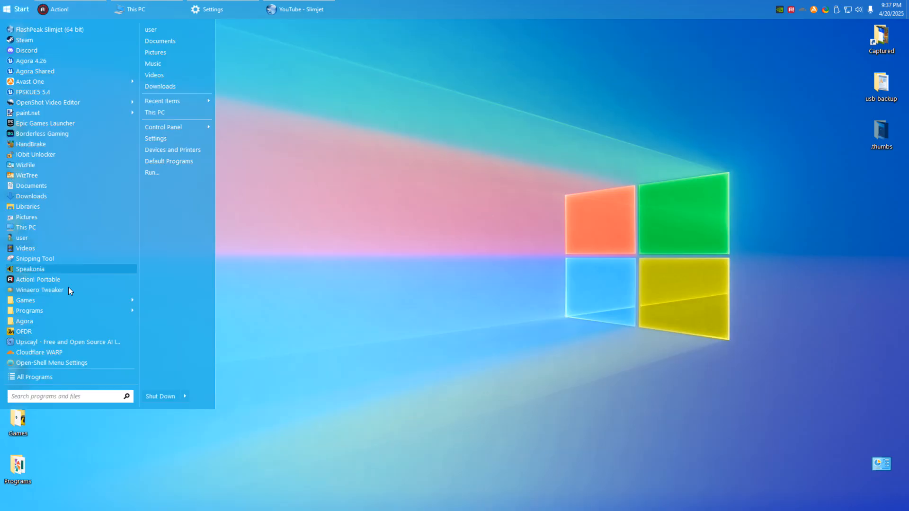
# - Open Power Options via All Programs > Control Panel in the Open-Shell menu
pyautogui.click(34, 377)
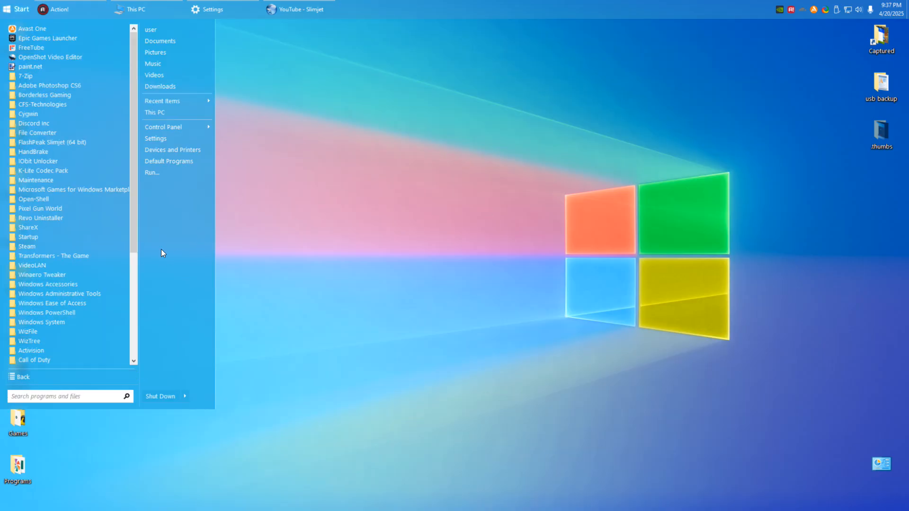
pyautogui.click(163, 127)
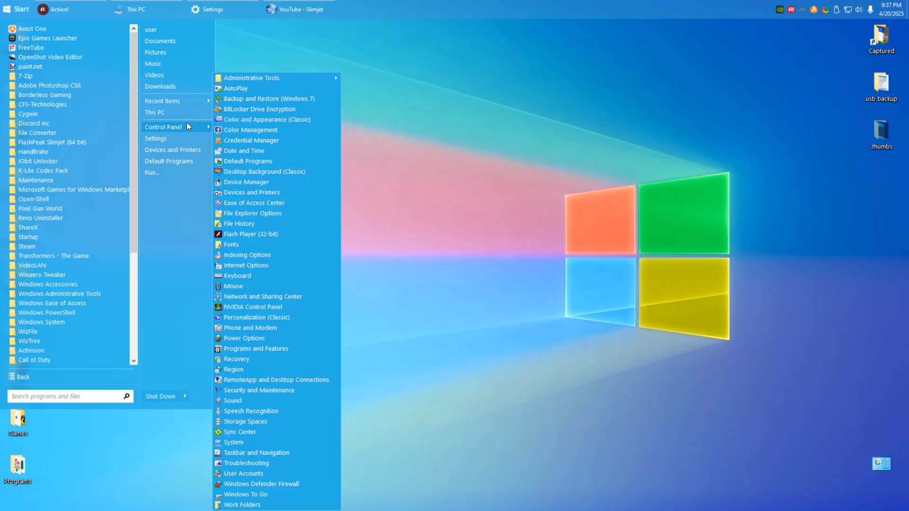
pyautogui.moveTo(245, 349)
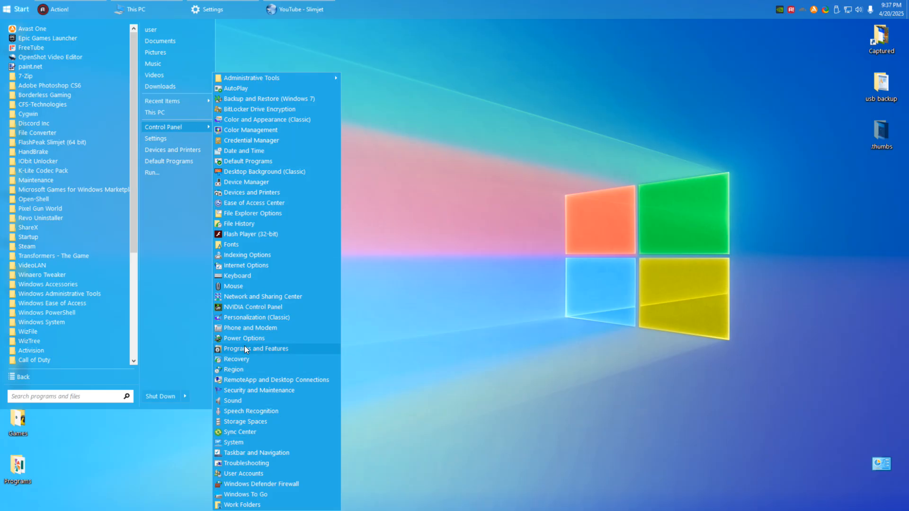
pyautogui.click(243, 338)
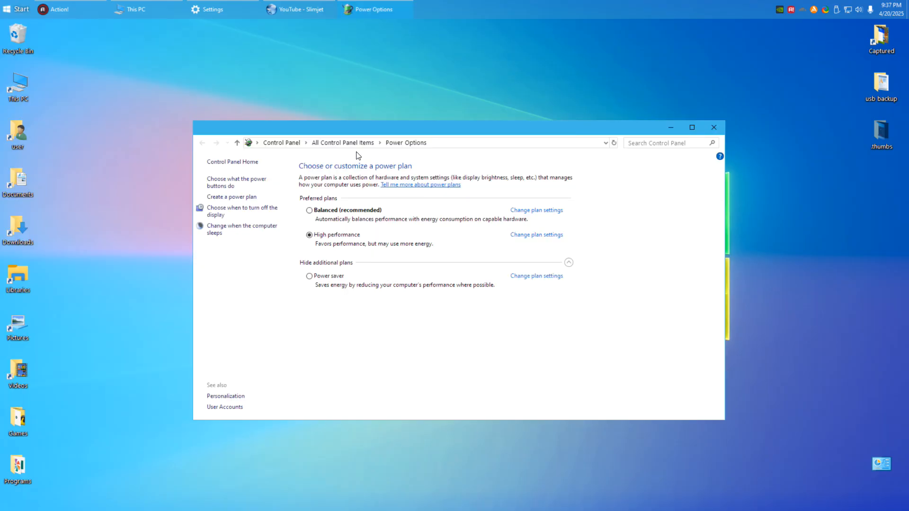
# - View all Control Panel items as Large icons, then Small icons, and close the window
pyautogui.click(282, 142)
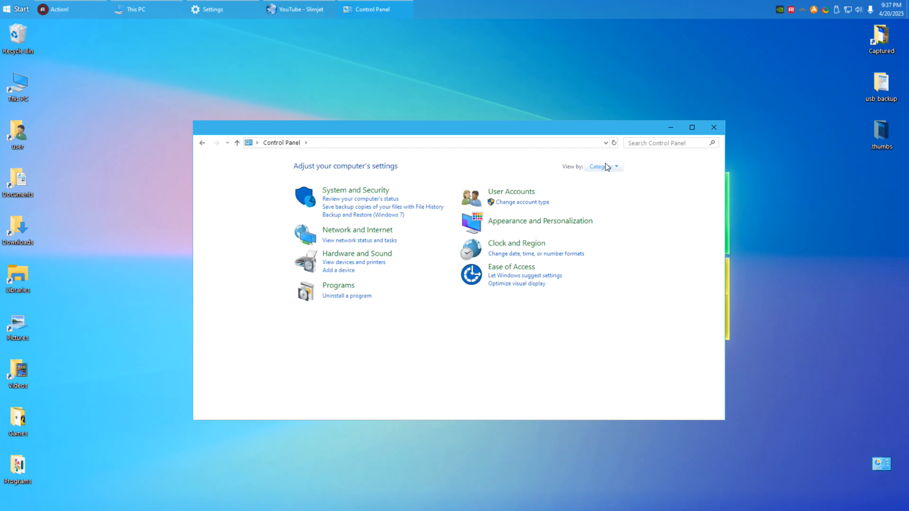
pyautogui.click(615, 166)
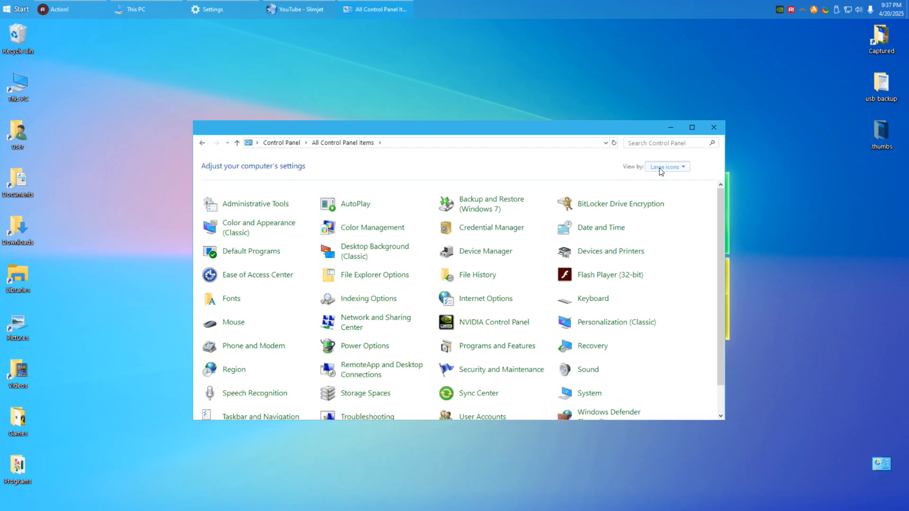
pyautogui.click(666, 167)
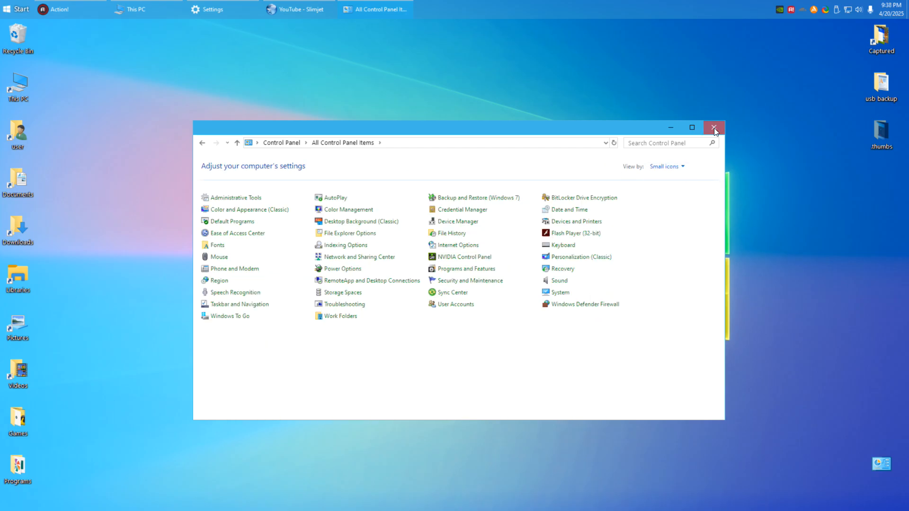
pyautogui.click(714, 127)
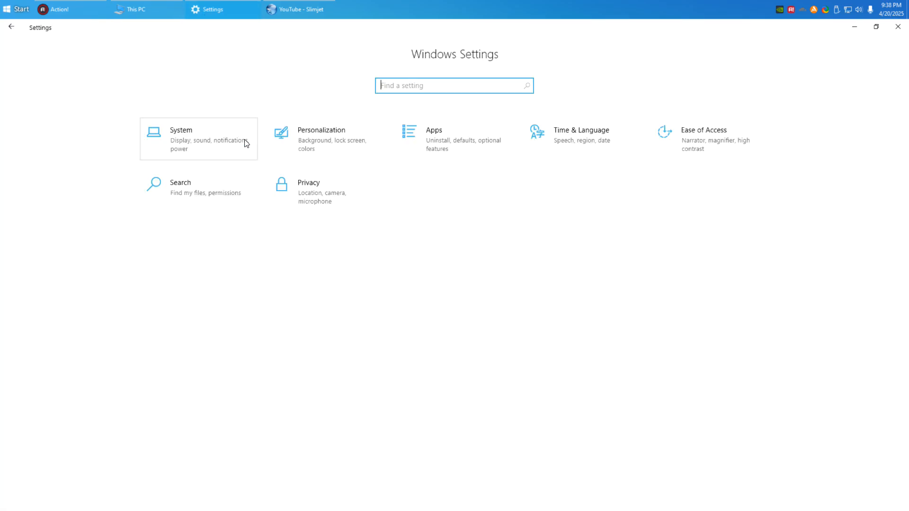
# - Browse System settings: Notifications & actions, then Power & sleep
pyautogui.click(197, 139)
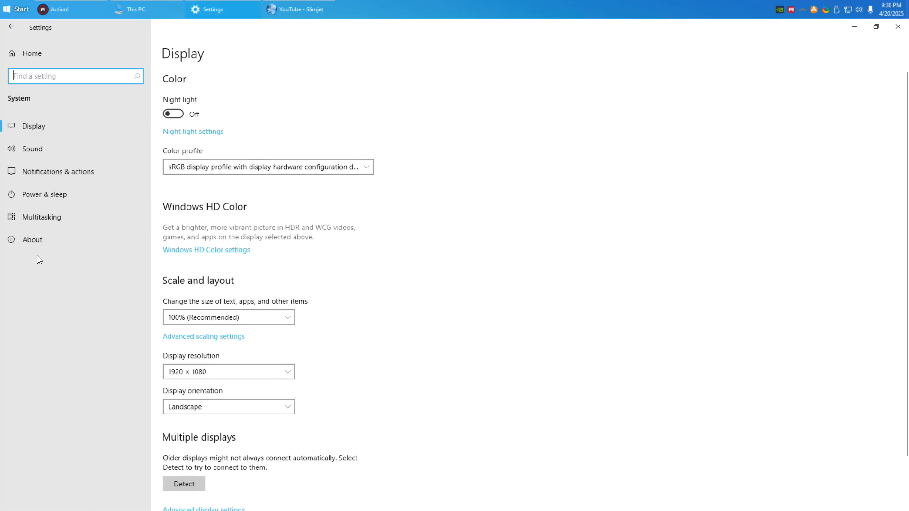
pyautogui.click(58, 172)
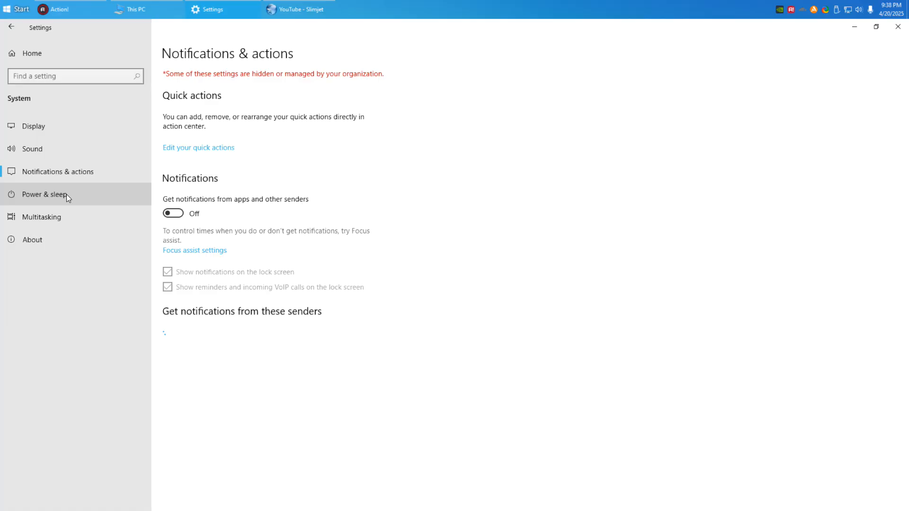
pyautogui.click(33, 125)
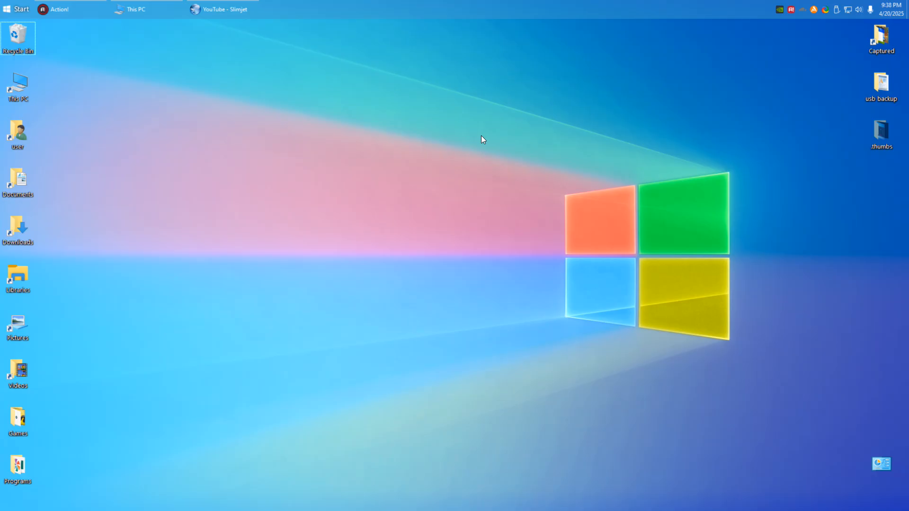
pyautogui.moveTo(289, 193)
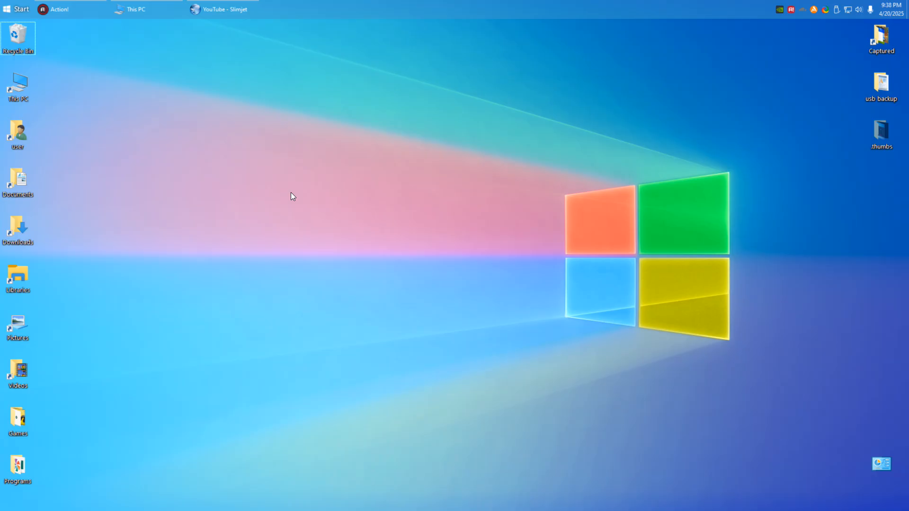
pyautogui.moveTo(636, 393)
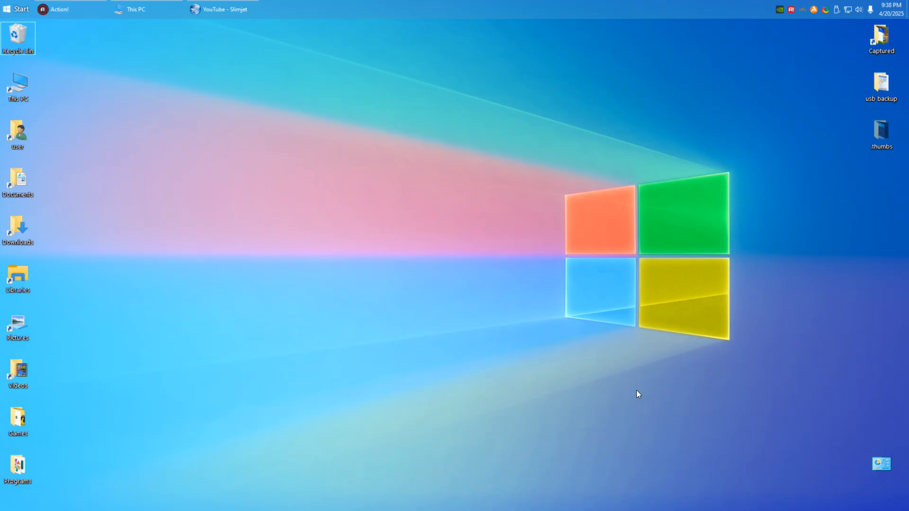
pyautogui.moveTo(11, 225)
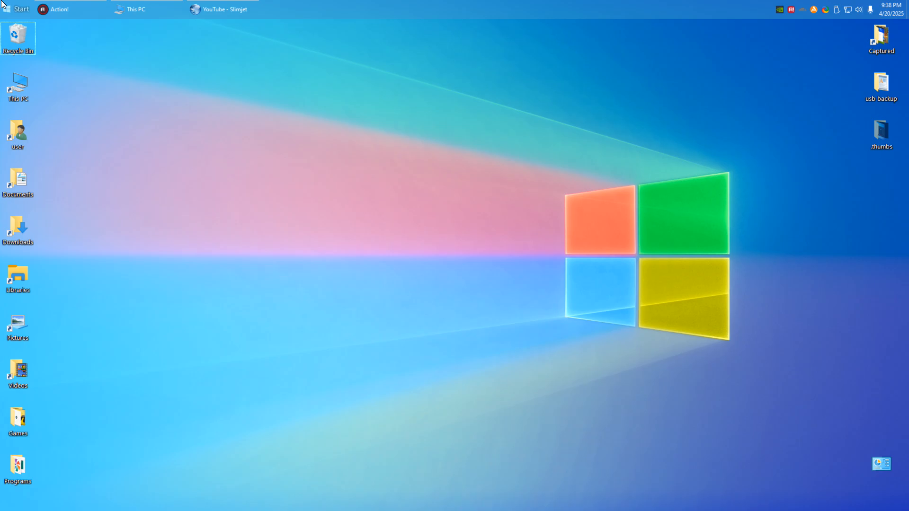
# - Reopen the Open-Shell Start menu from the top taskbar's Start button
pyautogui.click(21, 9)
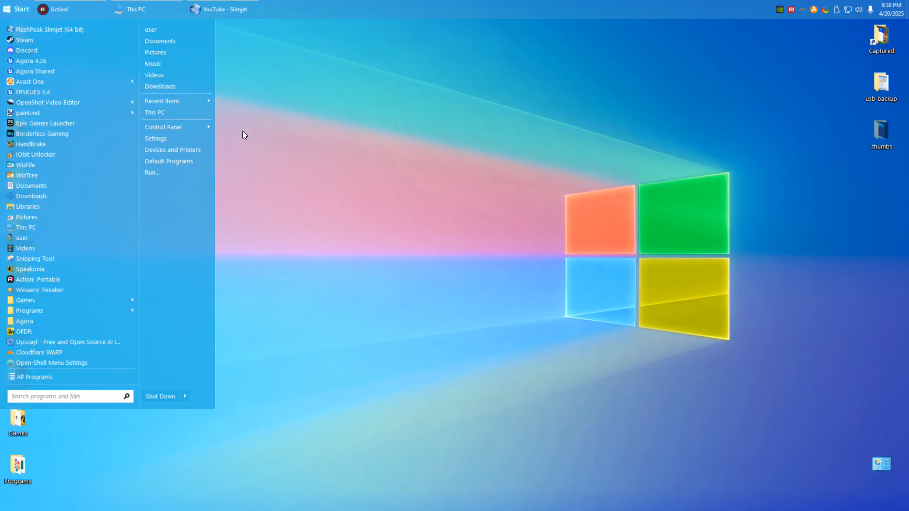
pyautogui.moveTo(13, 23)
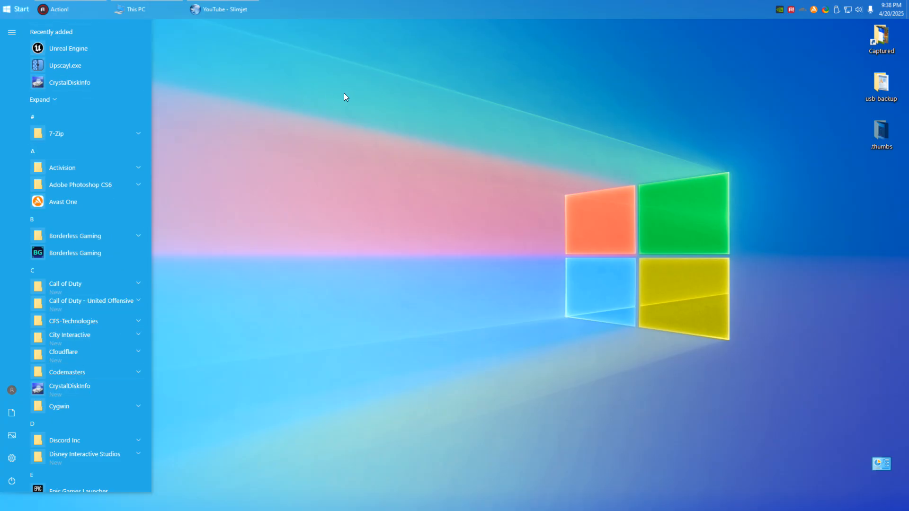
# - Reopen the Open-Shell Start menu to show its alphabetical app list with recently added programs
pyautogui.click(136, 9)
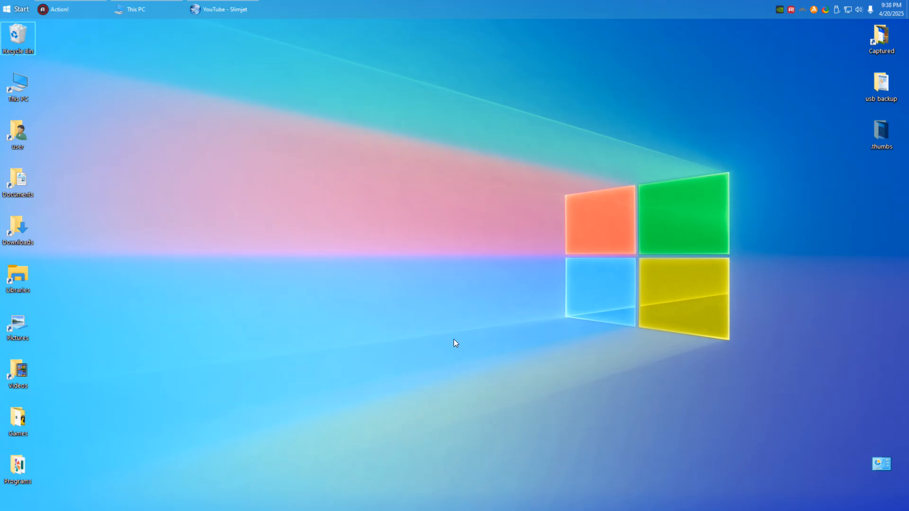
pyautogui.moveTo(615, 274)
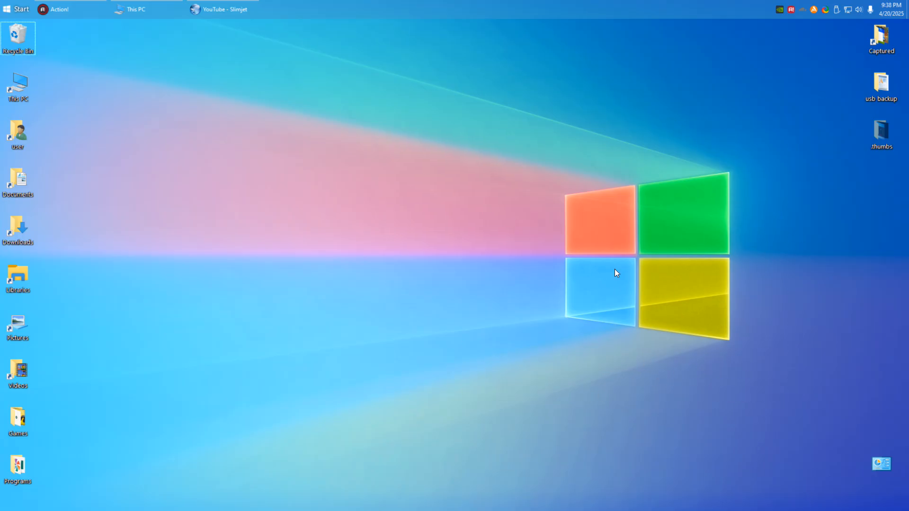
pyautogui.moveTo(777, 384)
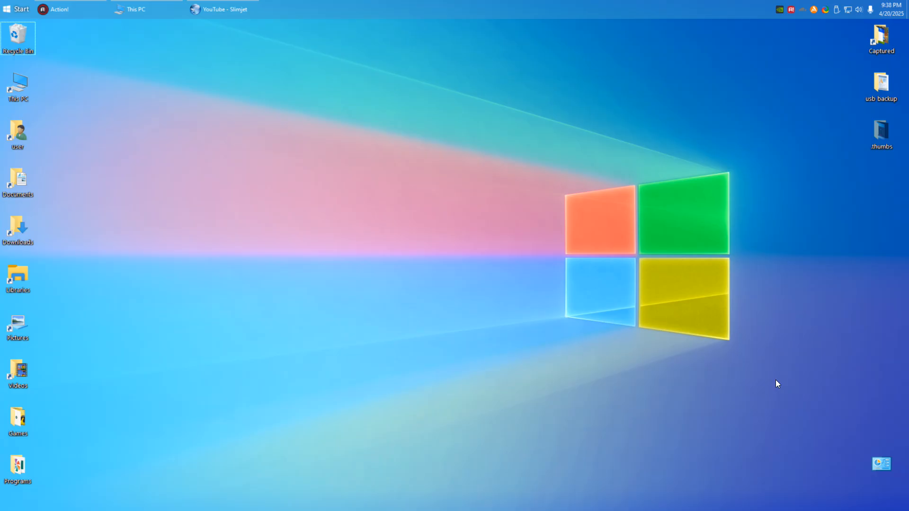
pyautogui.moveTo(445, 160)
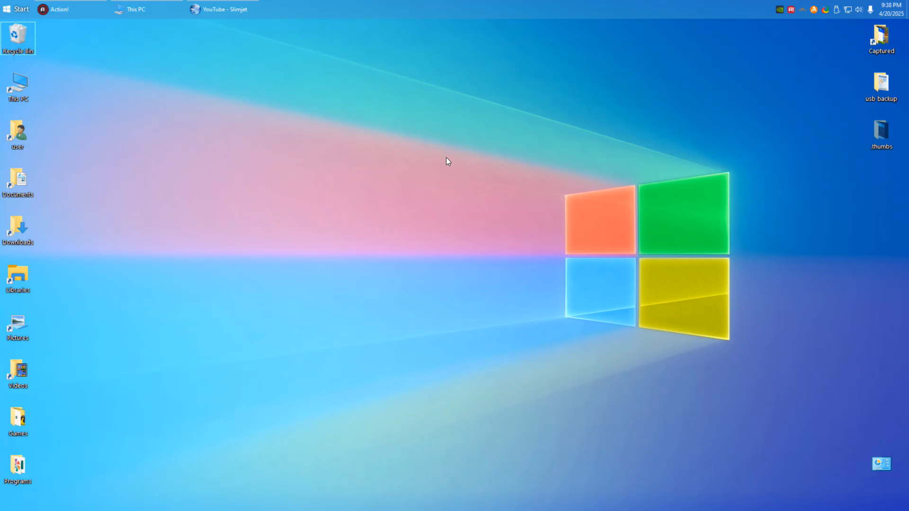
pyautogui.moveTo(749, 262)
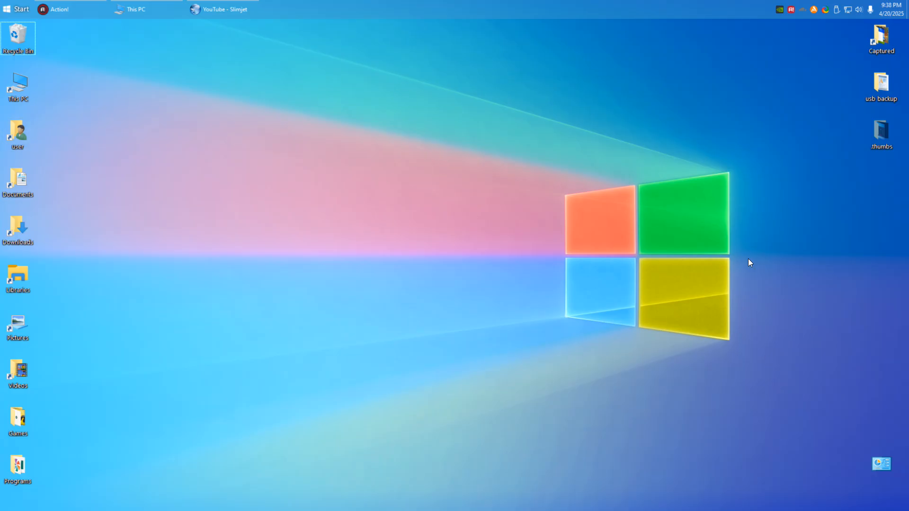
pyautogui.moveTo(348, 214)
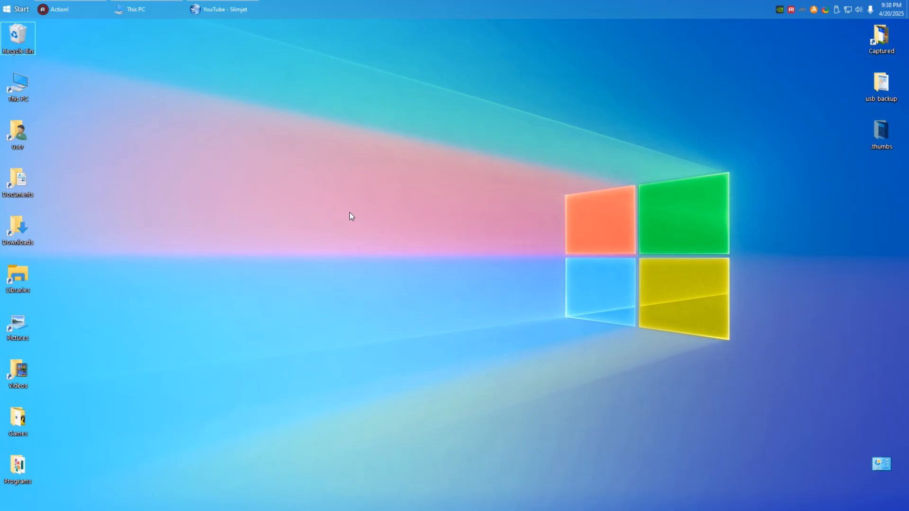
pyautogui.moveTo(447, 184)
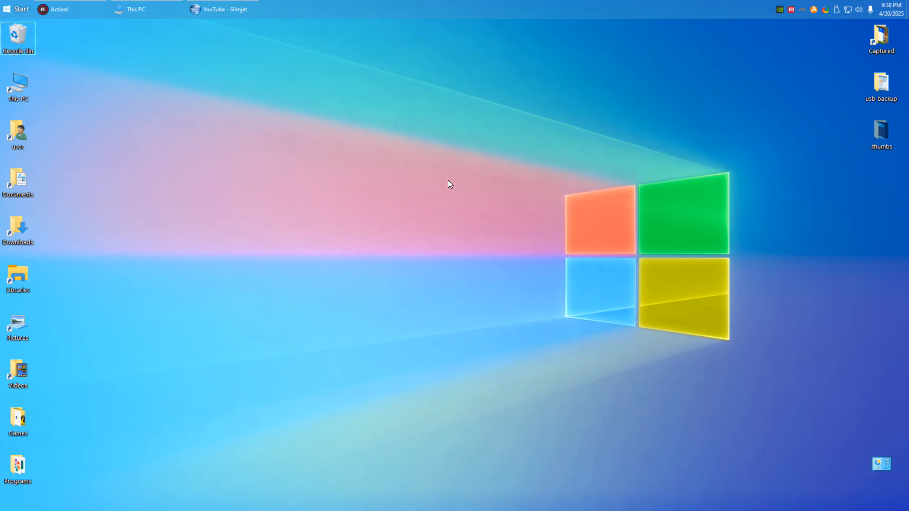
pyautogui.moveTo(398, 124)
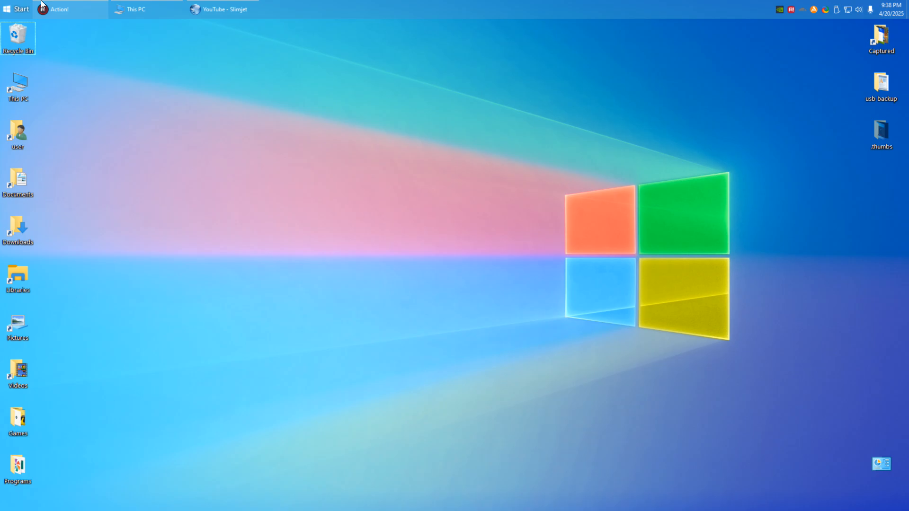
pyautogui.click(16, 9)
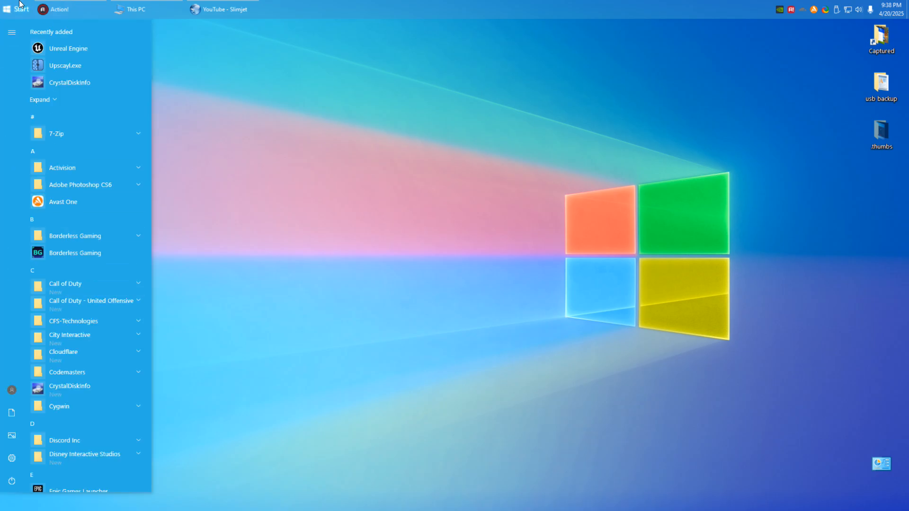
# - Close the Start menu and restore the This PC window from the taskbar
pyautogui.click(10, 9)
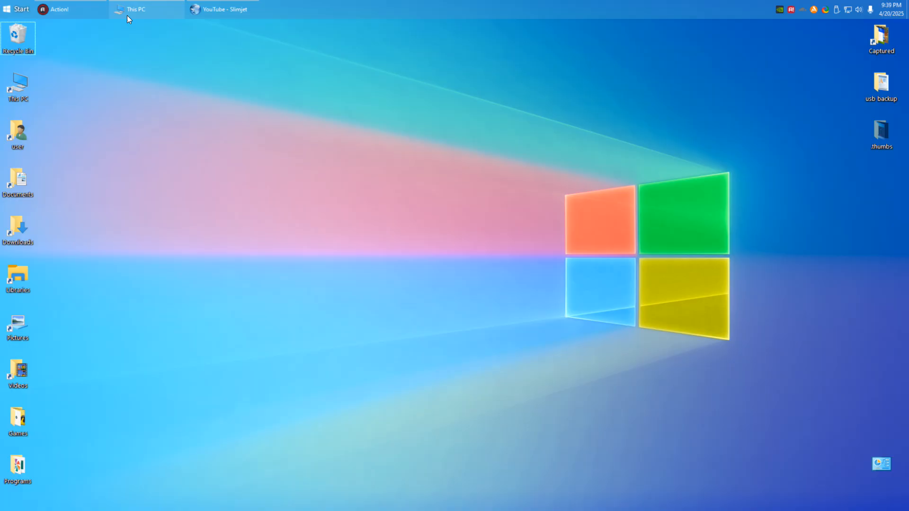
pyautogui.moveTo(555, 5)
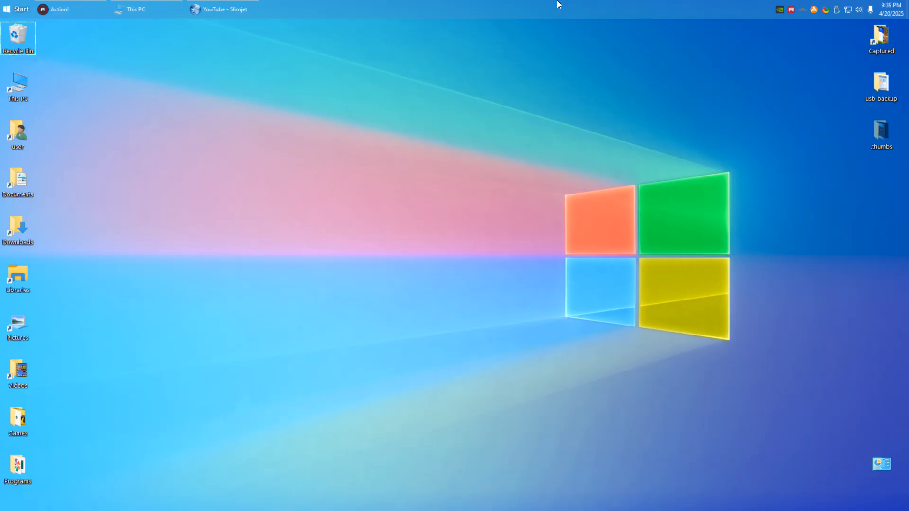
pyautogui.moveTo(354, 380)
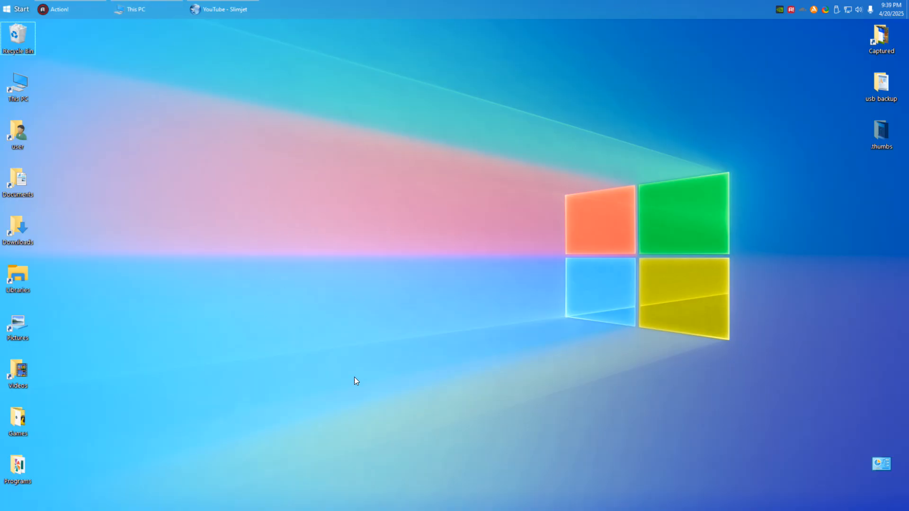
pyautogui.moveTo(509, 152)
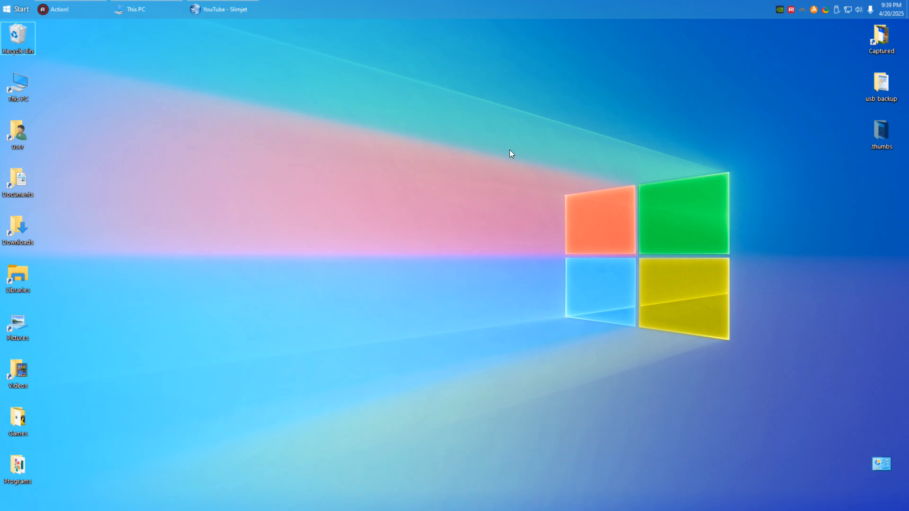
pyautogui.click(137, 9)
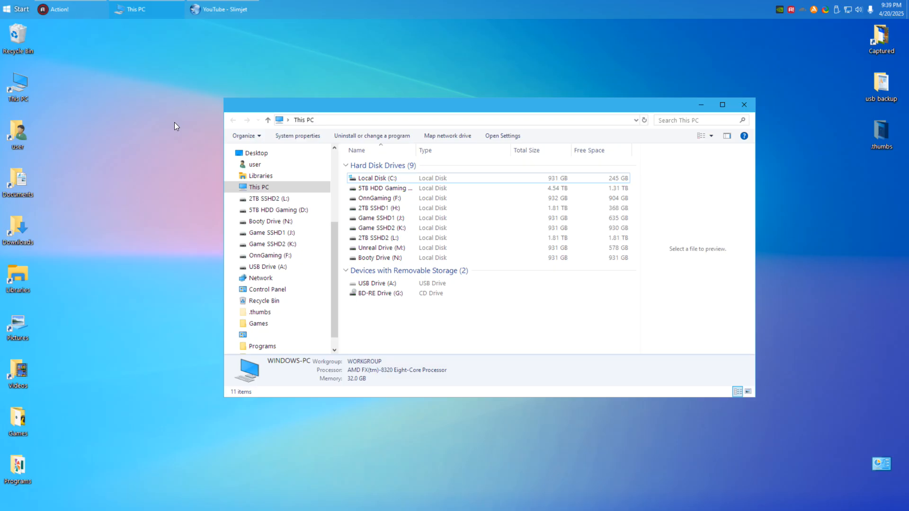
pyautogui.moveTo(690, 144)
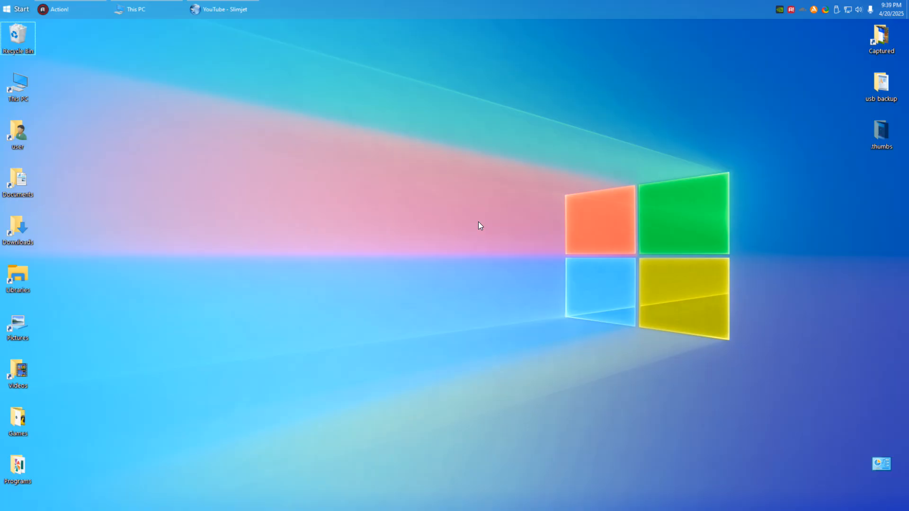
pyautogui.moveTo(269, 213)
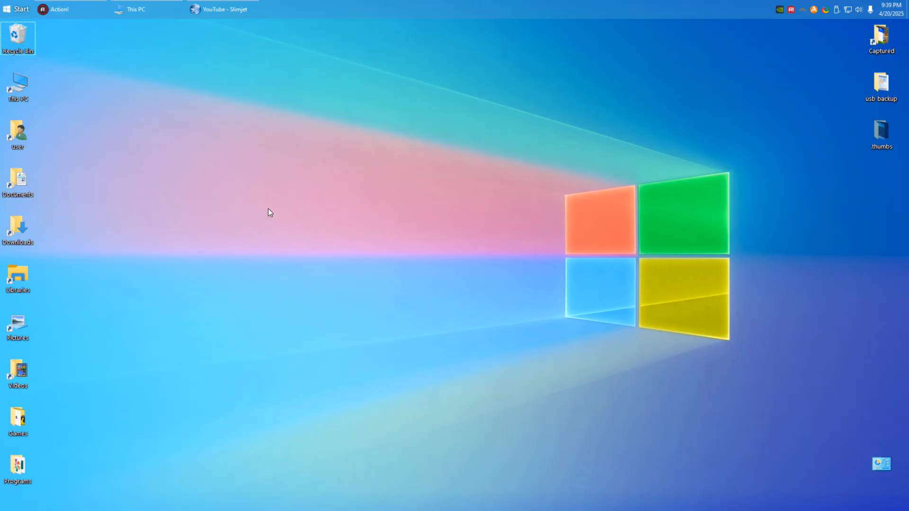
pyautogui.moveTo(458, 89)
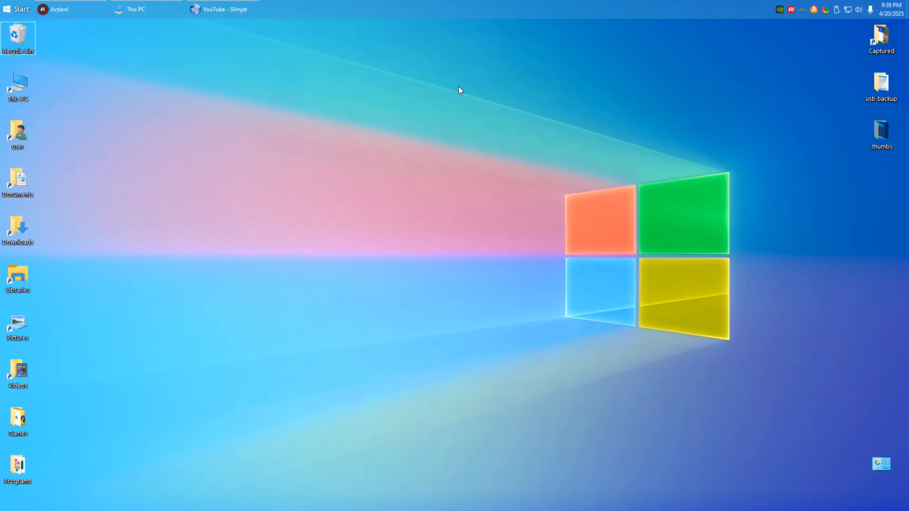
pyautogui.moveTo(360, 217)
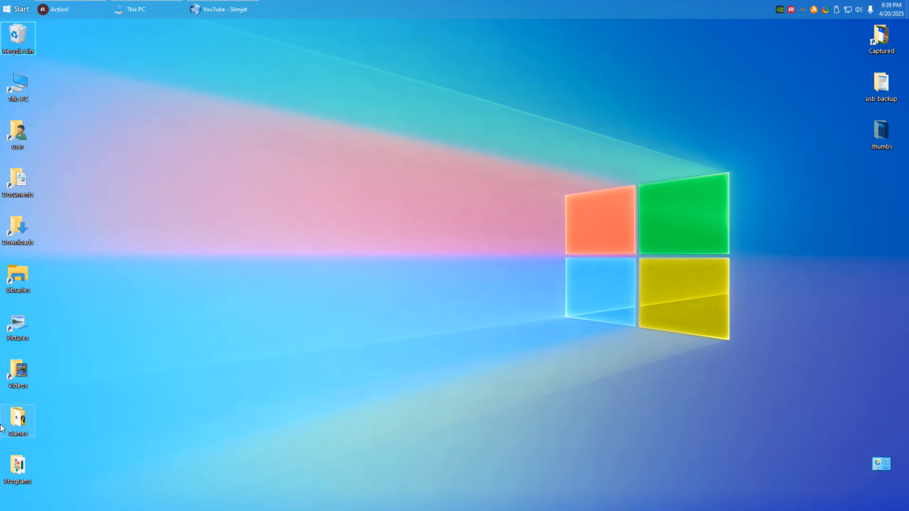
# - Open and scroll the Games desktop folder, close it, then open and close Programs
pyautogui.doubleClick(18, 417)
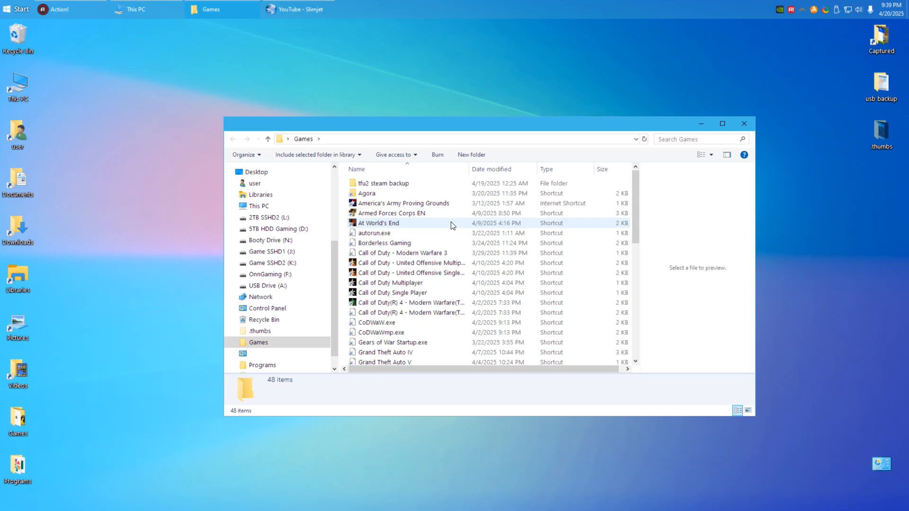
pyautogui.scroll(-3)
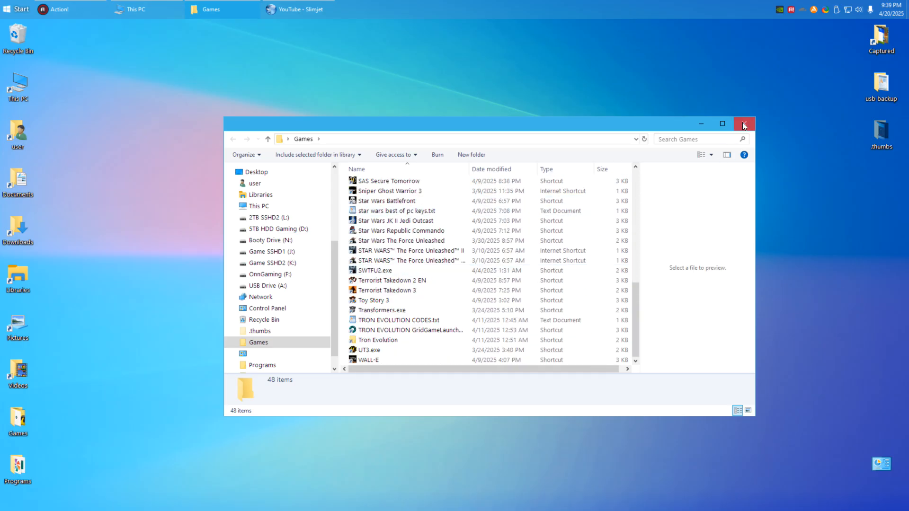
pyautogui.click(744, 123)
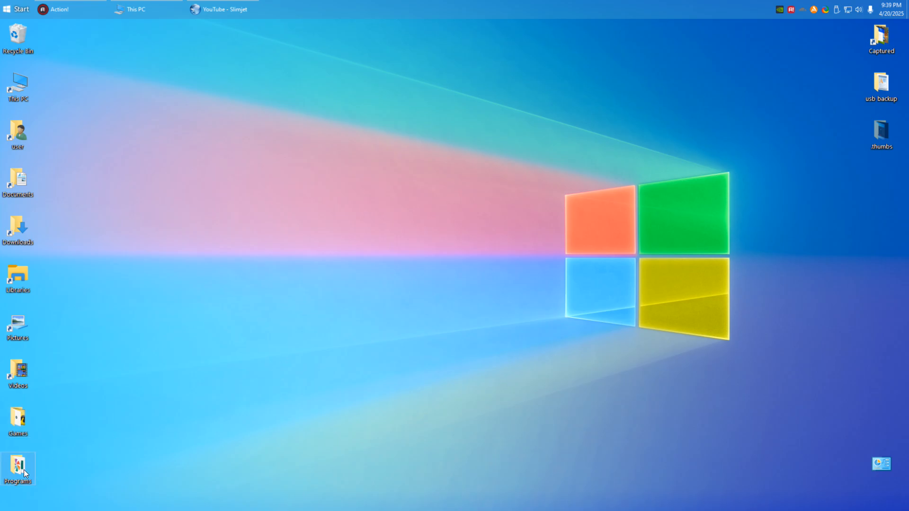
pyautogui.doubleClick(18, 465)
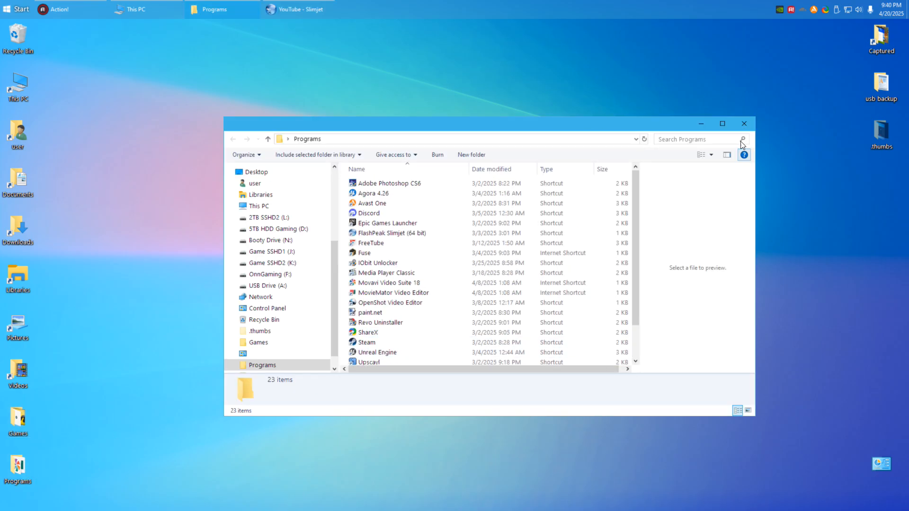
pyautogui.click(744, 123)
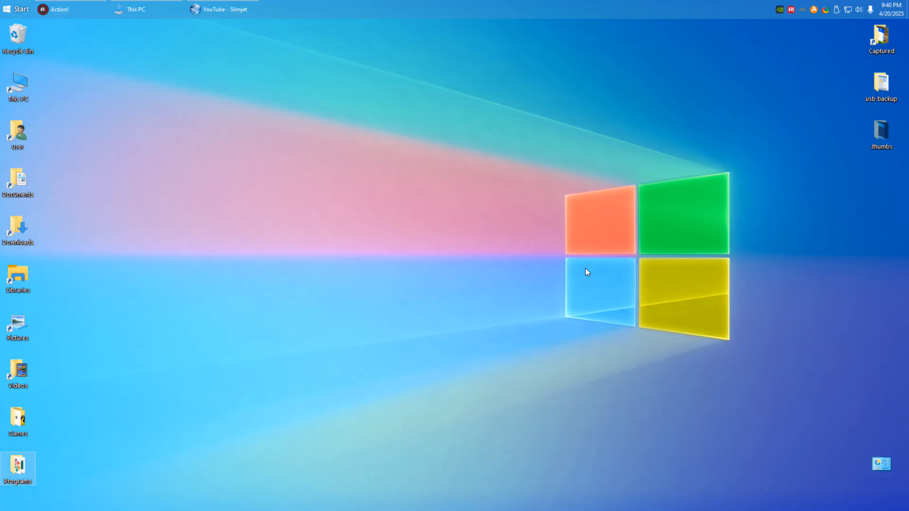